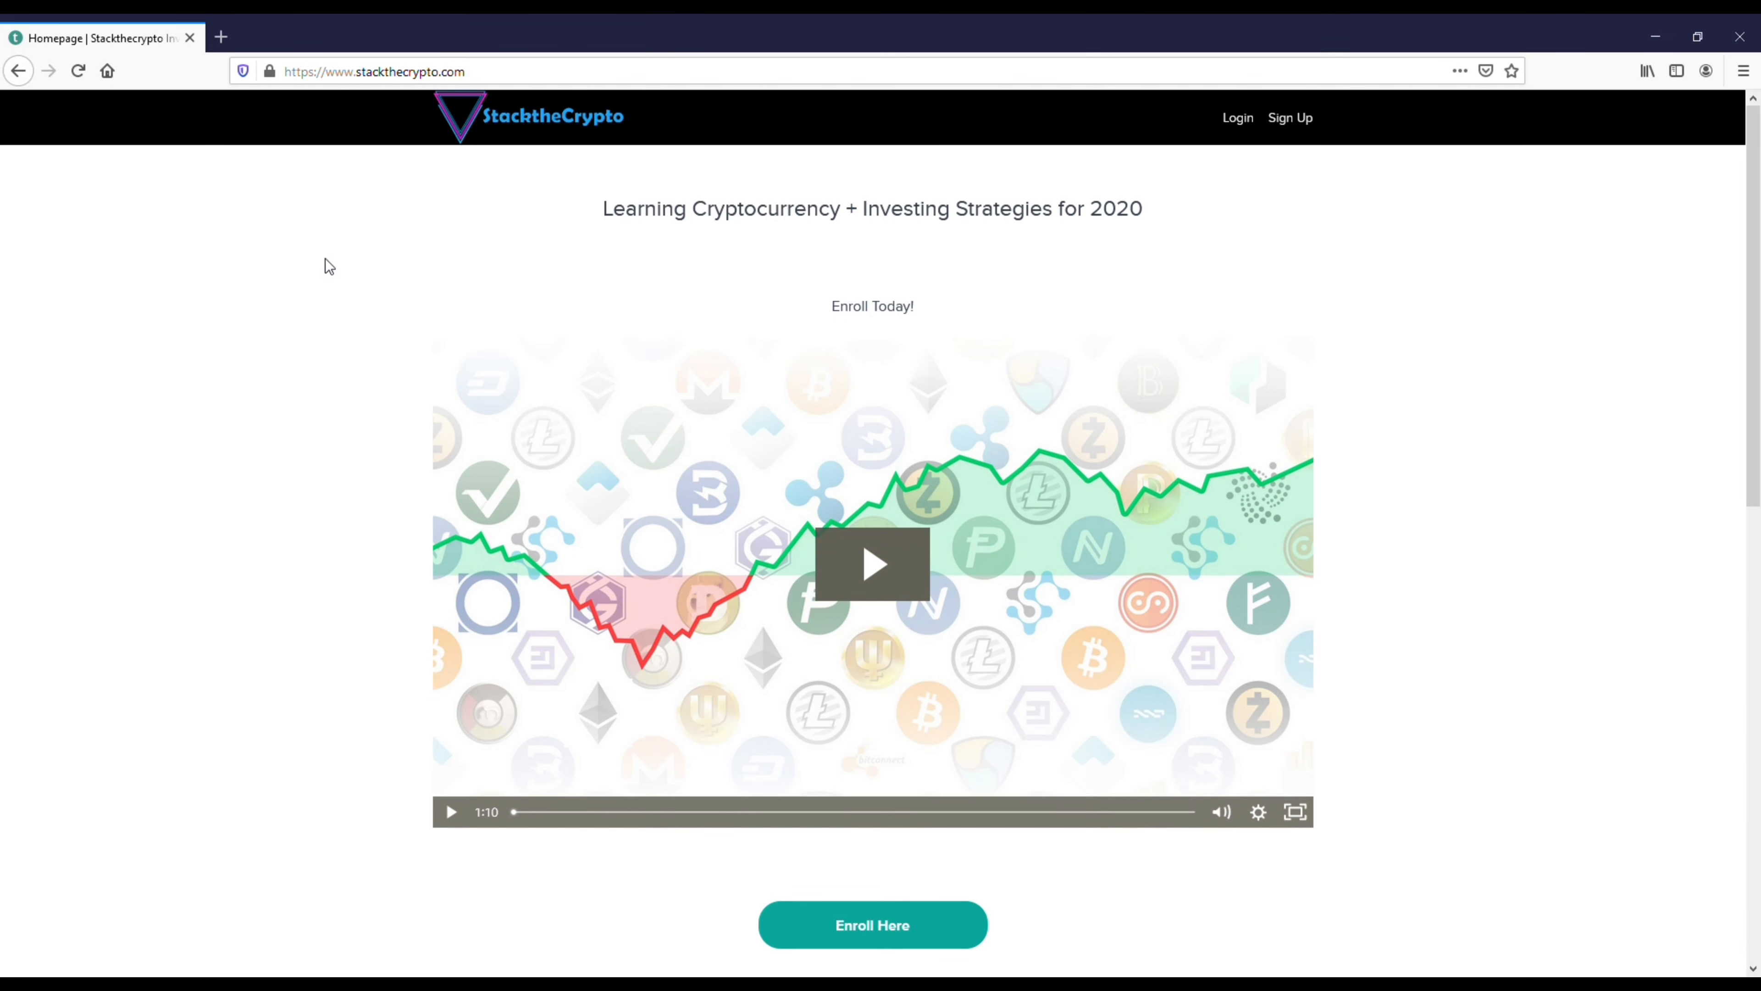
{"action": "mouse_move", "coordinate": [276, 375]}
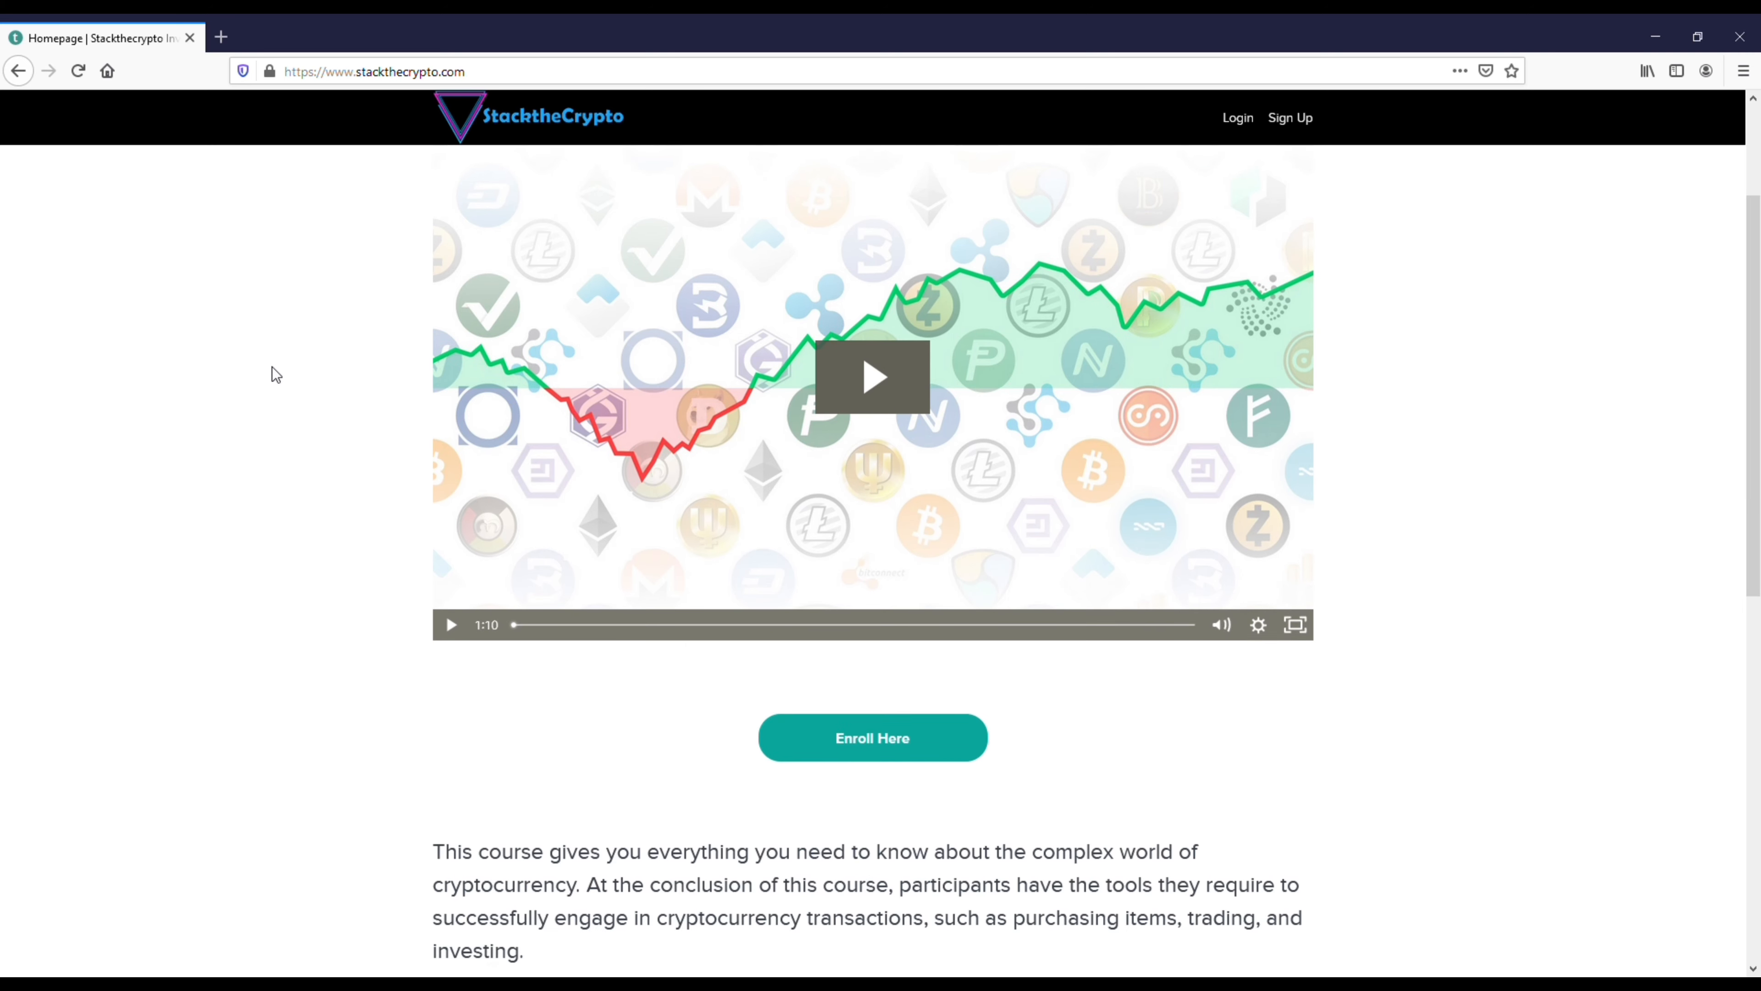
Step: Open the StacktheCrypto cryptocurrency course page in a new tab via Enroll Here
{"action": "scroll", "scroll_direction": "down", "scroll_amount": 3}
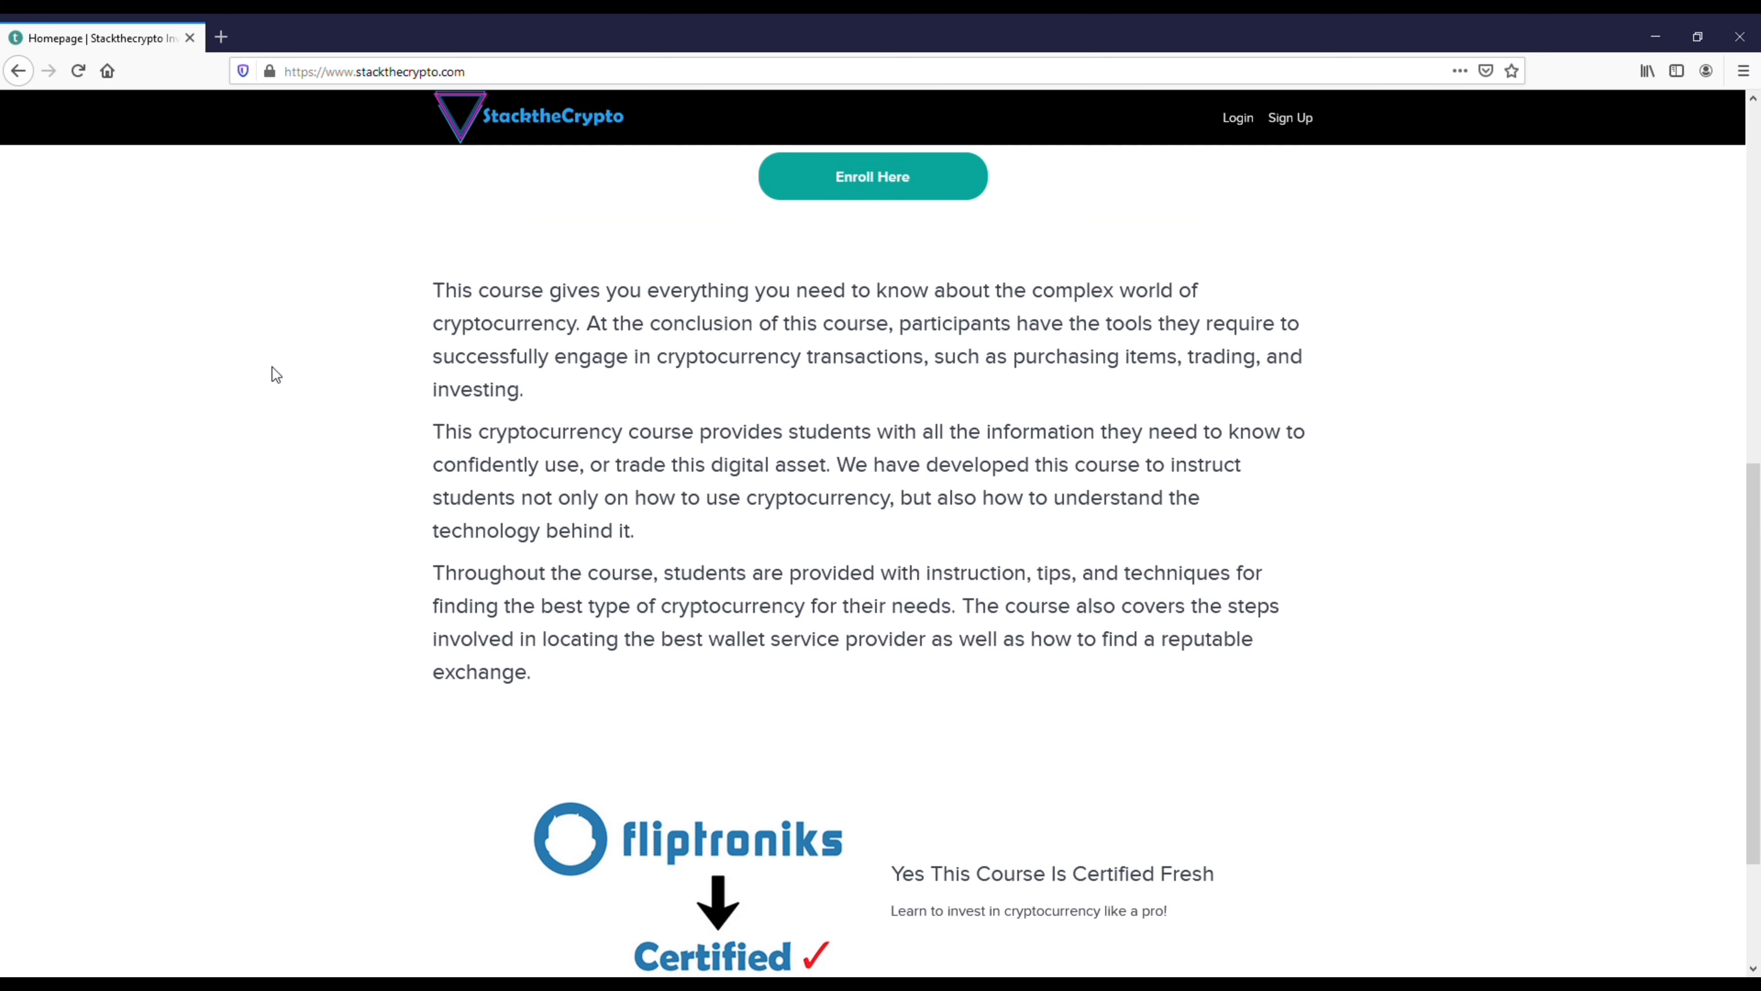
{"action": "left_click", "coordinate": [872, 176]}
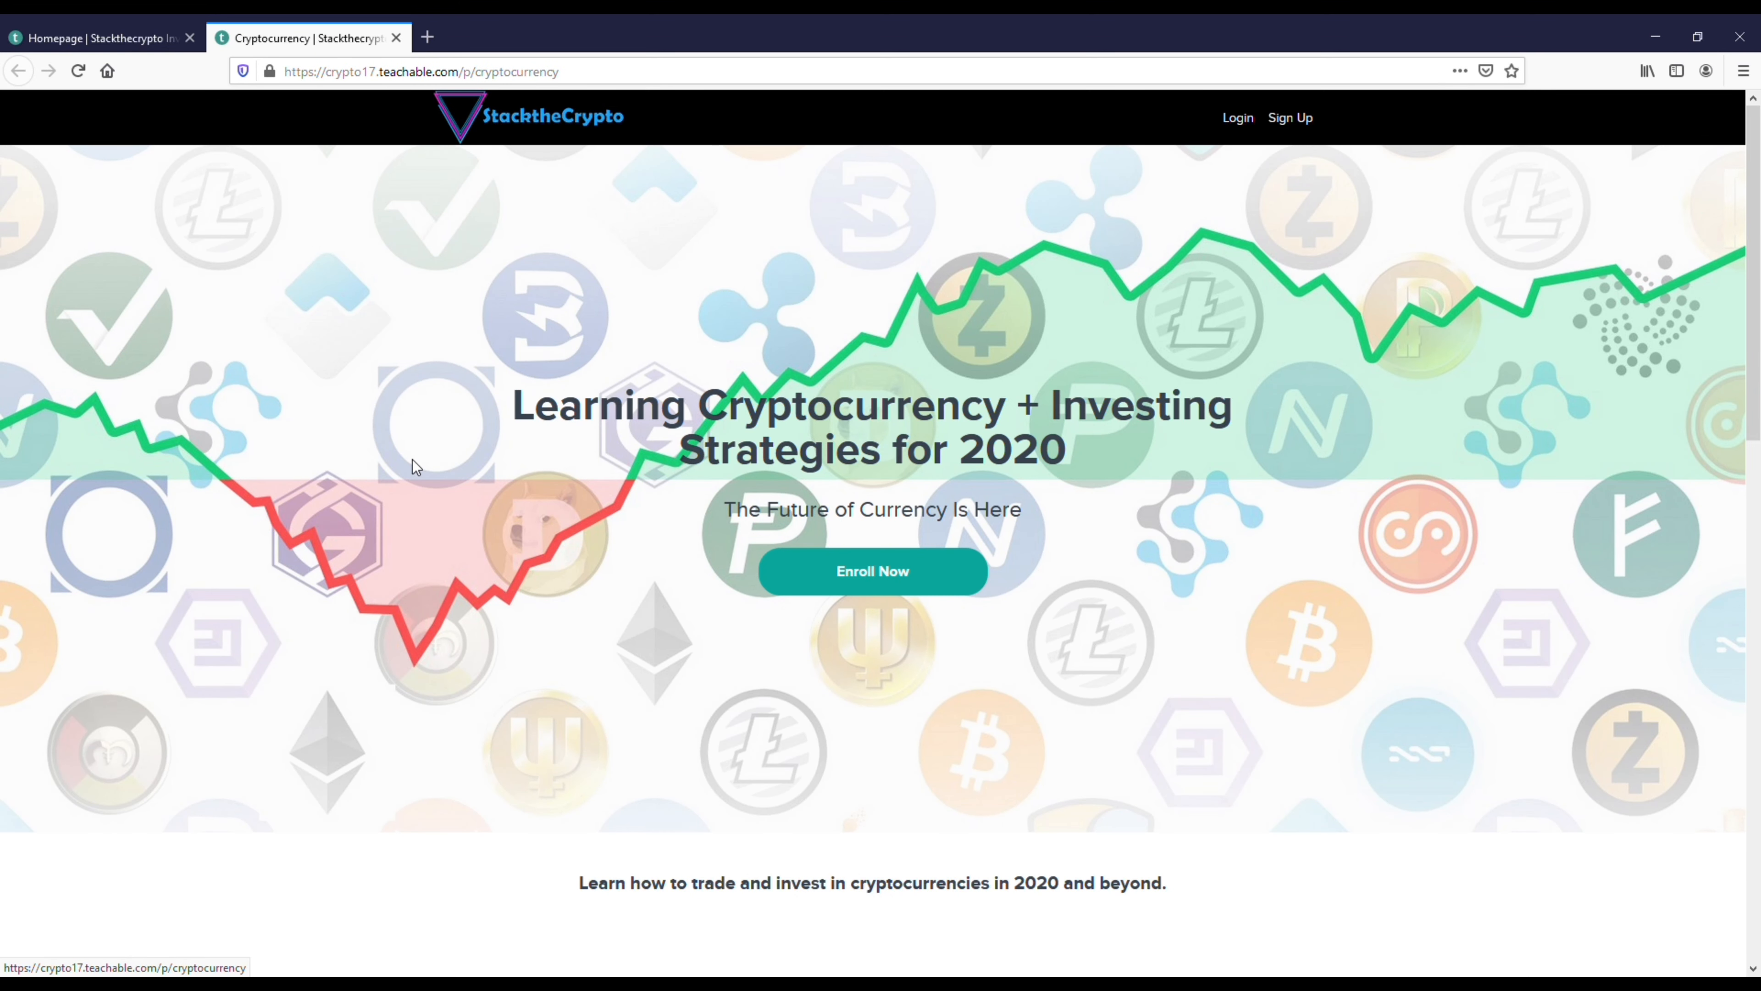
Step: Review the Course Curriculum lesson list, then move to the Coinbase dashboard tab
{"action": "scroll", "scroll_direction": "down", "scroll_amount": 3}
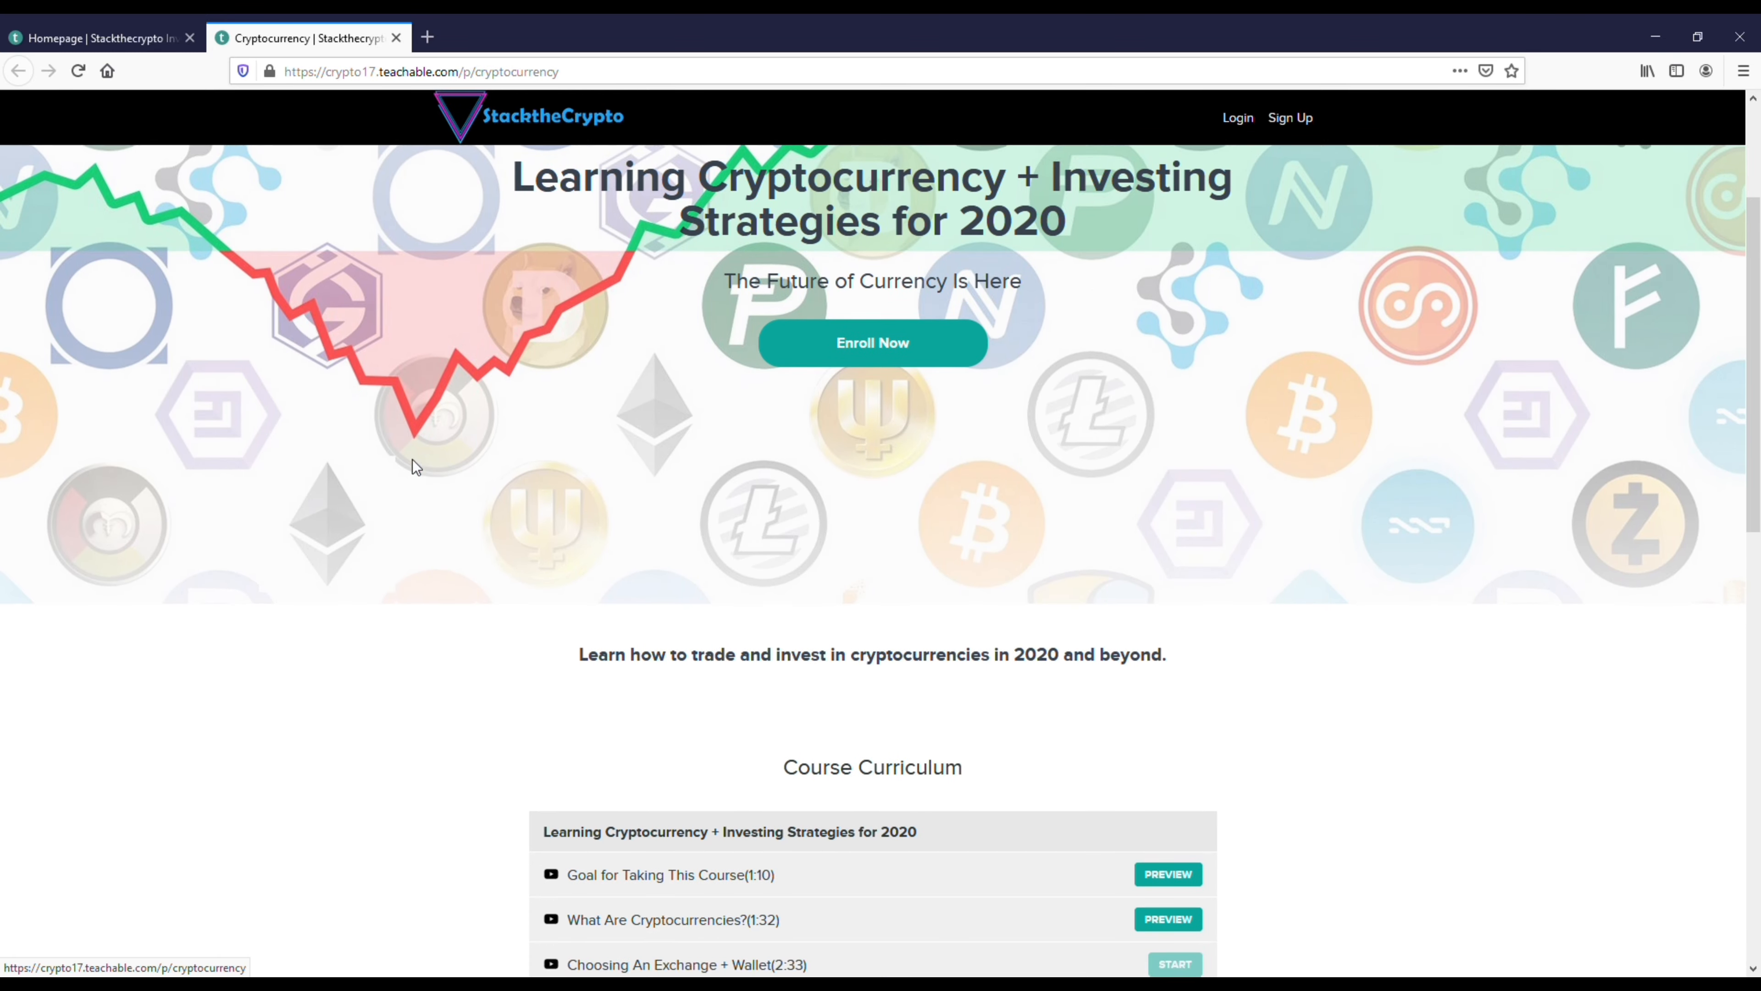
{"action": "scroll", "scroll_direction": "down", "scroll_amount": 3}
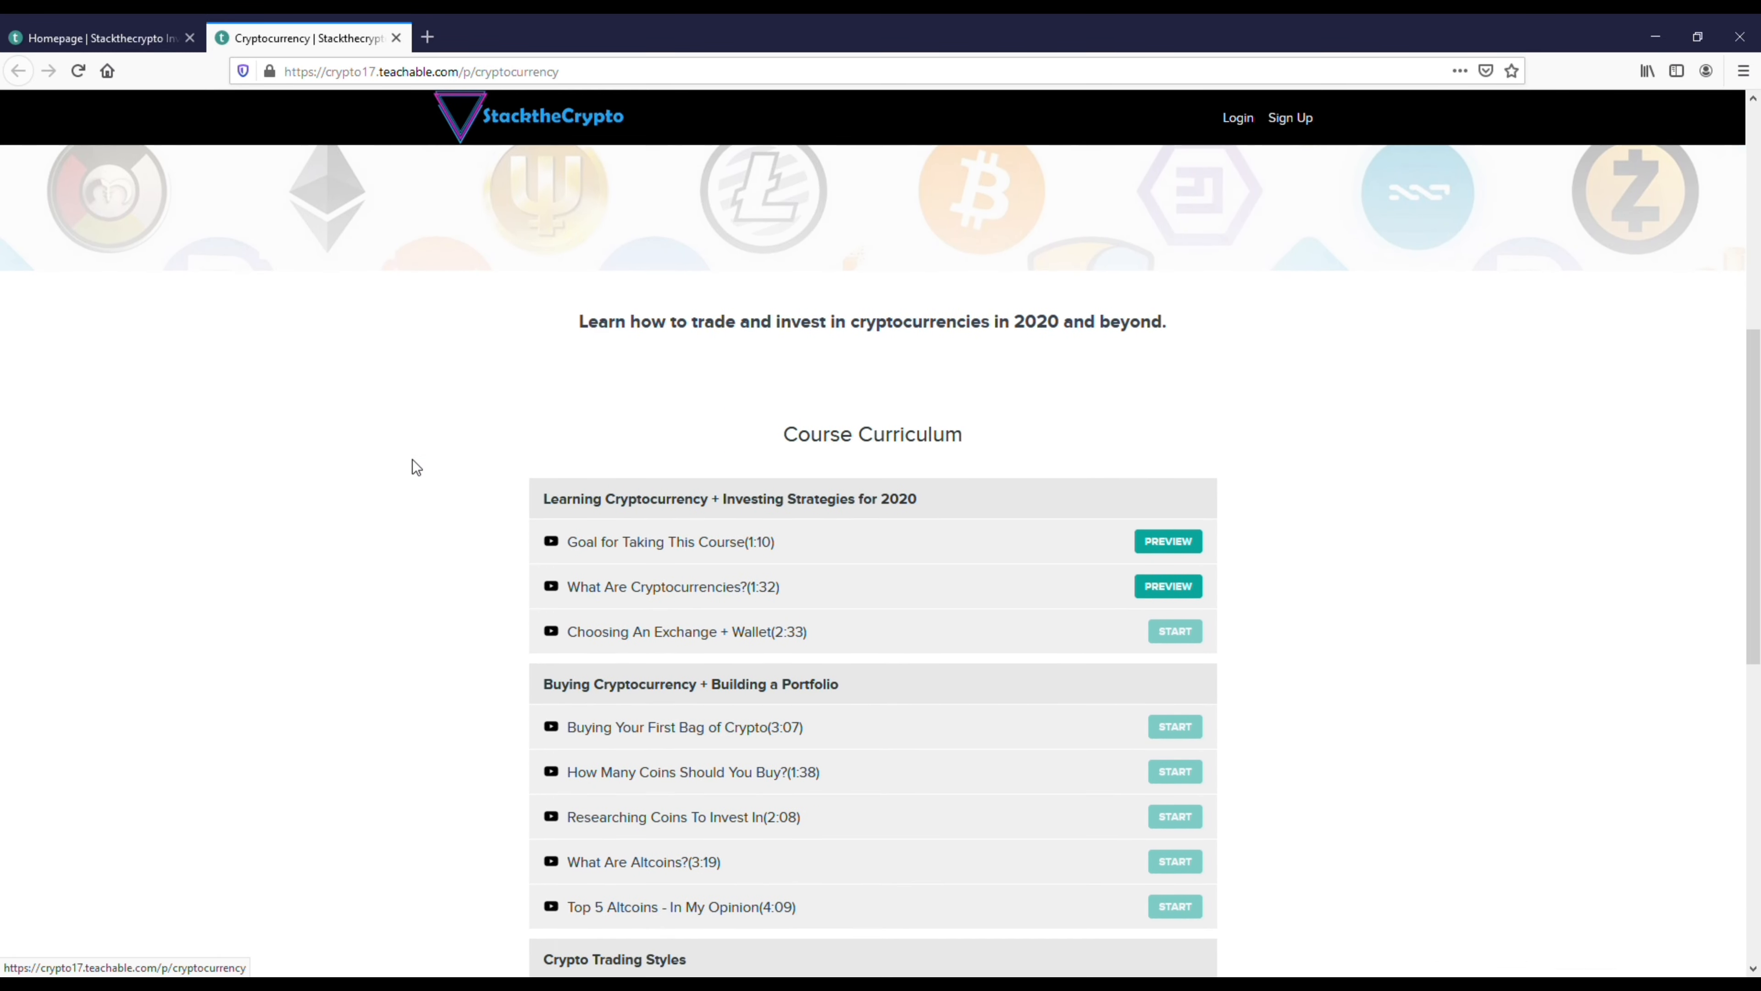
{"action": "left_click", "coordinate": [632, 37]}
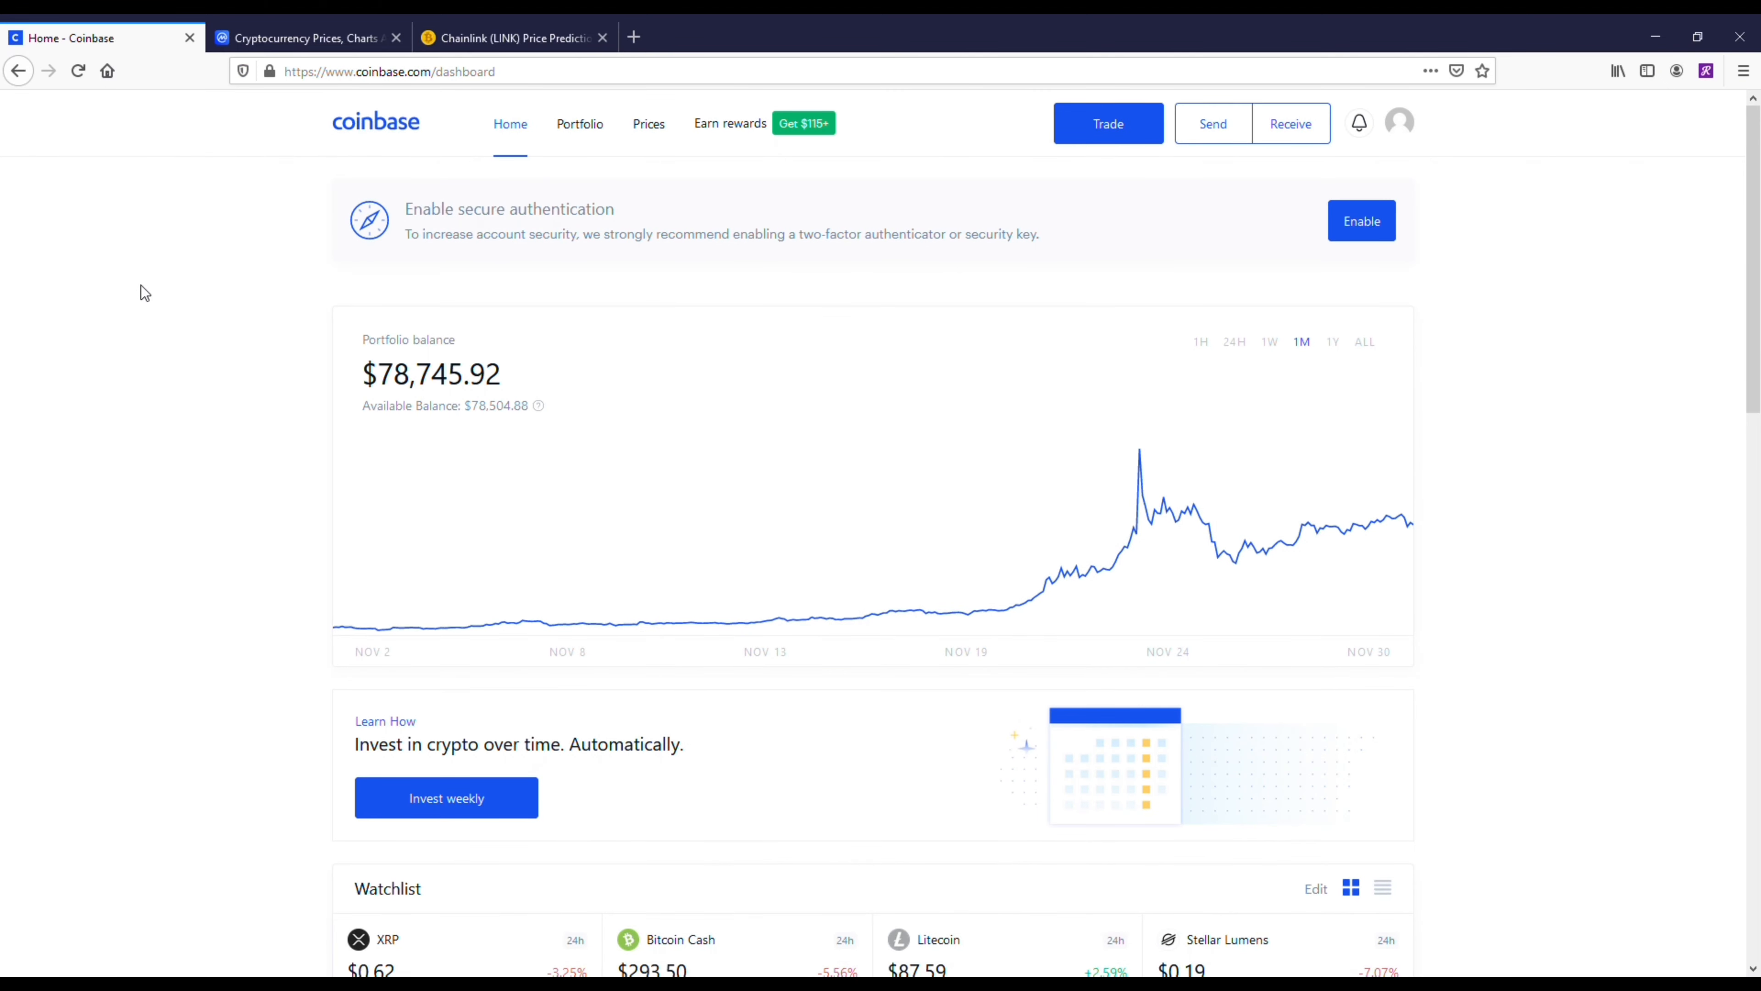
{"action": "mouse_move", "coordinate": [126, 285]}
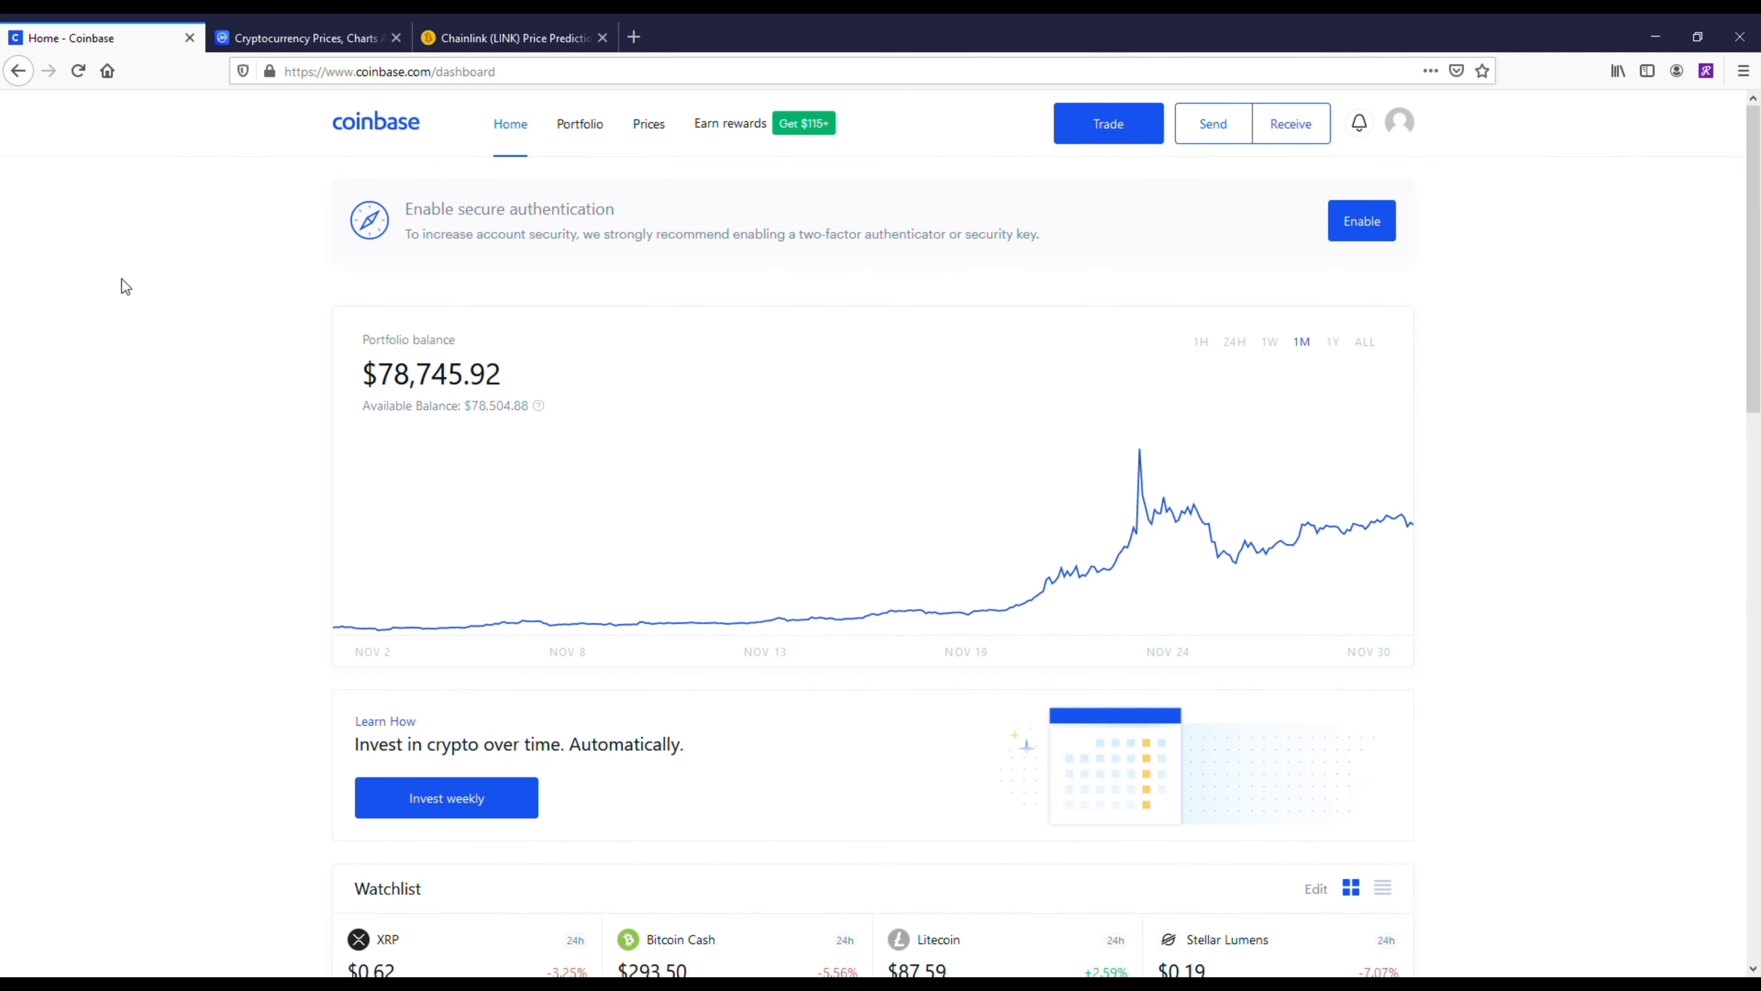
{"action": "mouse_move", "coordinate": [197, 242]}
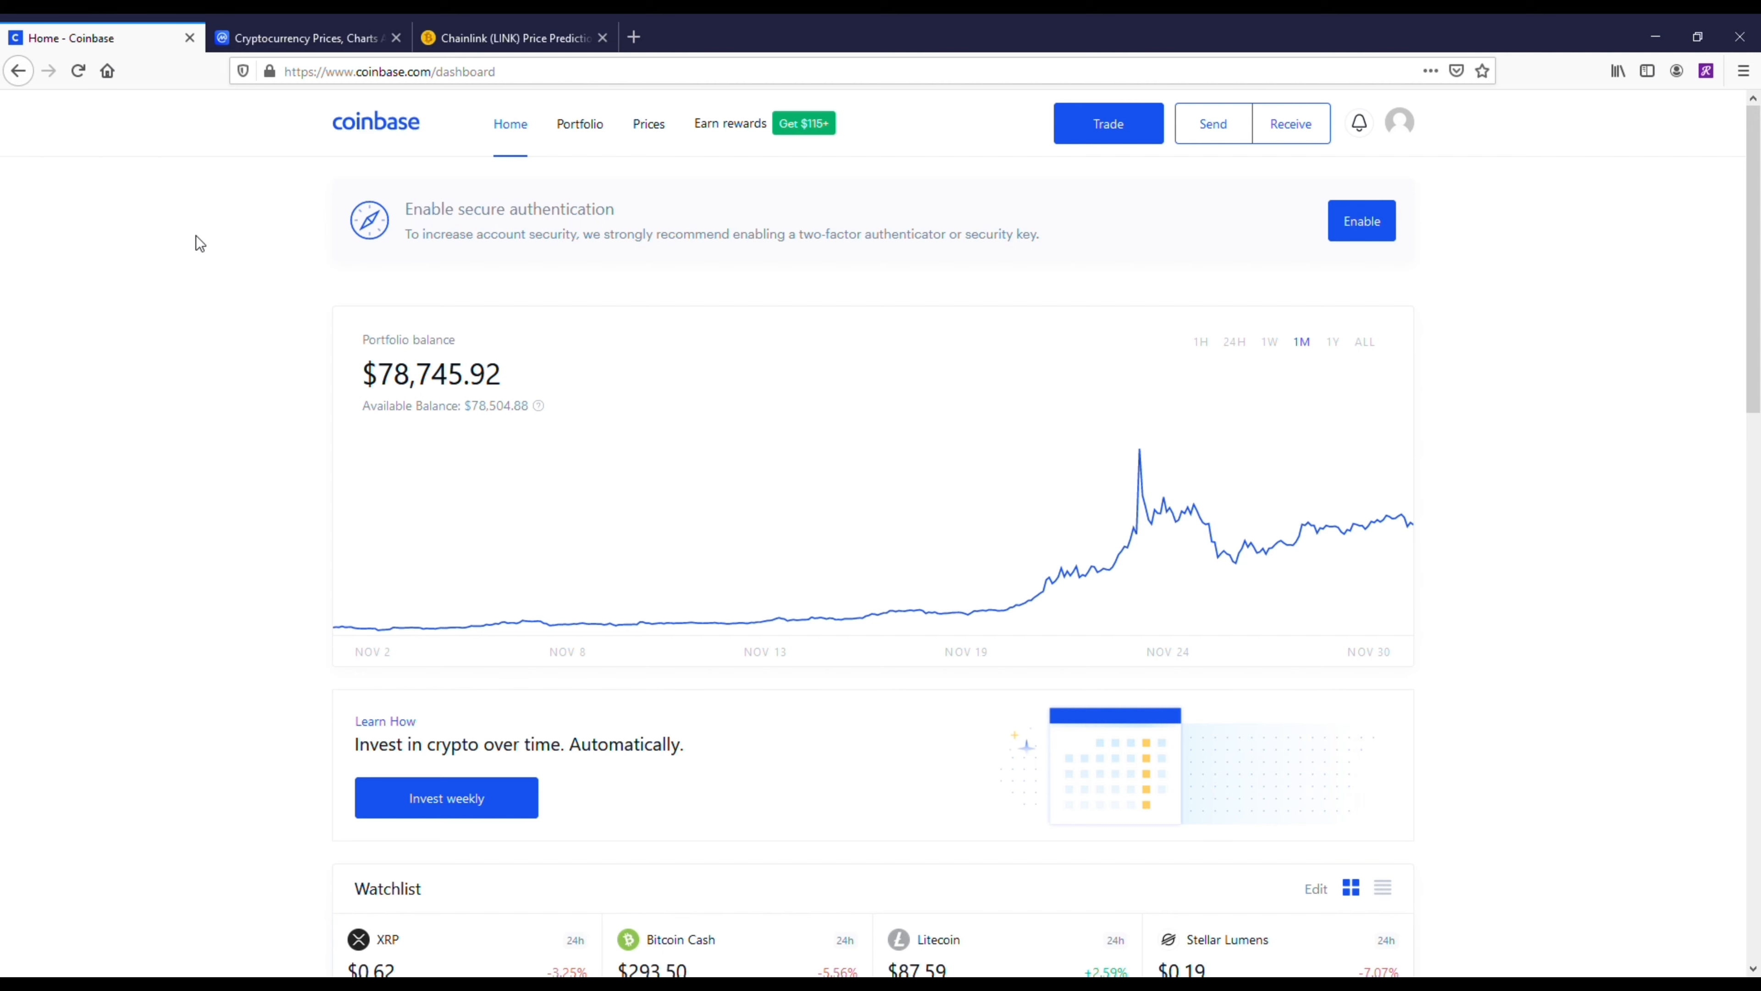
{"action": "mouse_move", "coordinate": [1315, 312]}
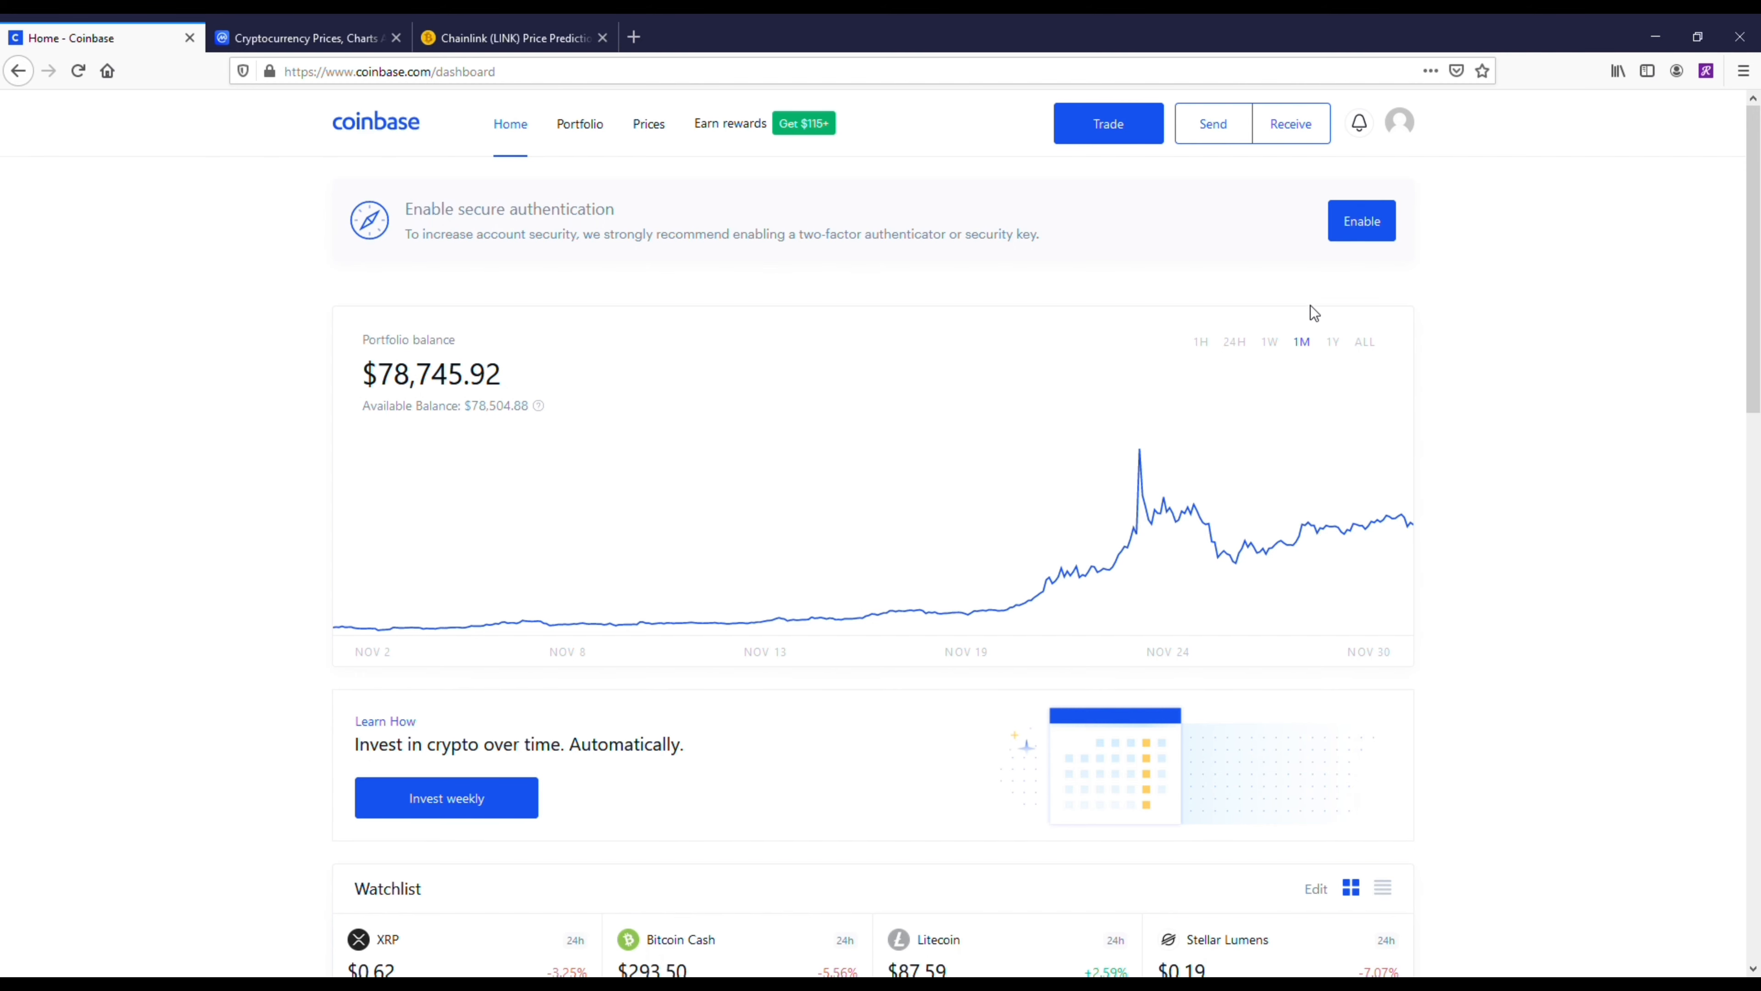
{"action": "mouse_move", "coordinate": [332, 631]}
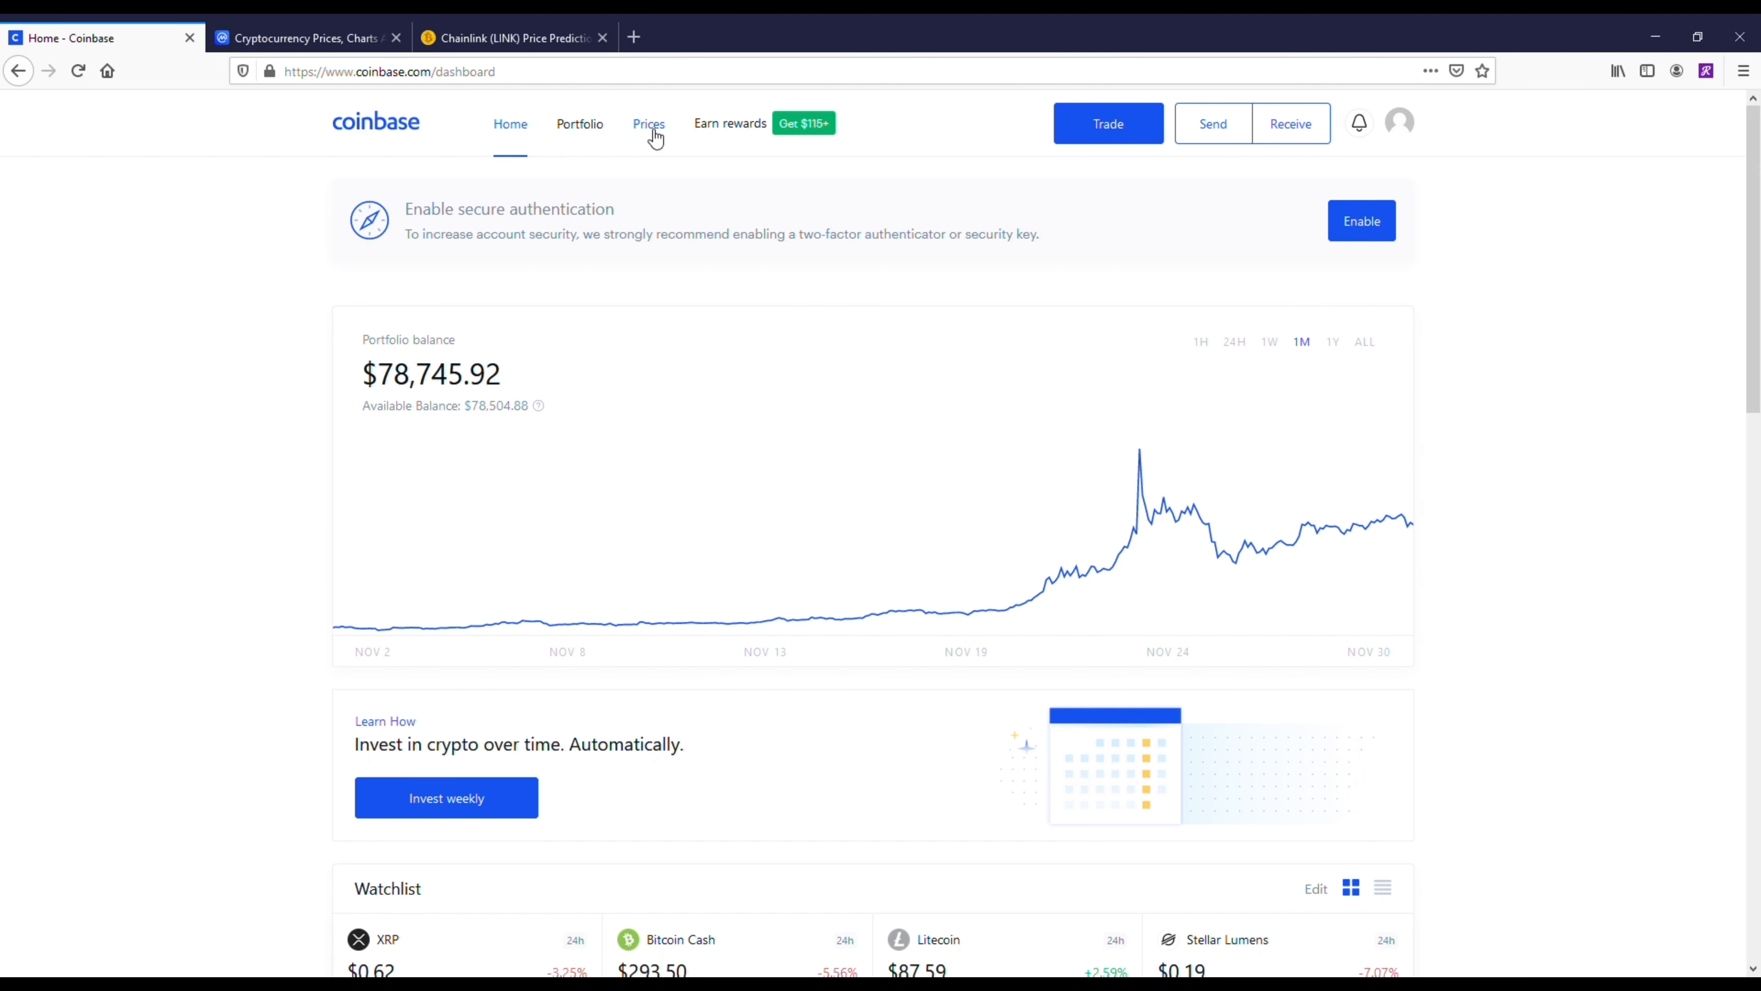
Step: Go to Coinbase's Prices list of top cryptocurrencies from the dashboard
{"action": "left_click", "coordinate": [648, 124]}
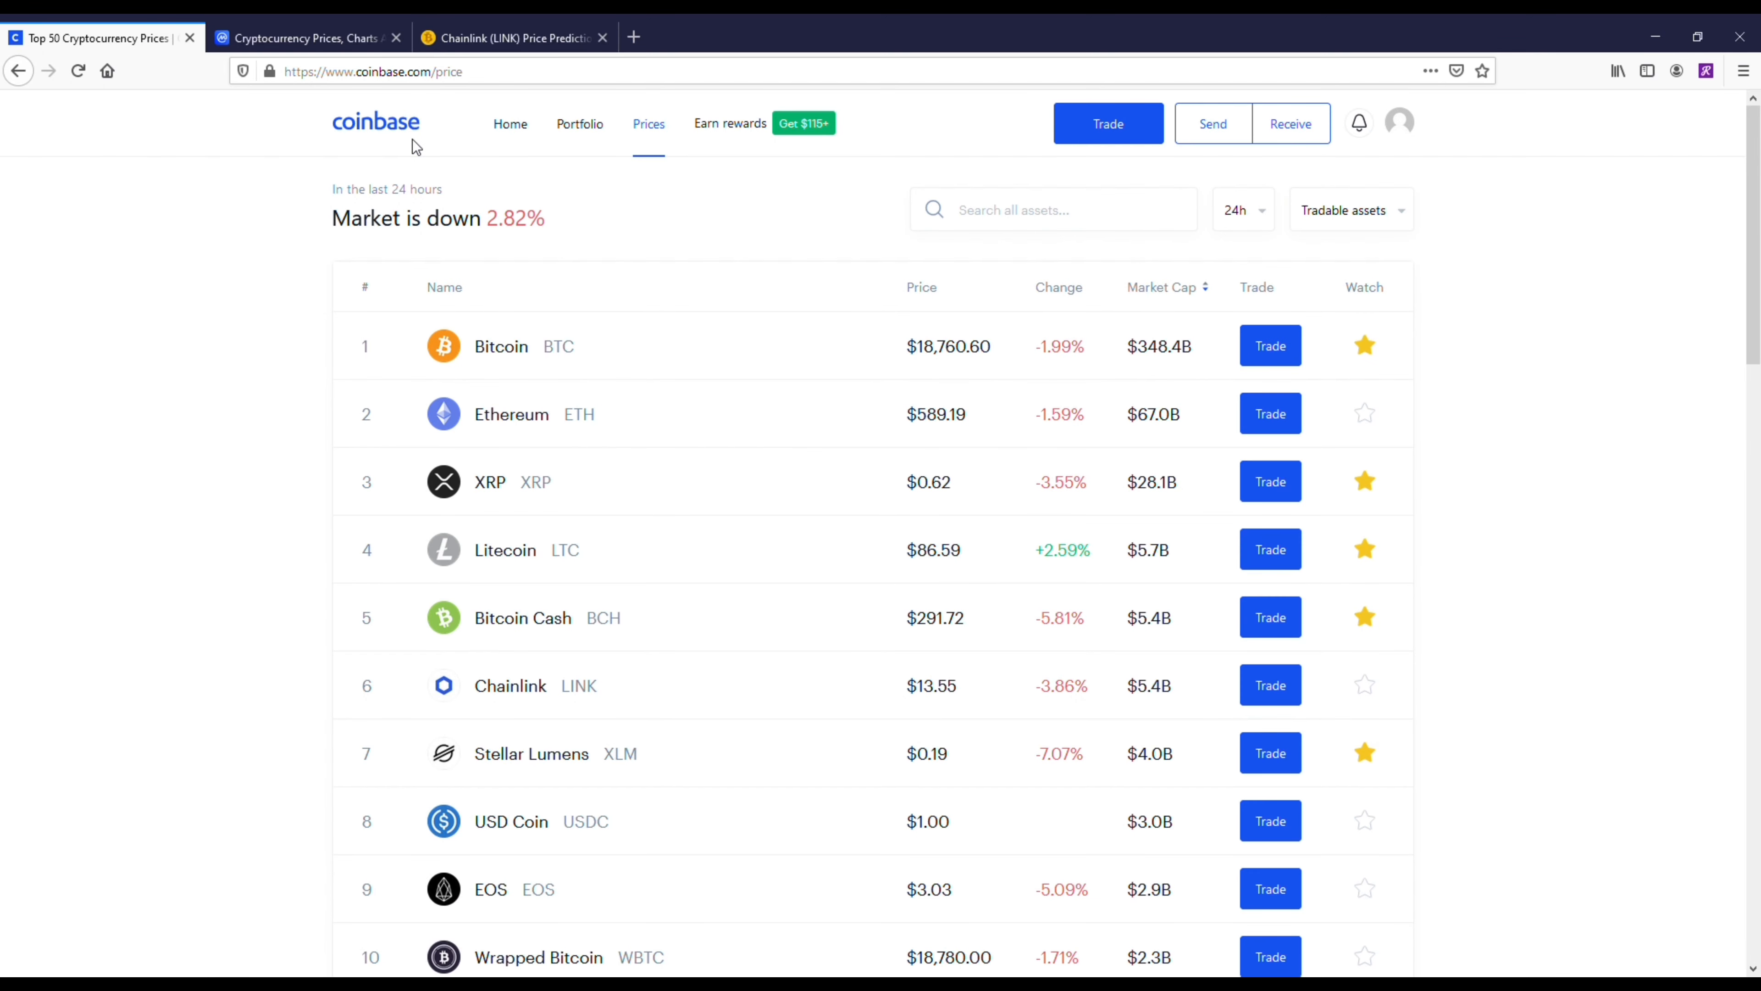
{"action": "mouse_move", "coordinate": [345, 571]}
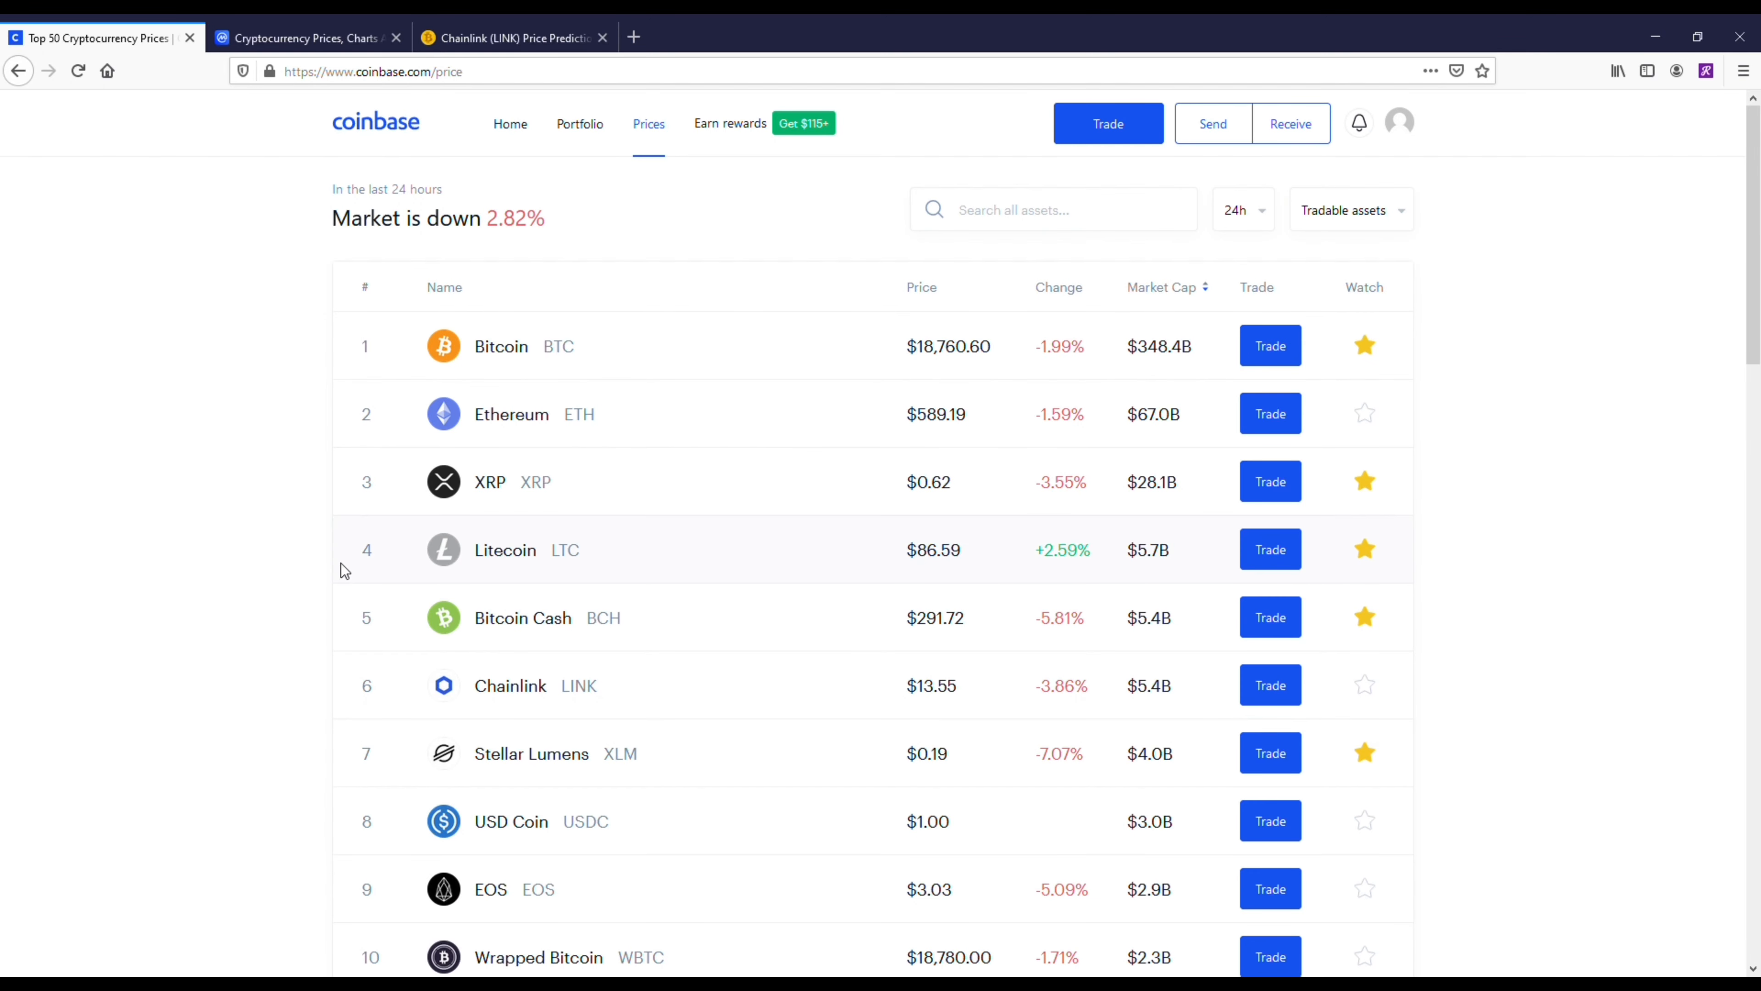
Step: Open the Chainlink (LINK) detail page from the Coinbase prices table
{"action": "left_click", "coordinate": [510, 686]}
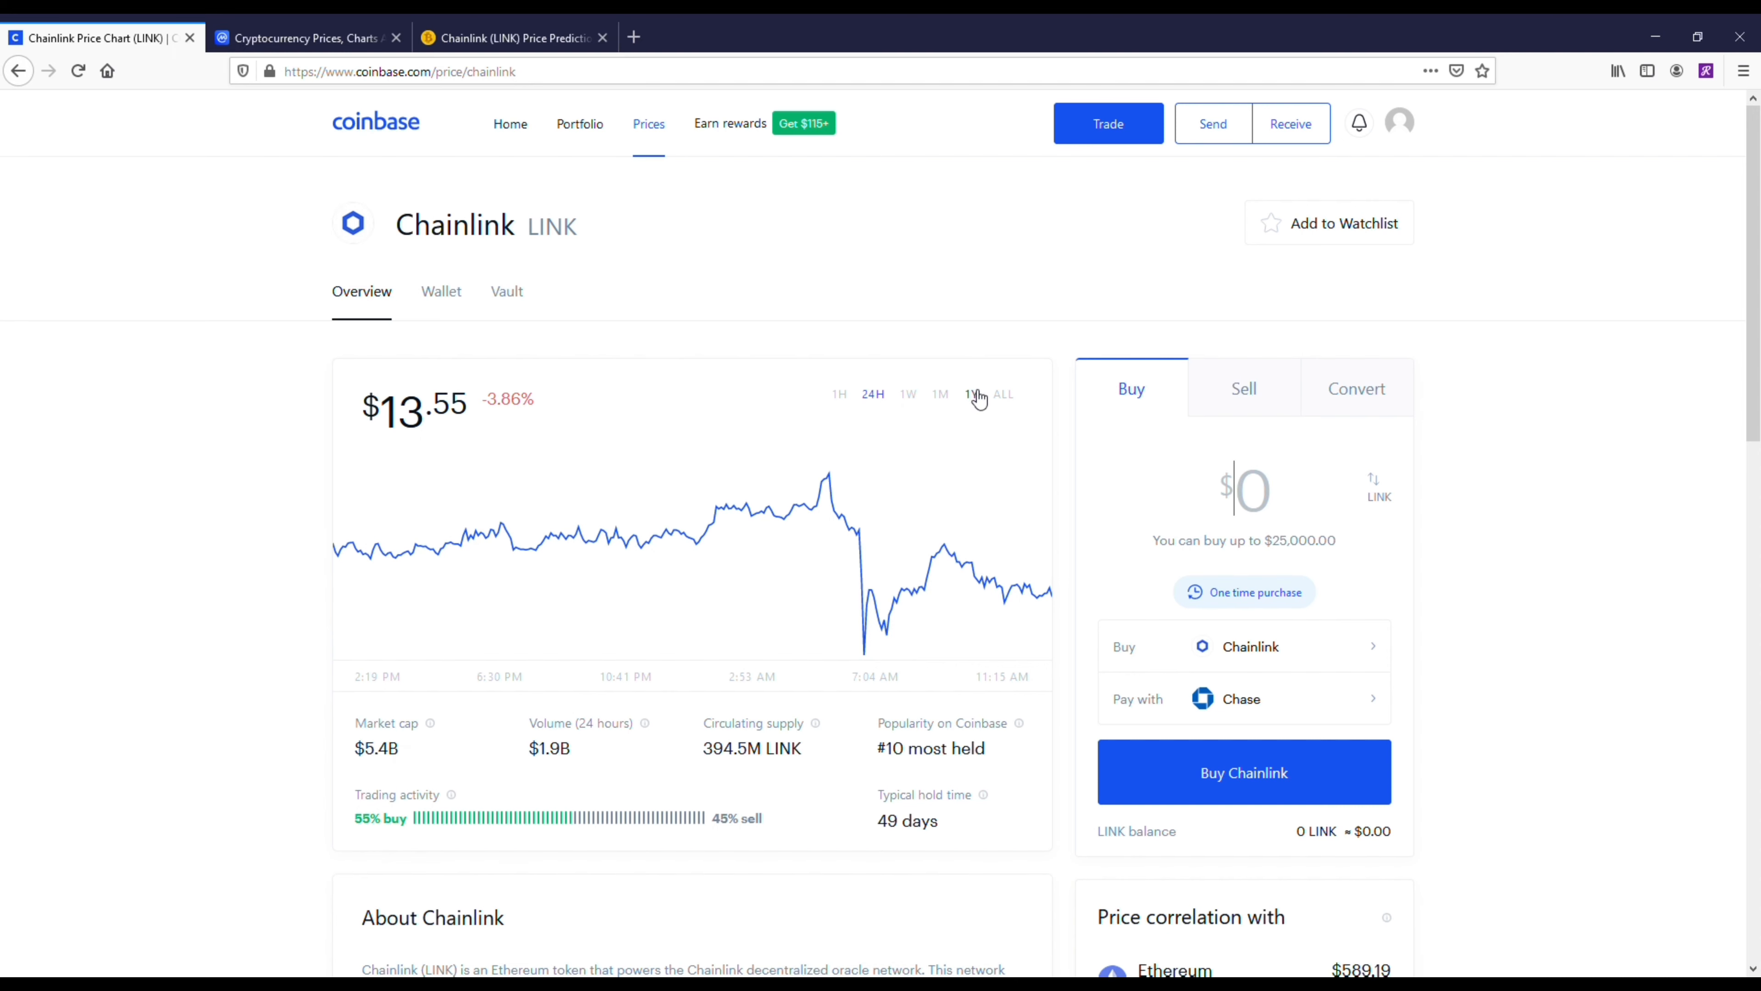
Step: Show Chainlink's 1Y chart, noting the ~547% gain and roughly $20 August peak
{"action": "left_click", "coordinate": [971, 394]}
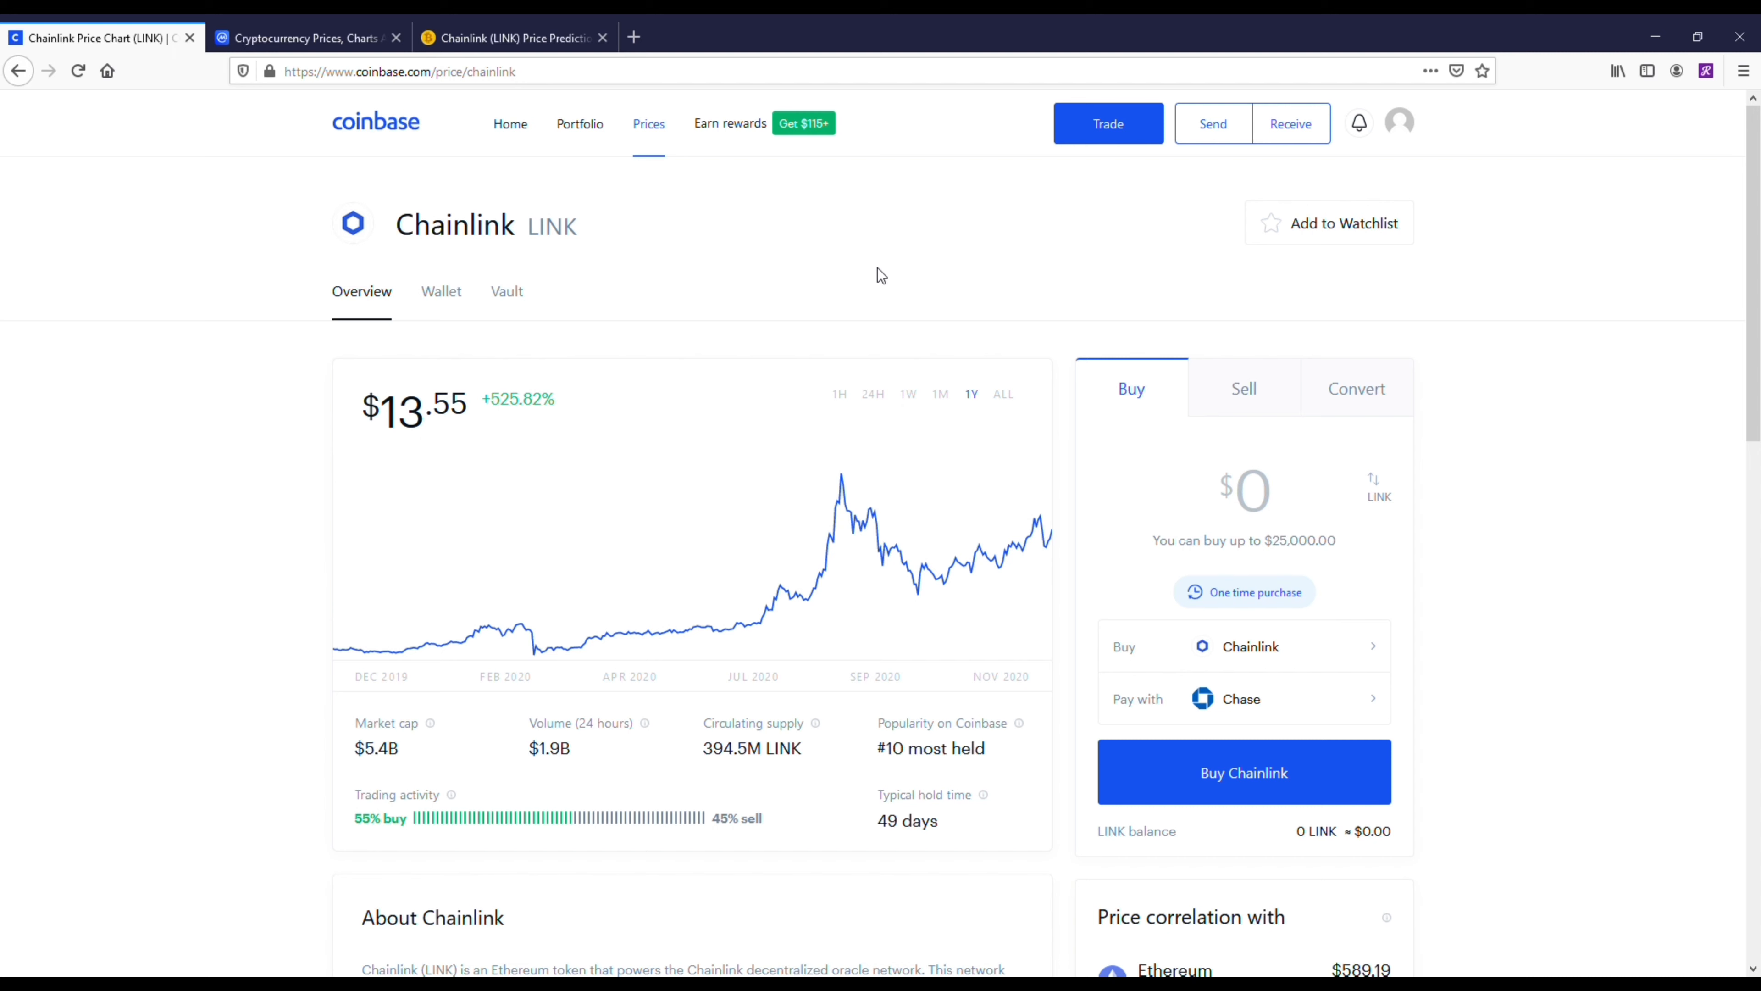
{"action": "mouse_move", "coordinate": [214, 559]}
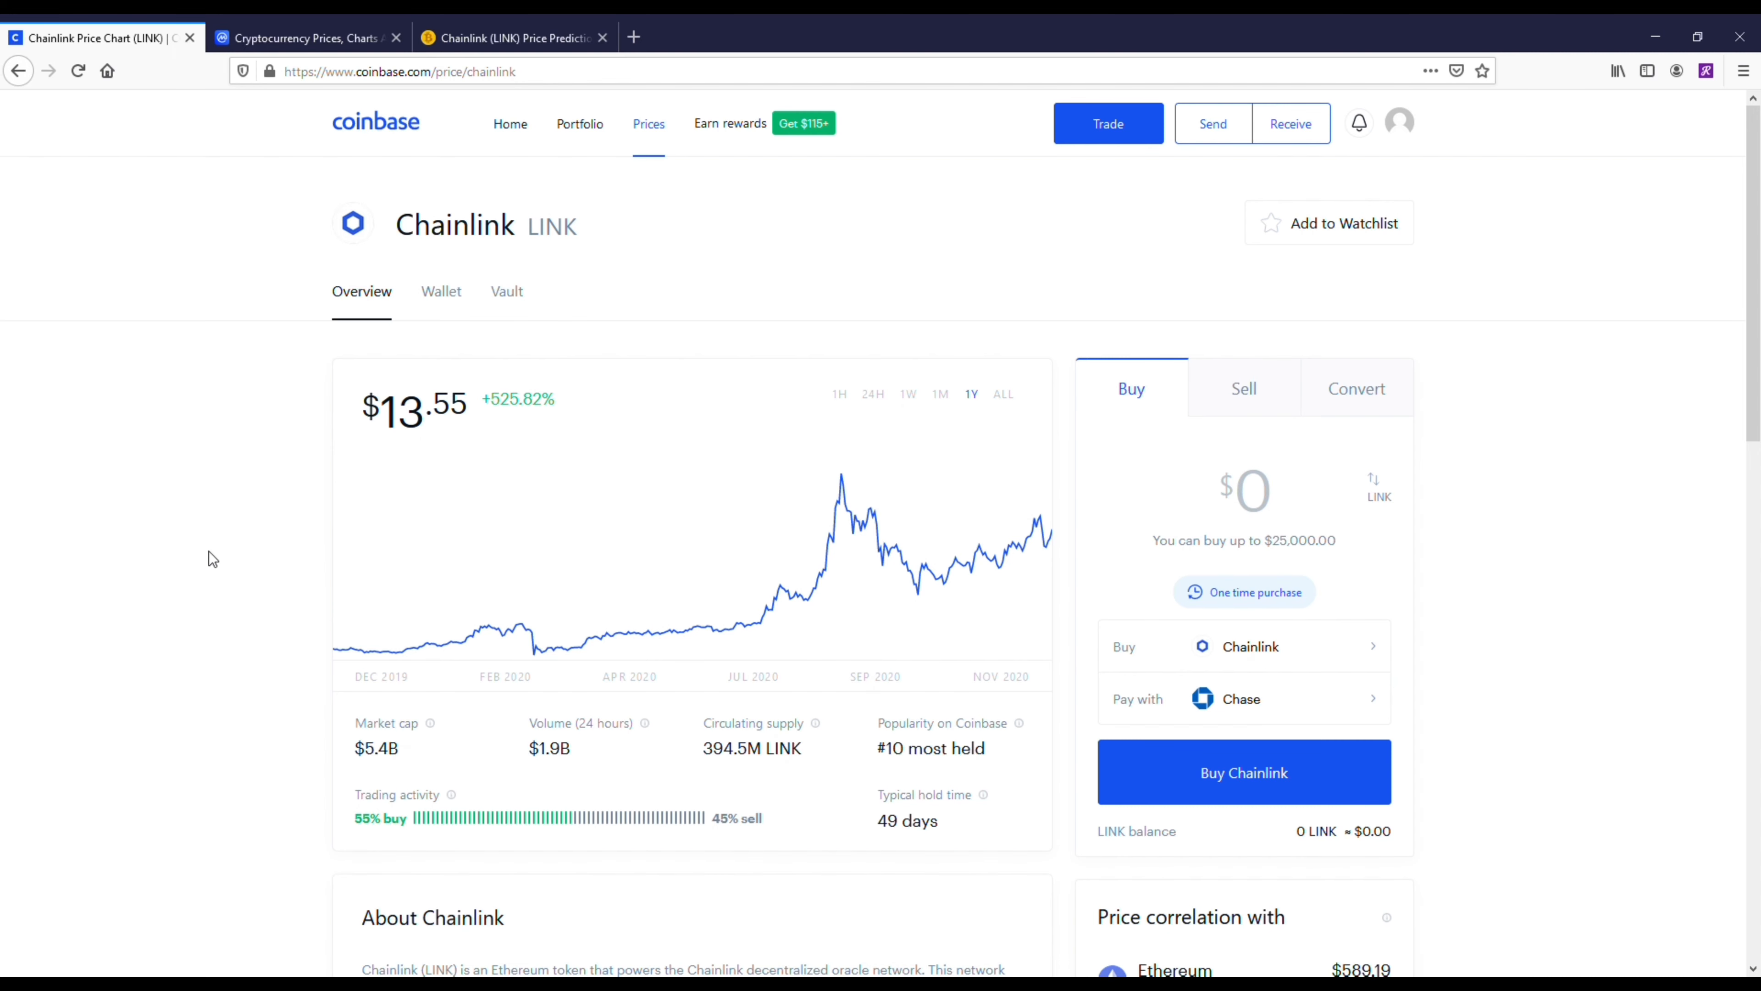
{"action": "mouse_move", "coordinate": [347, 663]}
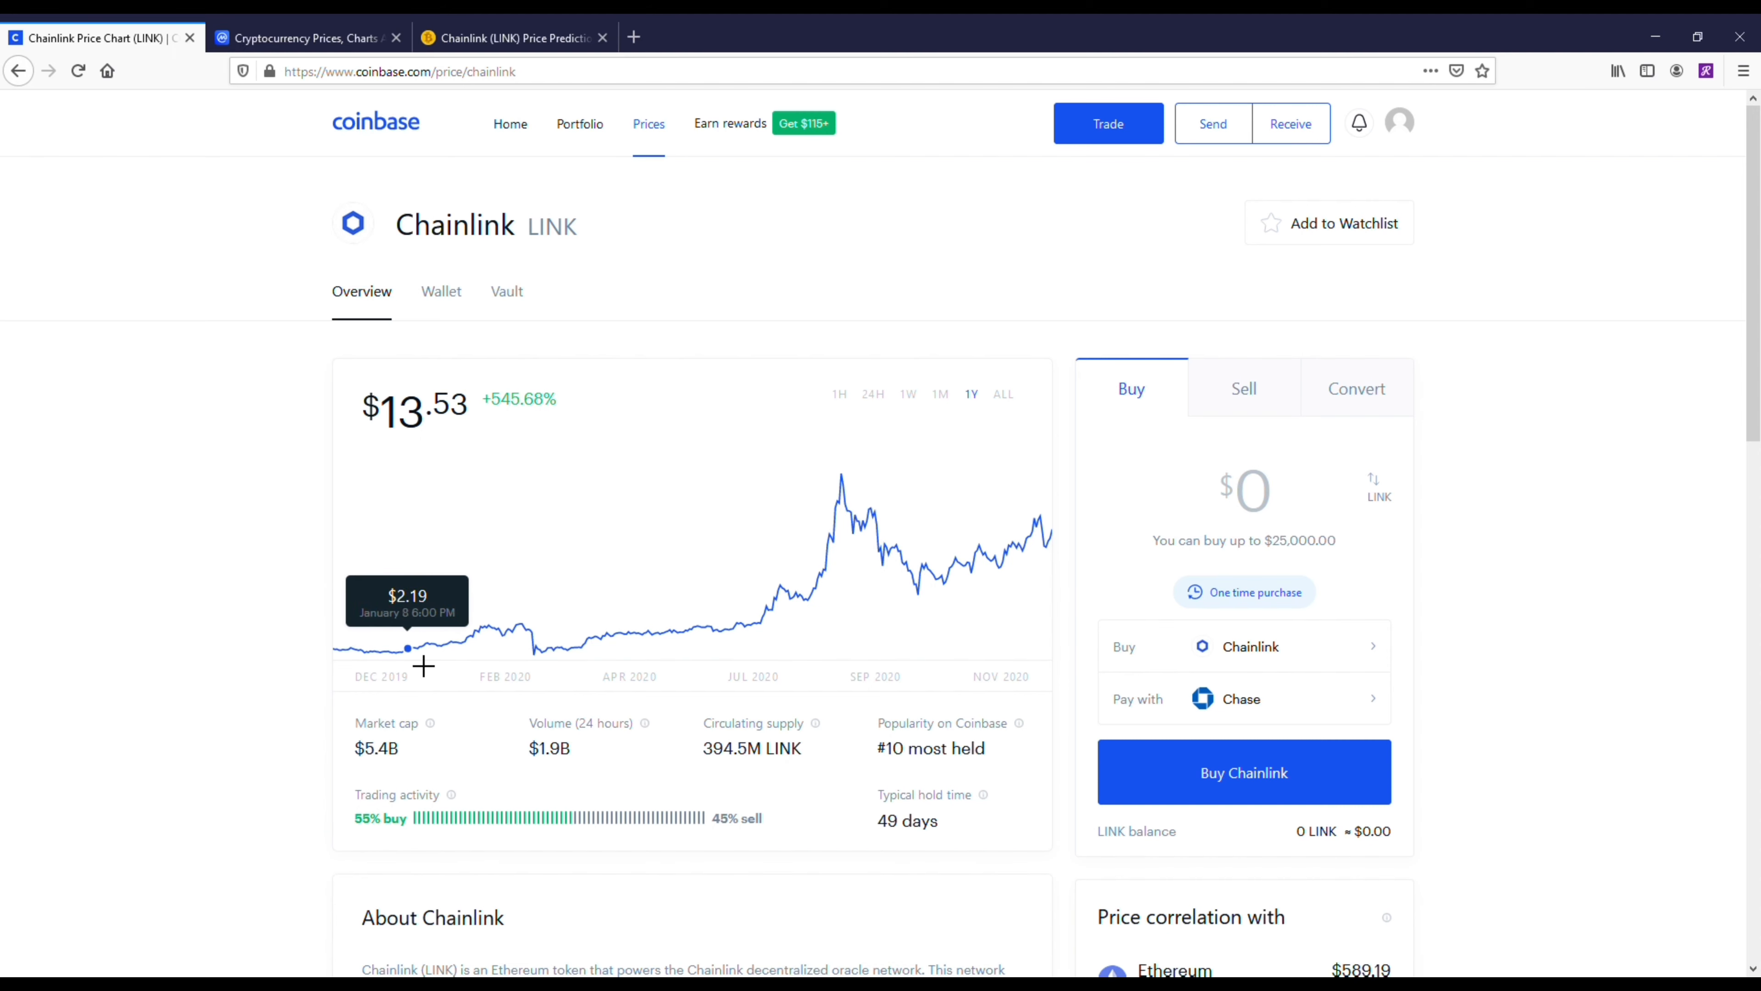
{"action": "mouse_move", "coordinate": [534, 663]}
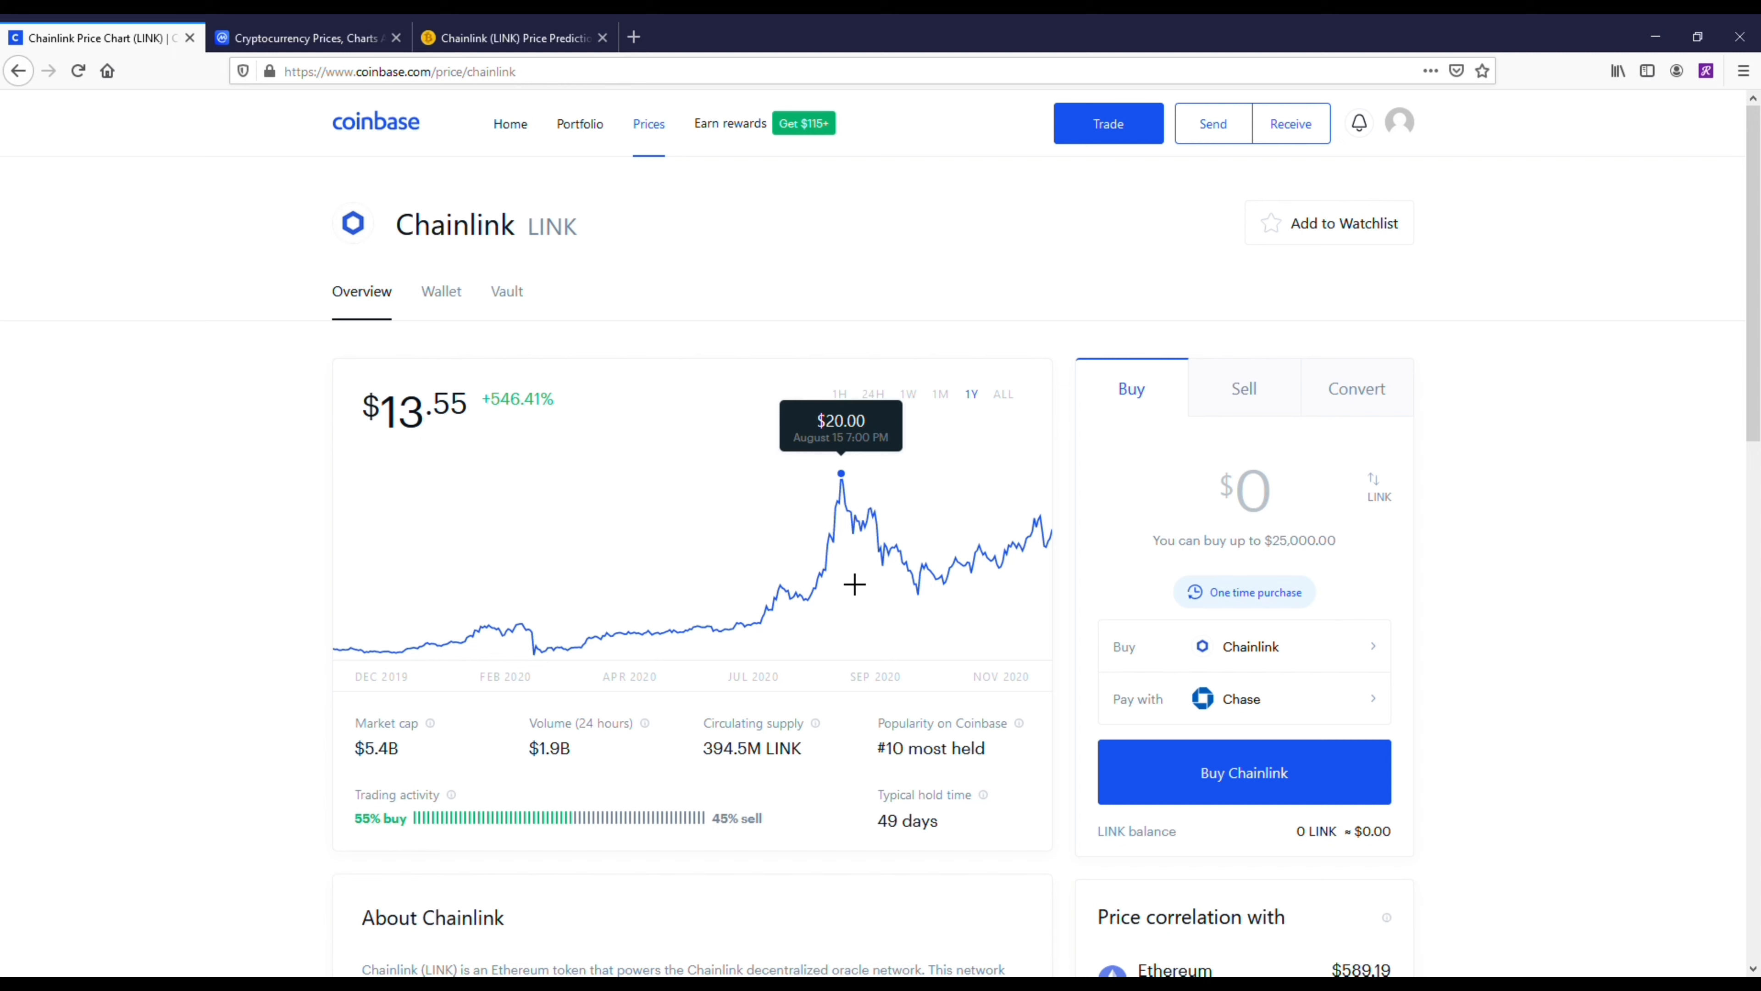
{"action": "mouse_move", "coordinate": [340, 360]}
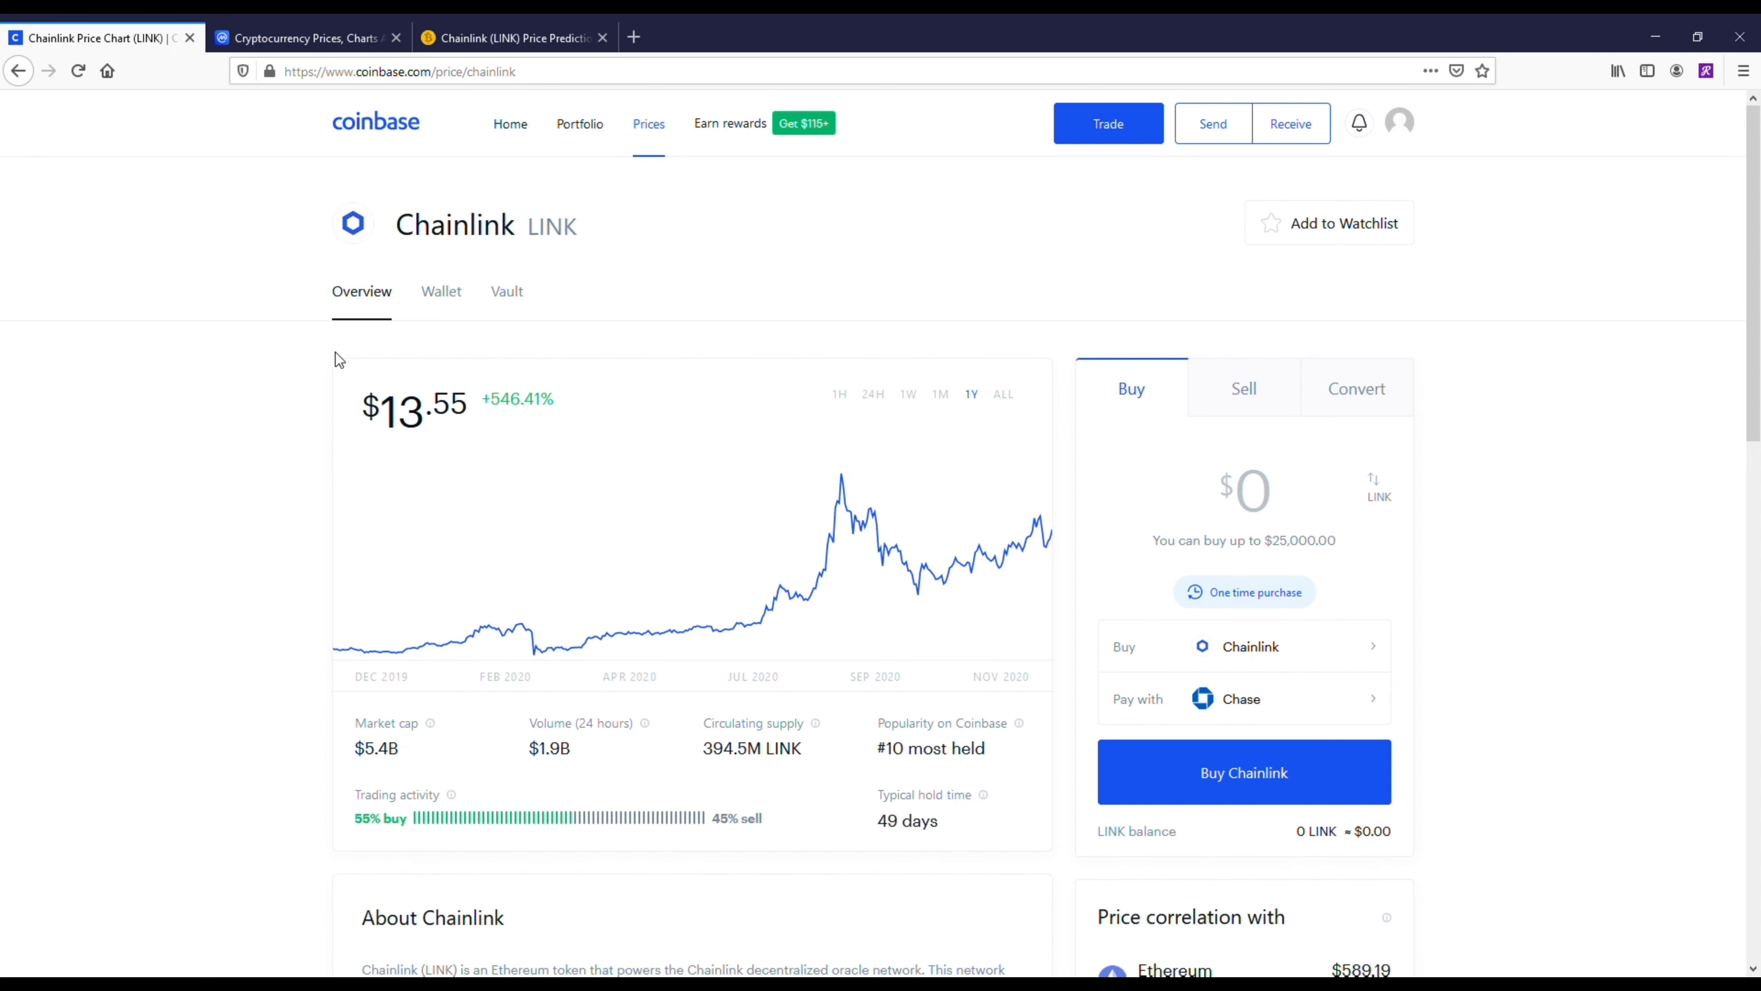
{"action": "mouse_move", "coordinate": [267, 395]}
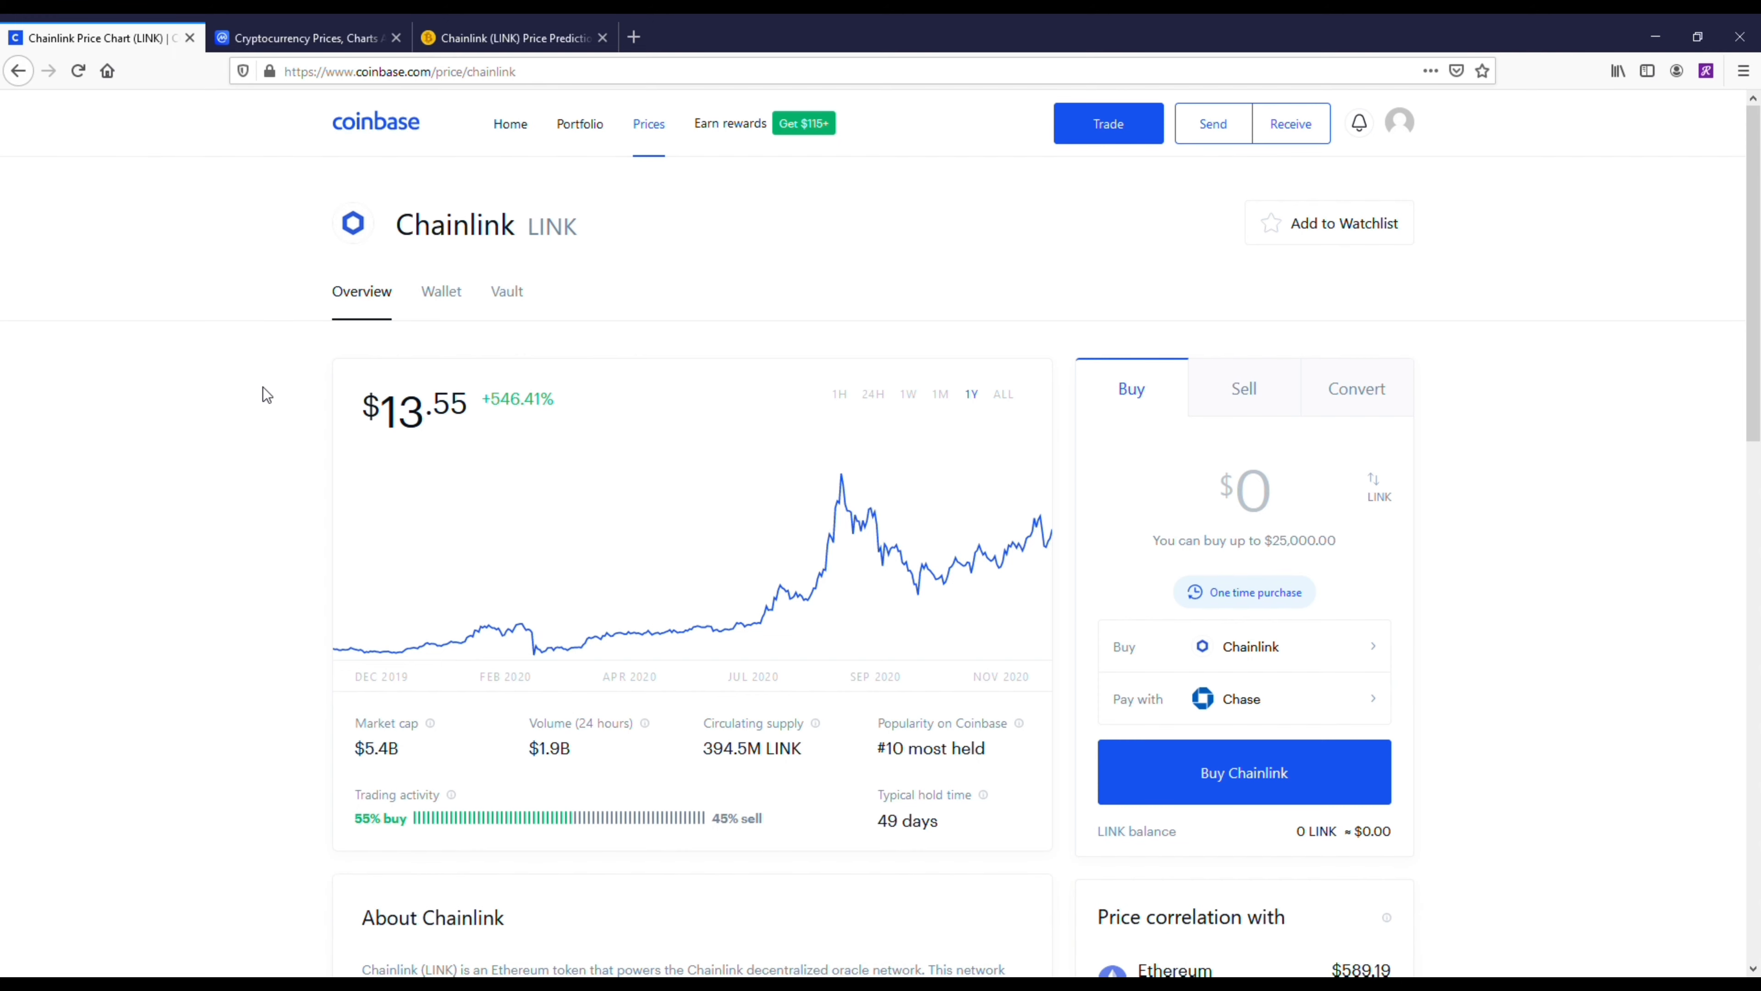
{"action": "mouse_move", "coordinate": [240, 452]}
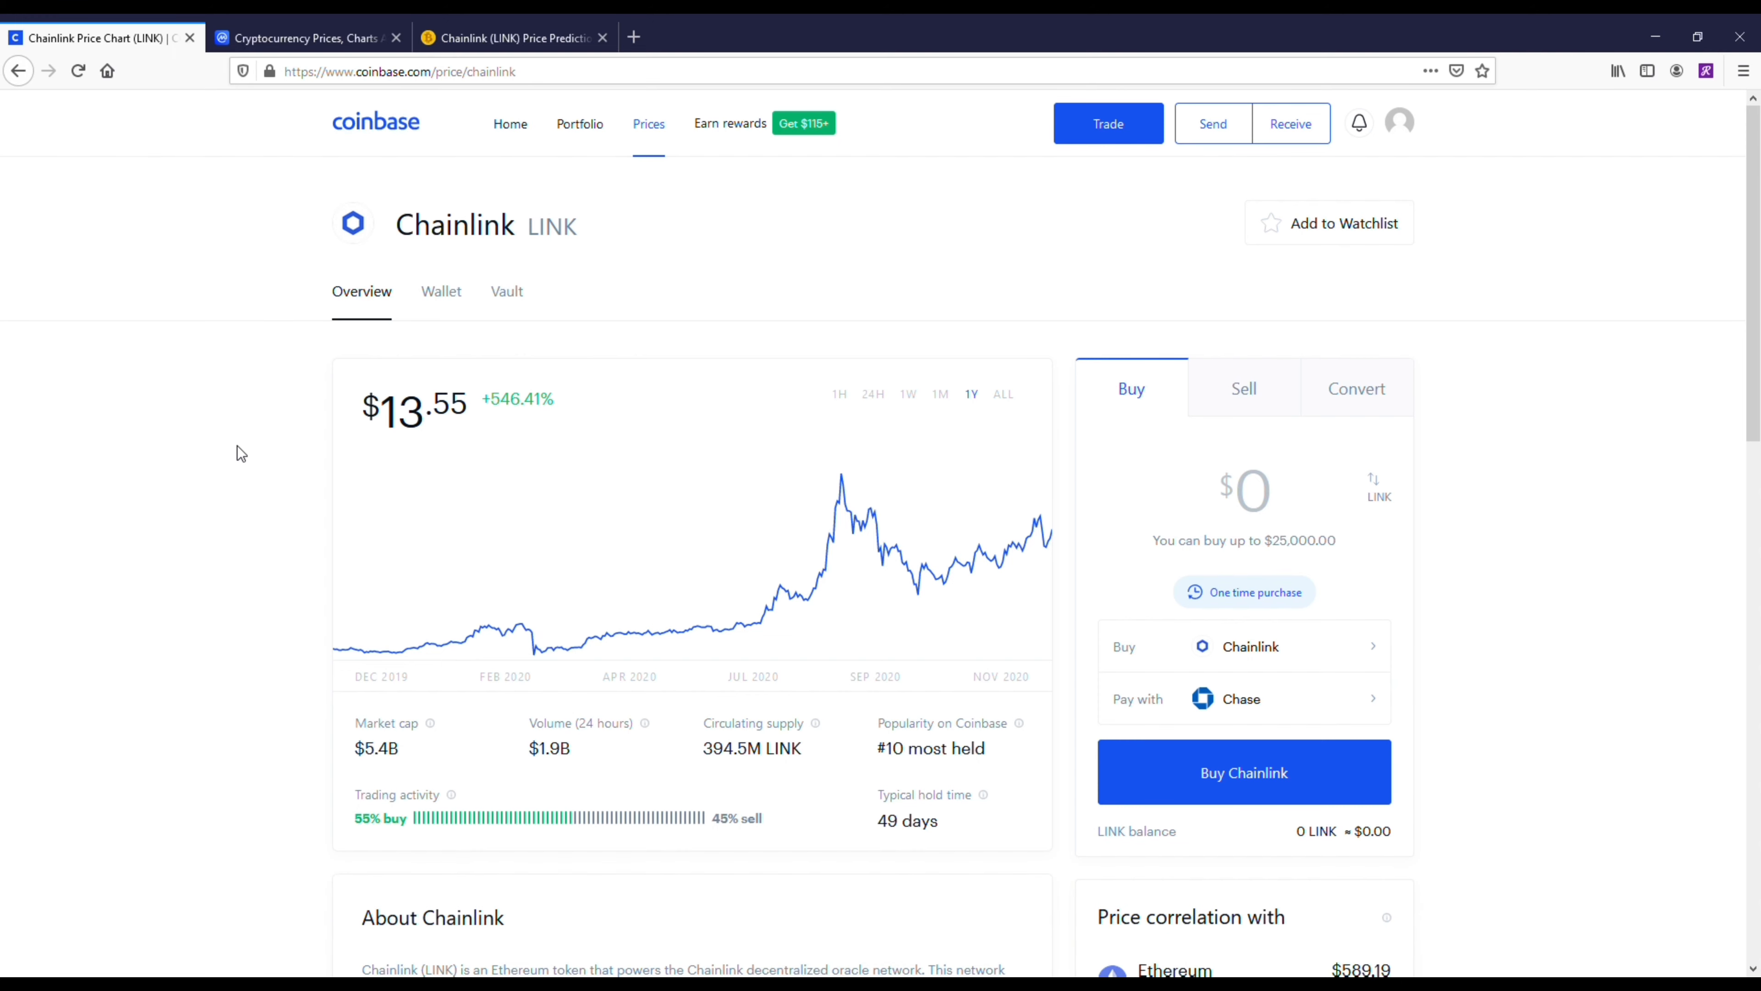
{"action": "scroll", "scroll_direction": "down", "scroll_amount": 3}
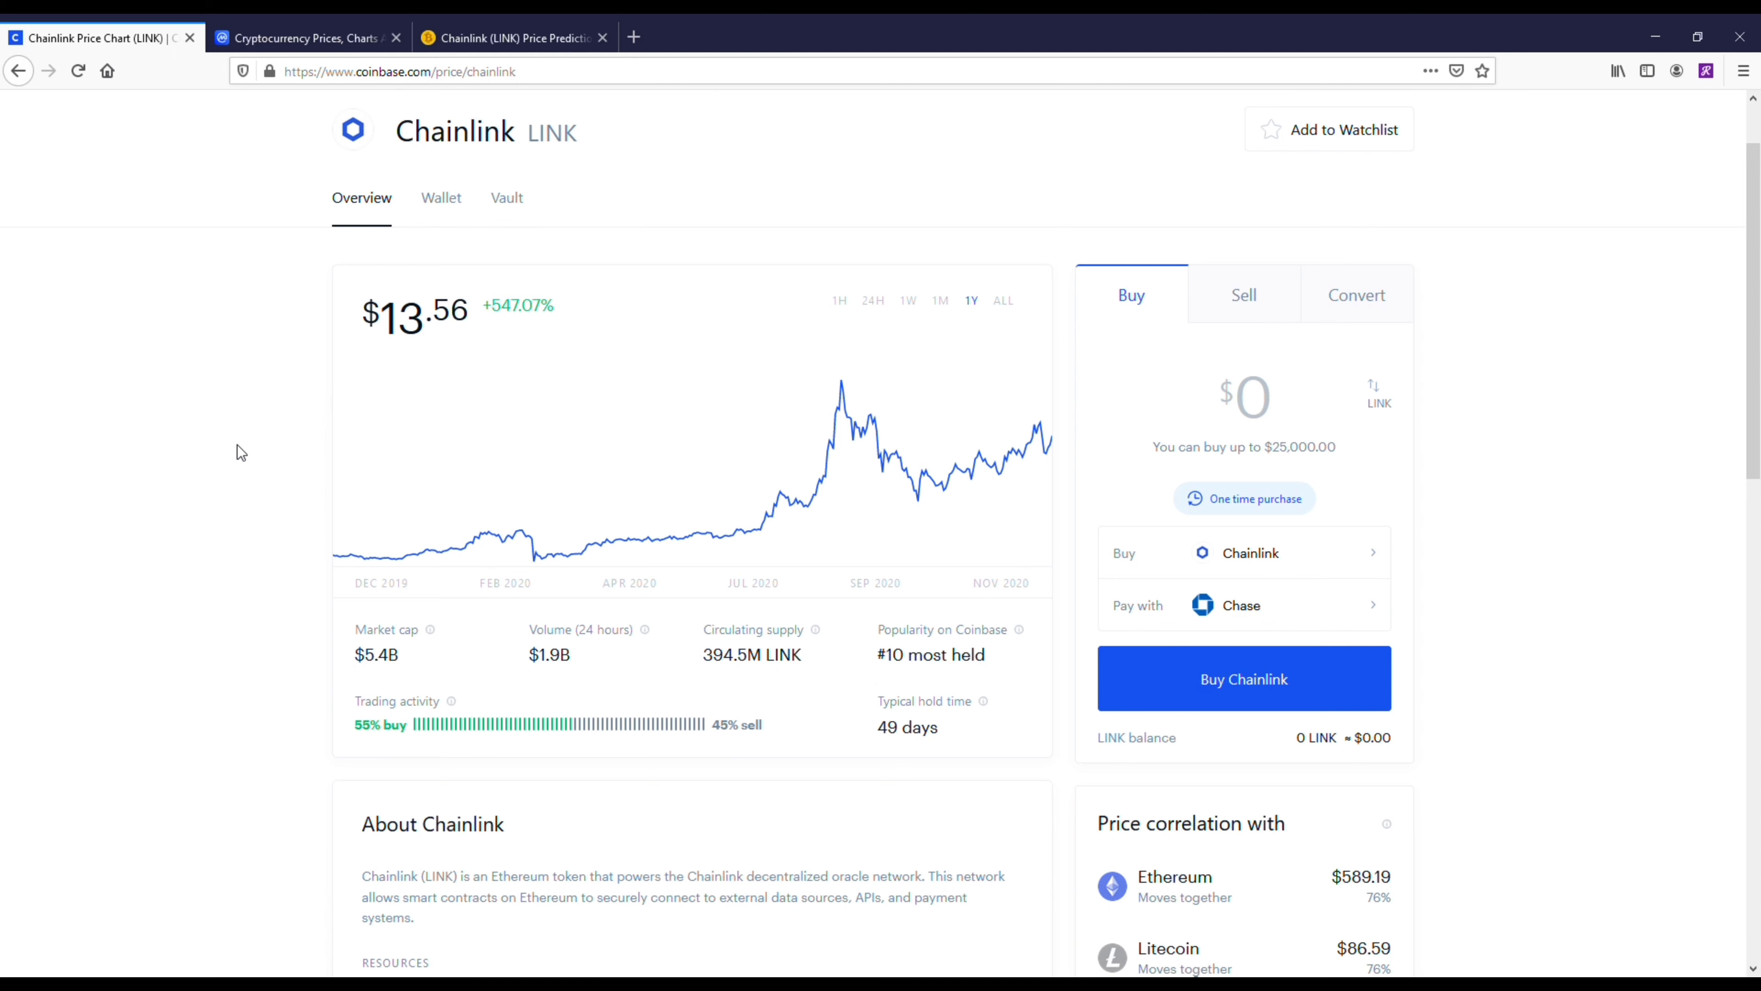
{"action": "mouse_move", "coordinate": [236, 451]}
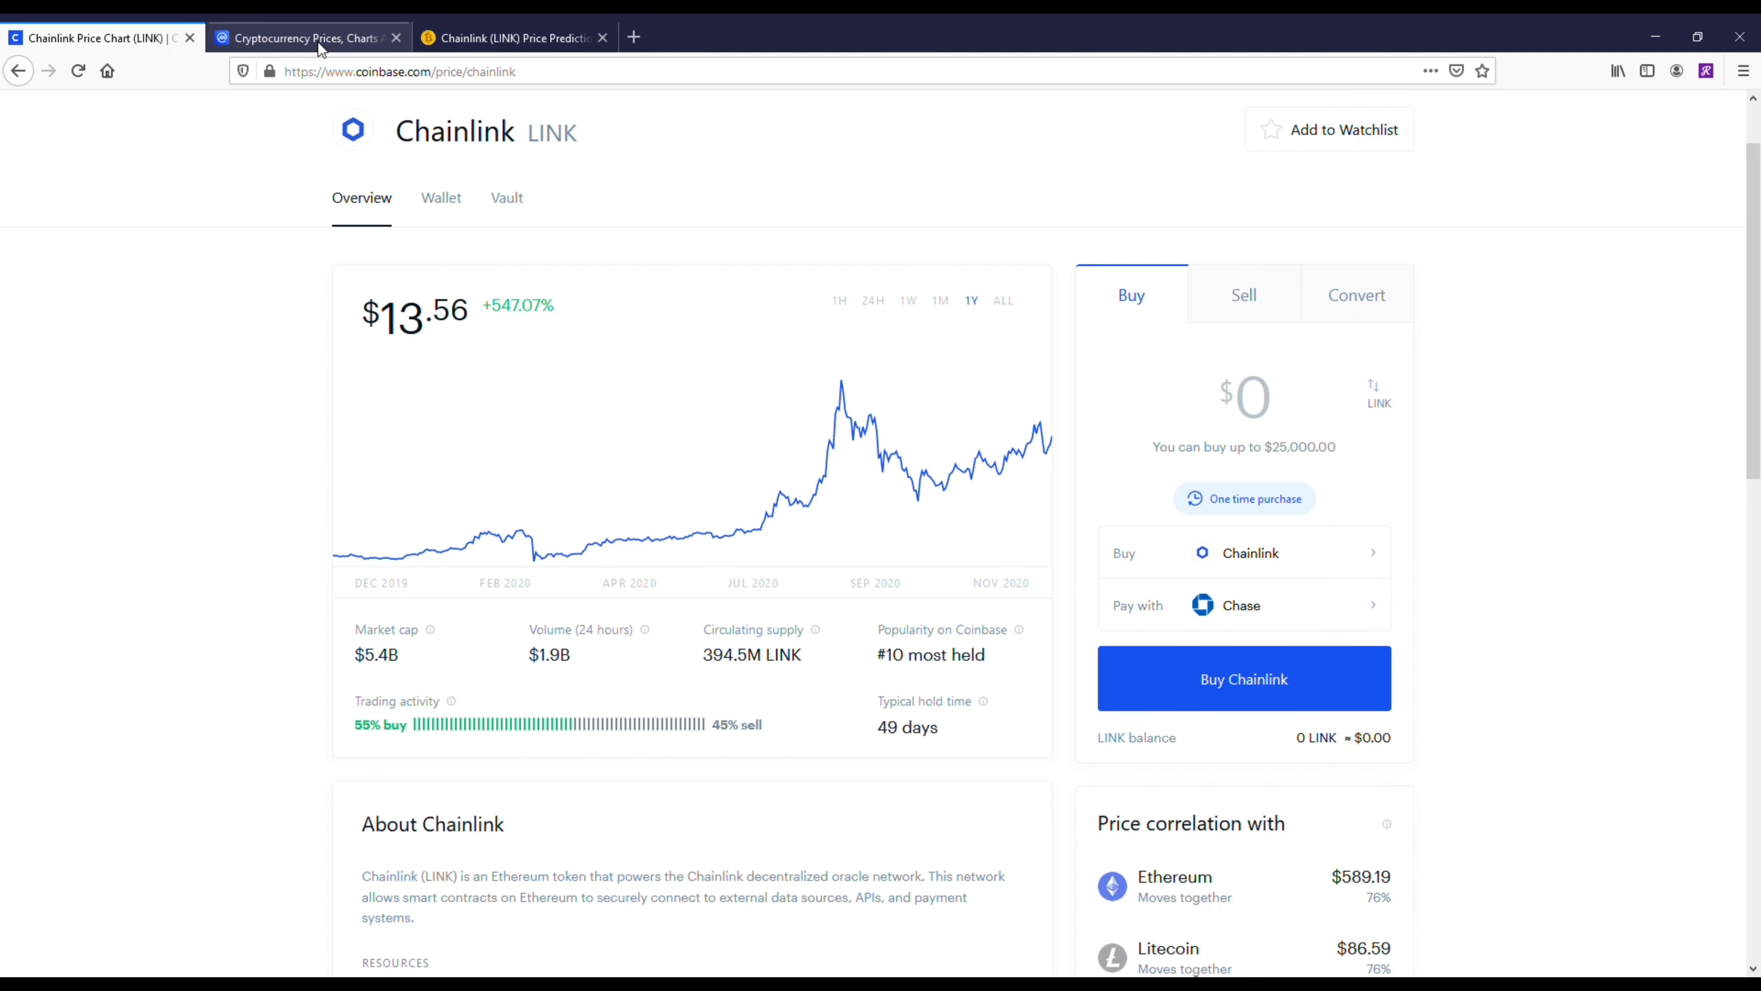
Step: Confirm on CoinMarketCap that Chainlink ranks 7th at about $13.55
{"action": "left_click", "coordinate": [304, 37]}
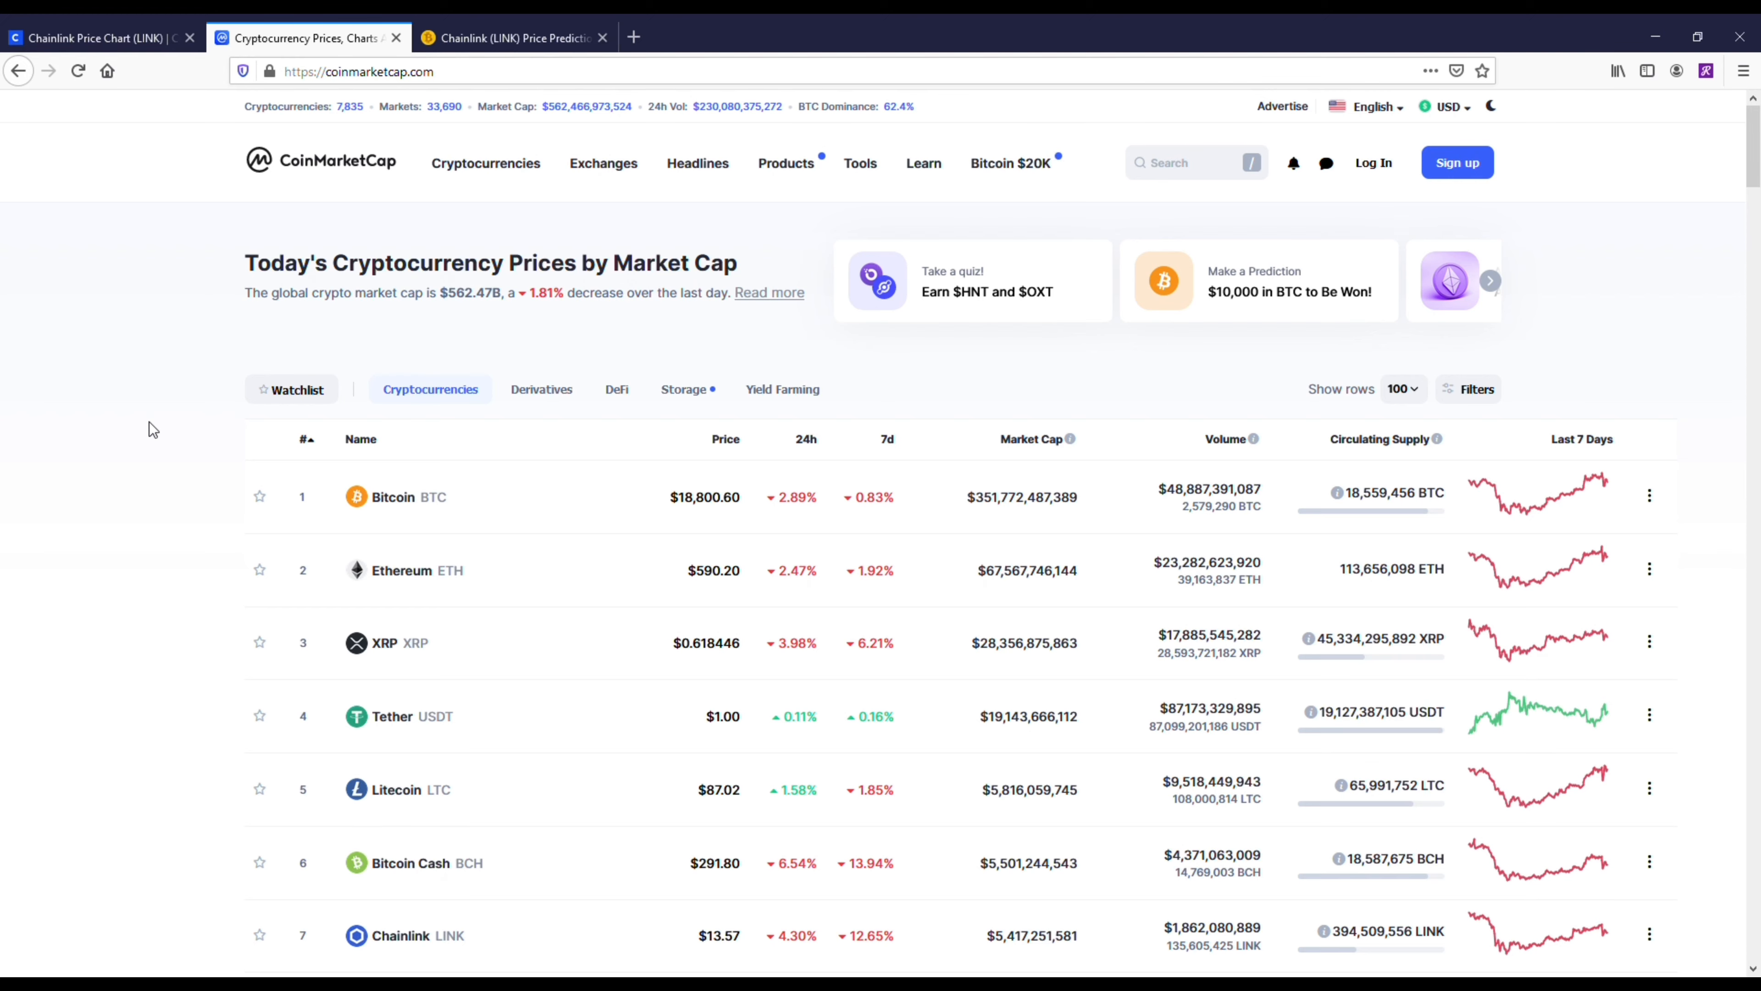
{"action": "scroll", "scroll_direction": "down", "scroll_amount": 3}
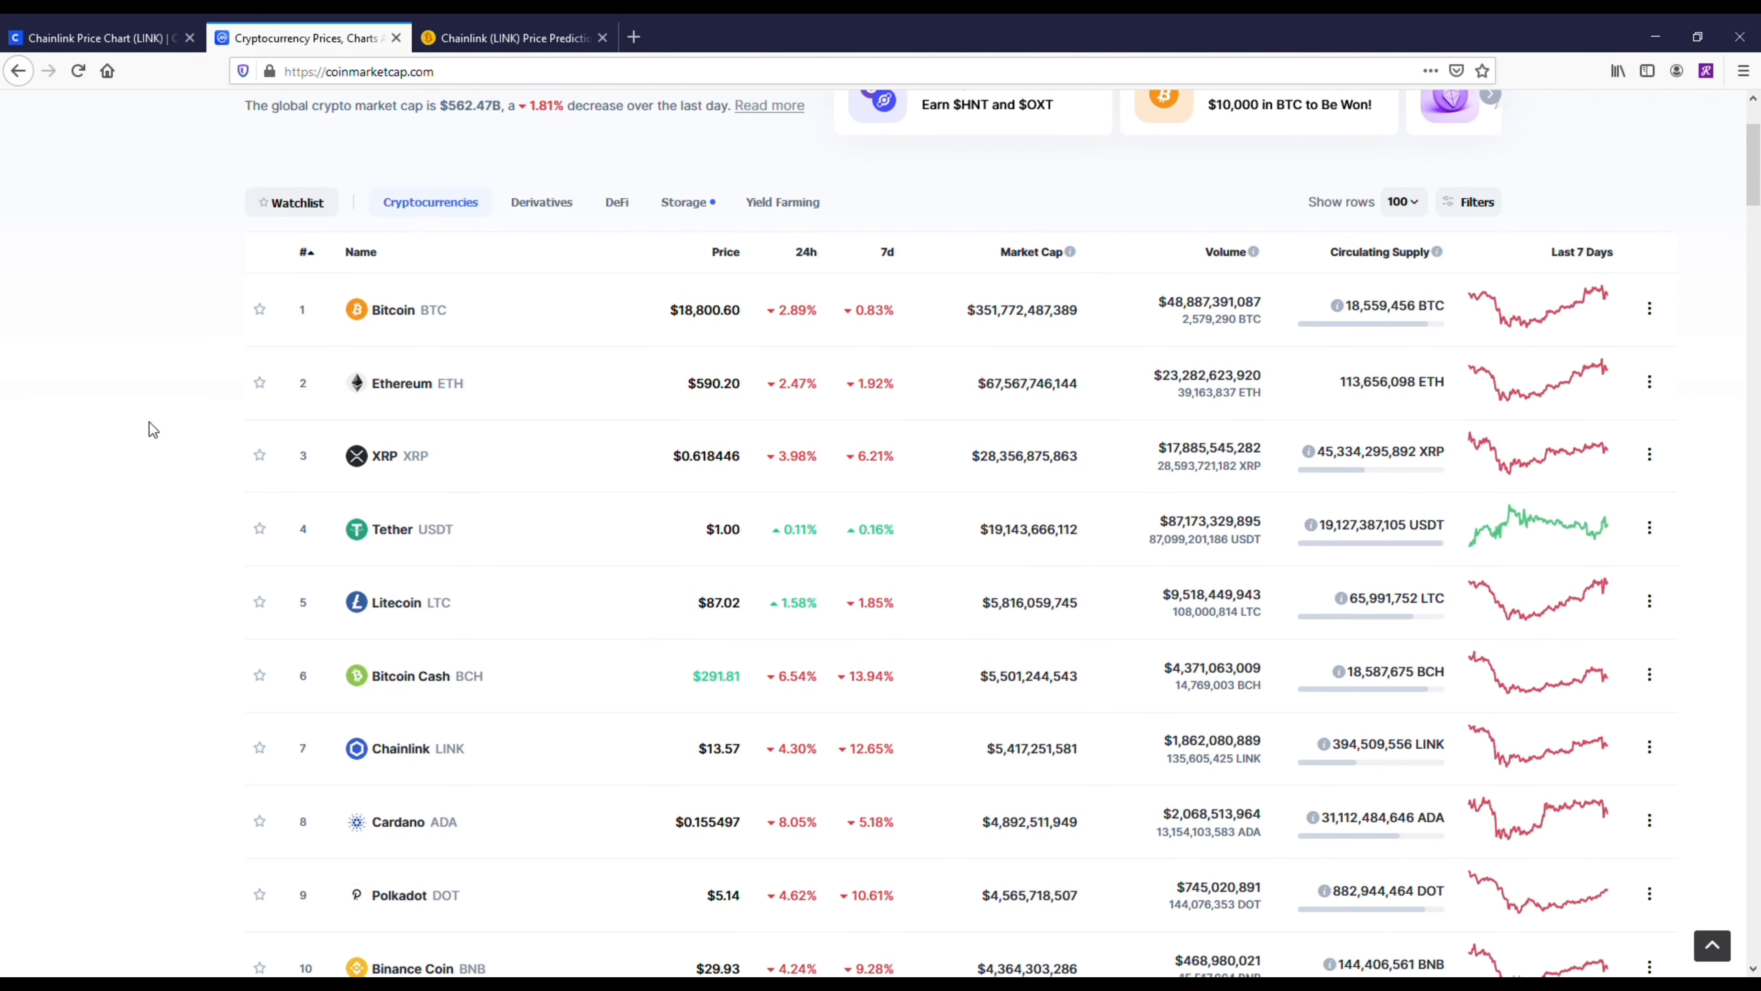
{"action": "scroll", "scroll_direction": "down", "scroll_amount": 3}
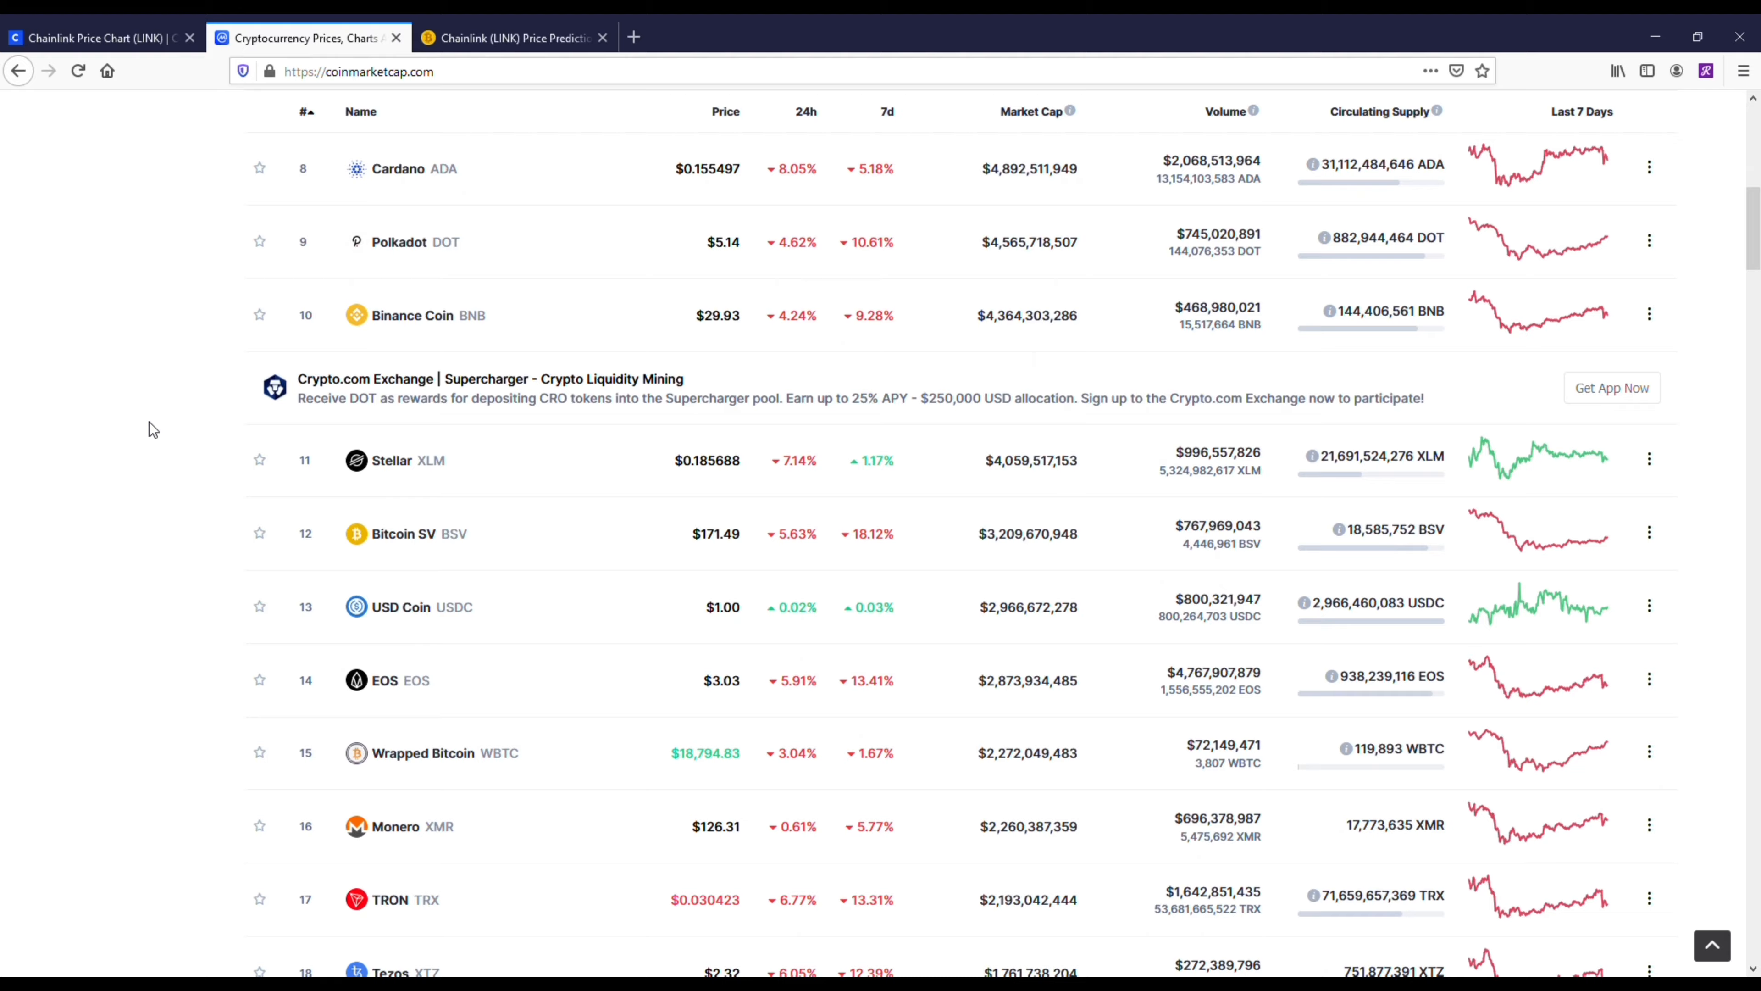
{"action": "scroll", "scroll_direction": "down", "scroll_amount": 3}
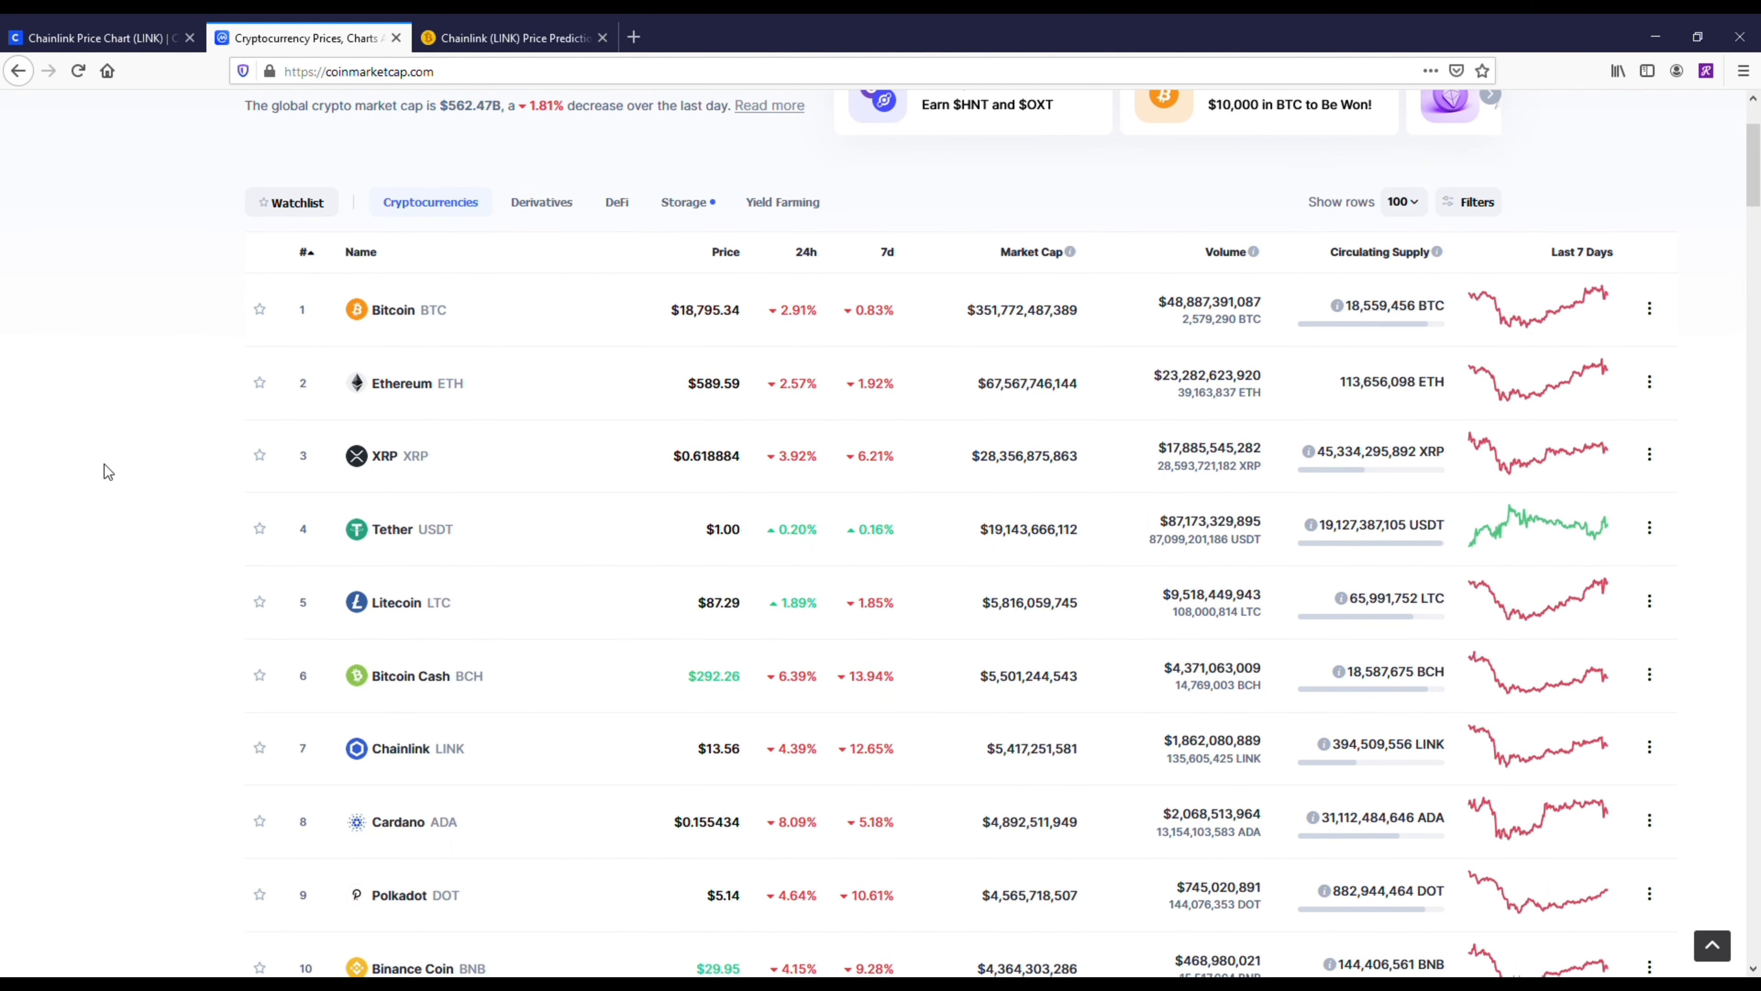
{"action": "mouse_move", "coordinate": [120, 581]}
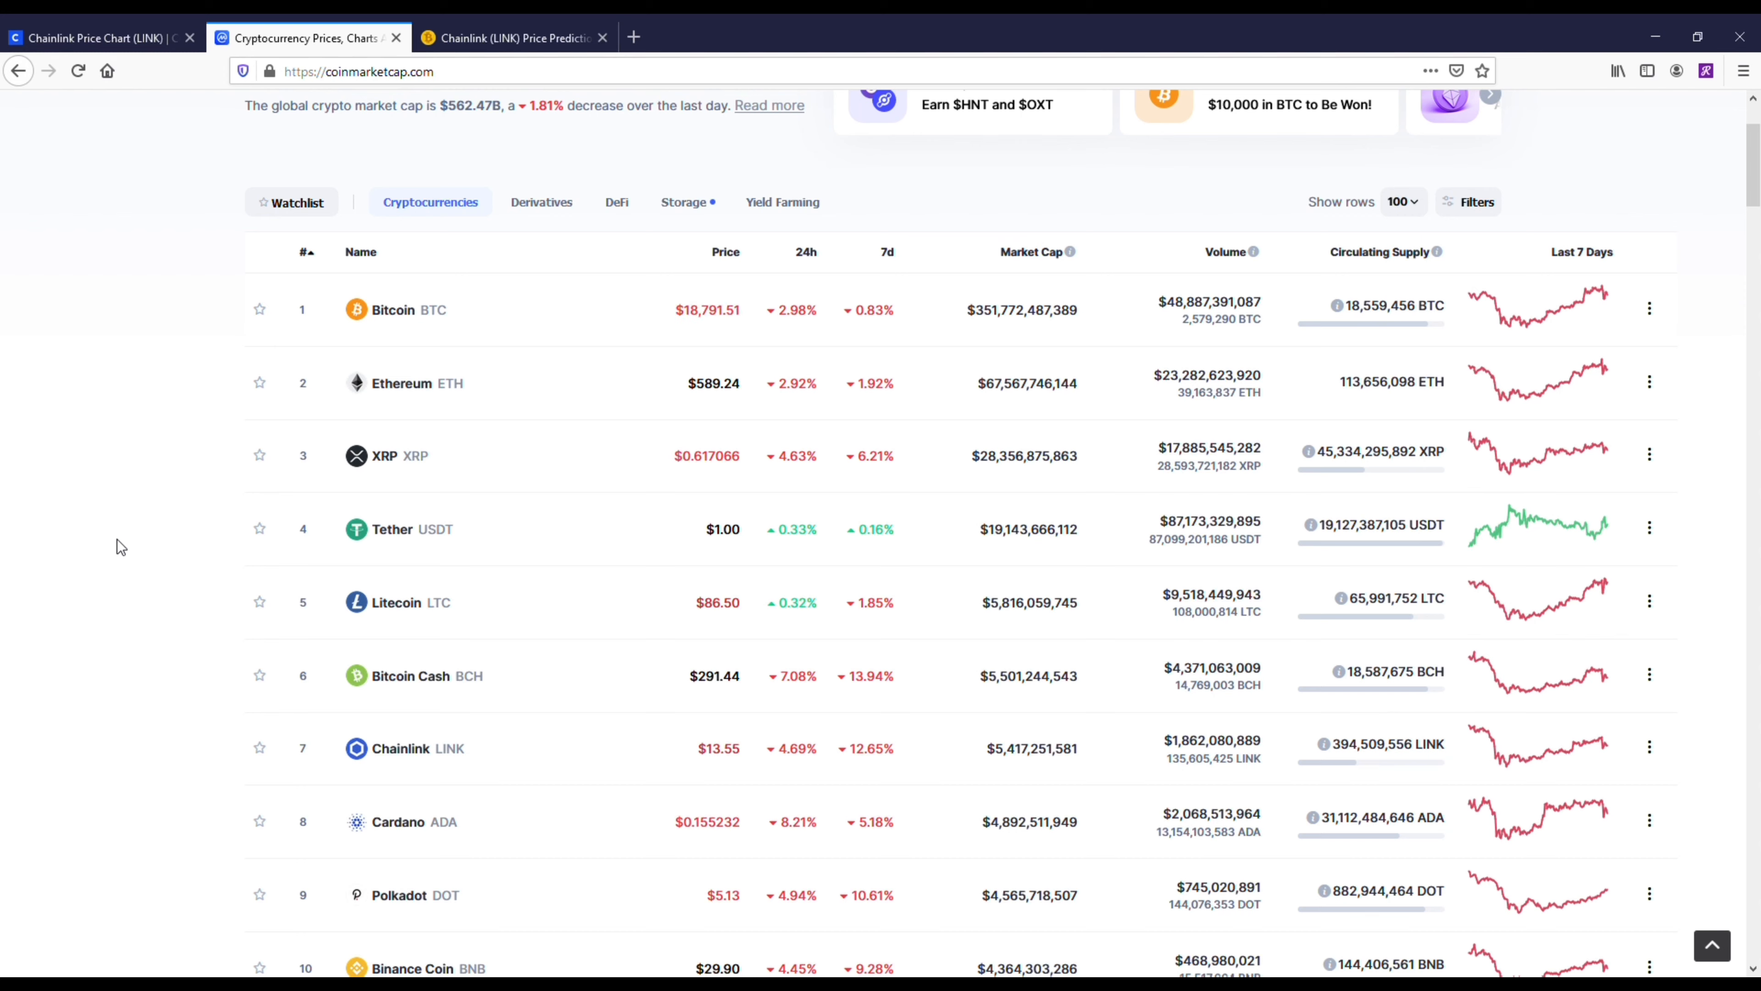
{"action": "mouse_move", "coordinate": [140, 442]}
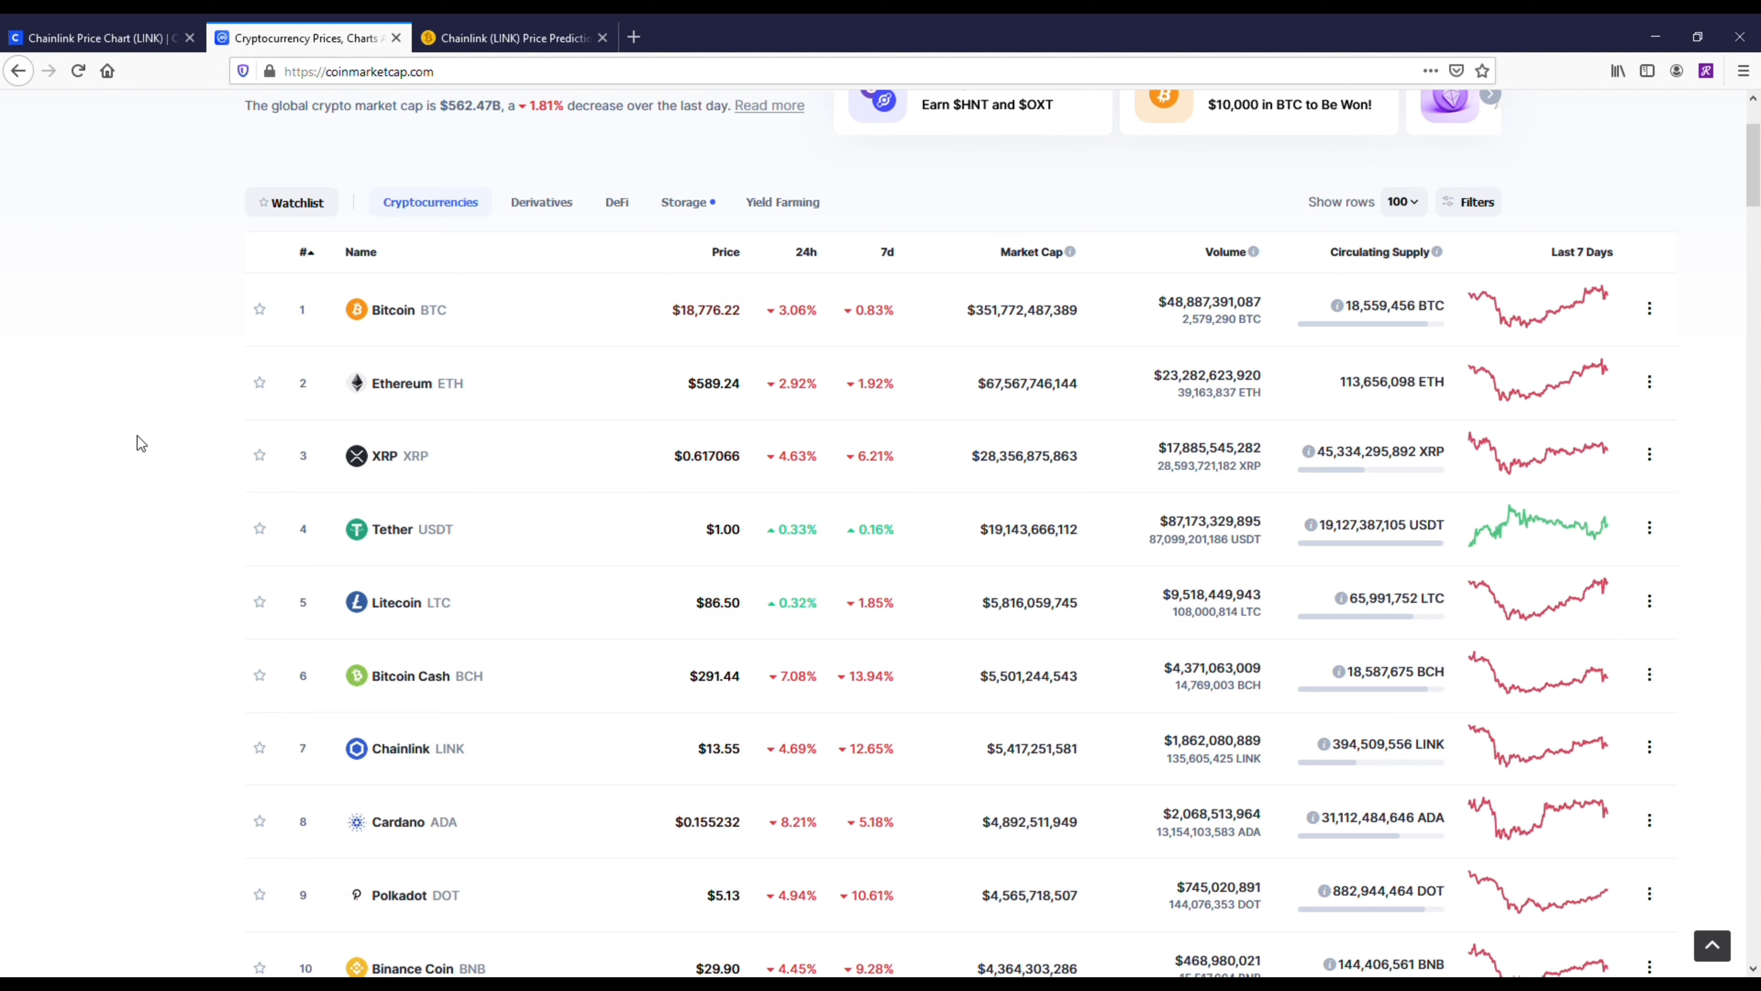
Step: Switch to the Chainlink (LINK) Price Prediction article tab
{"action": "left_click", "coordinate": [511, 37]}
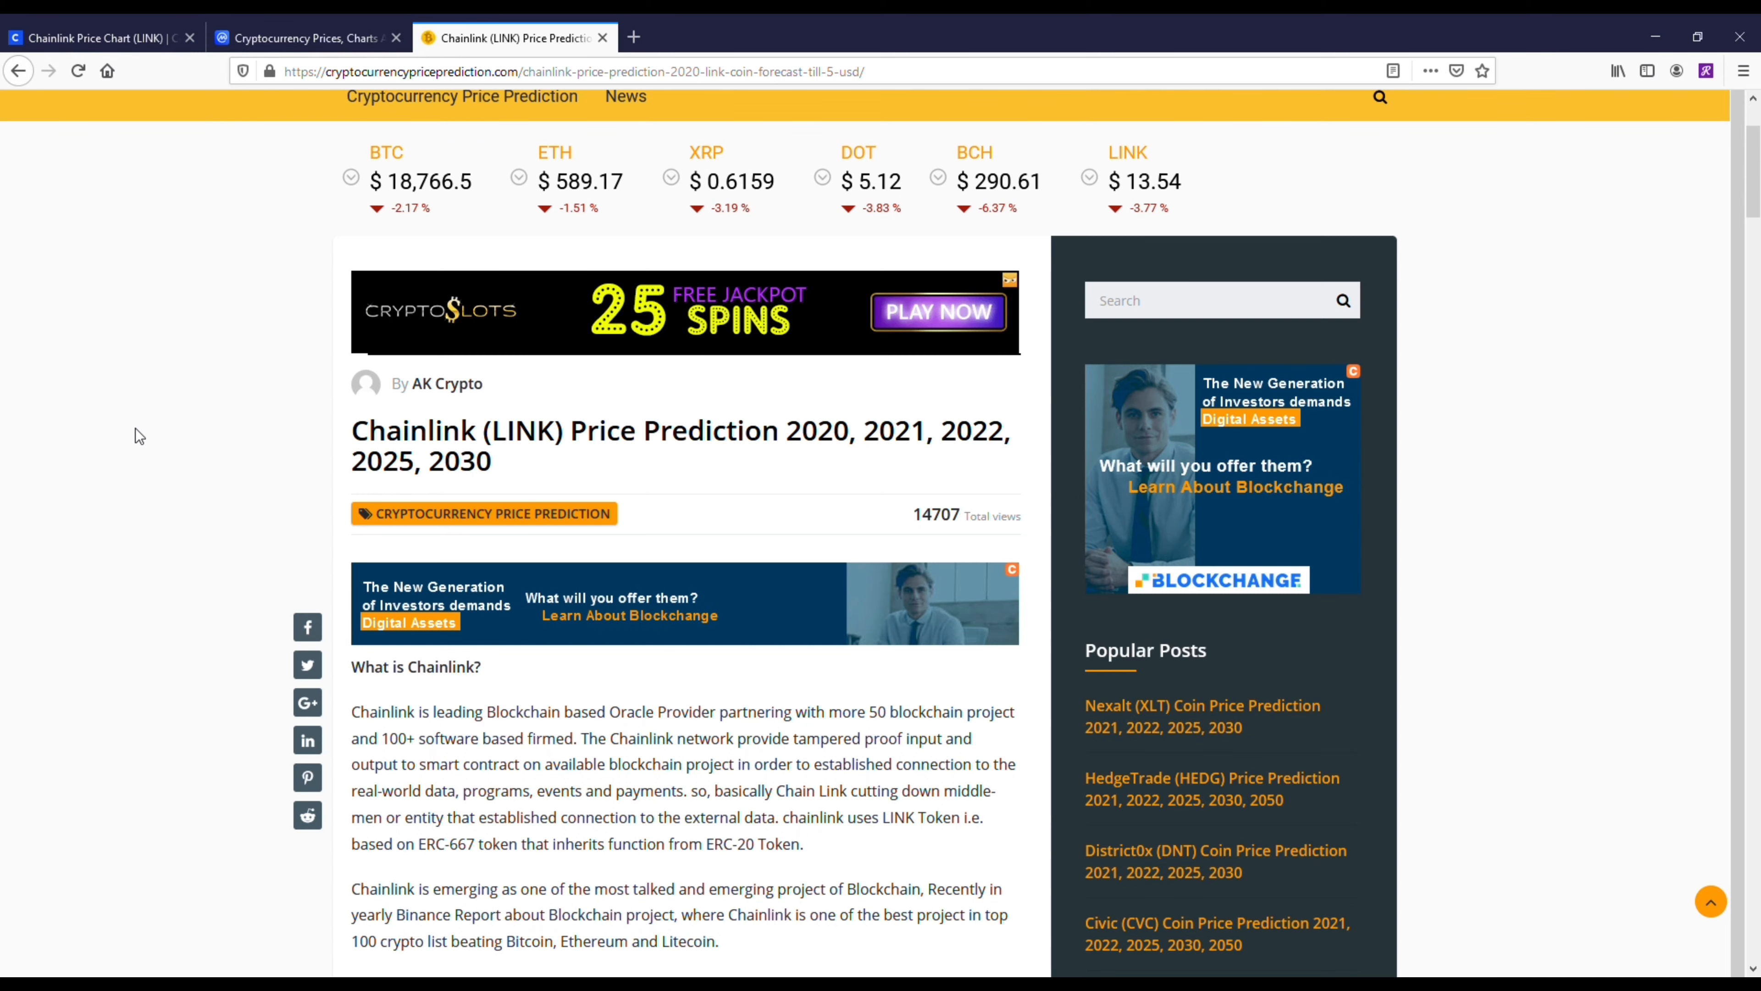
Step: Bring the Chainlink forecast table into view, $15.23 for November 2020 rising to $46.66 by April 2022
{"action": "scroll", "scroll_direction": "down", "scroll_amount": 3}
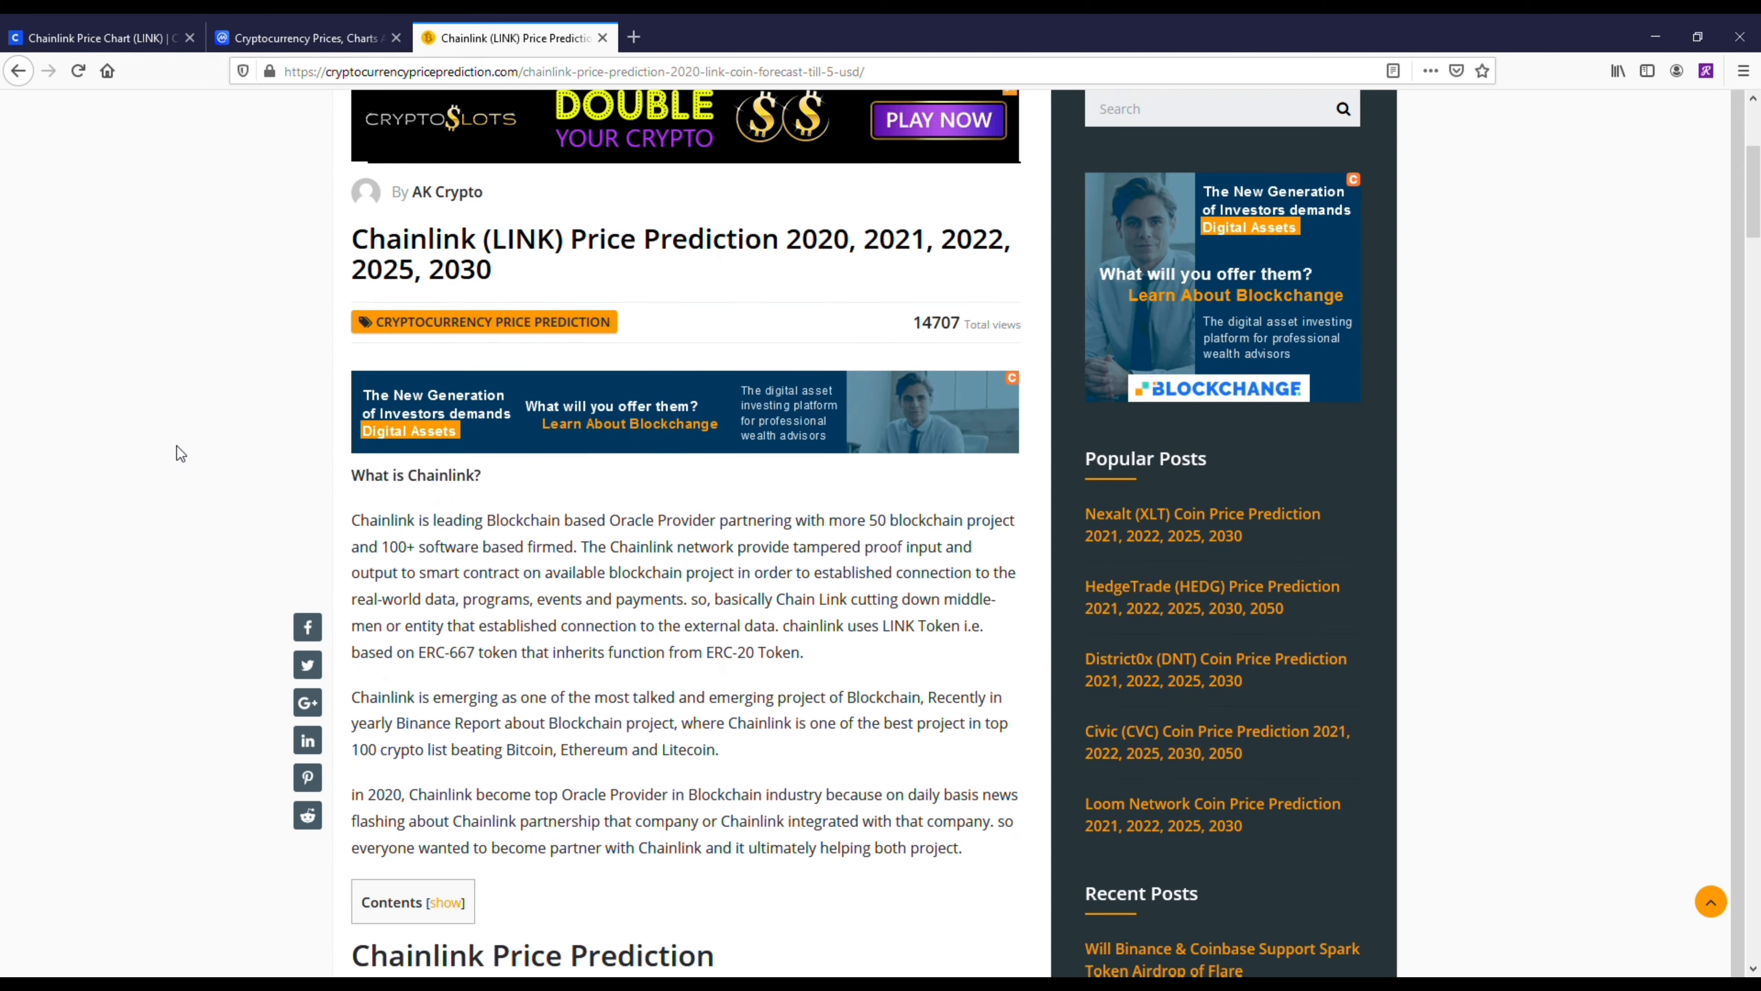
{"action": "scroll", "scroll_direction": "down", "scroll_amount": 3}
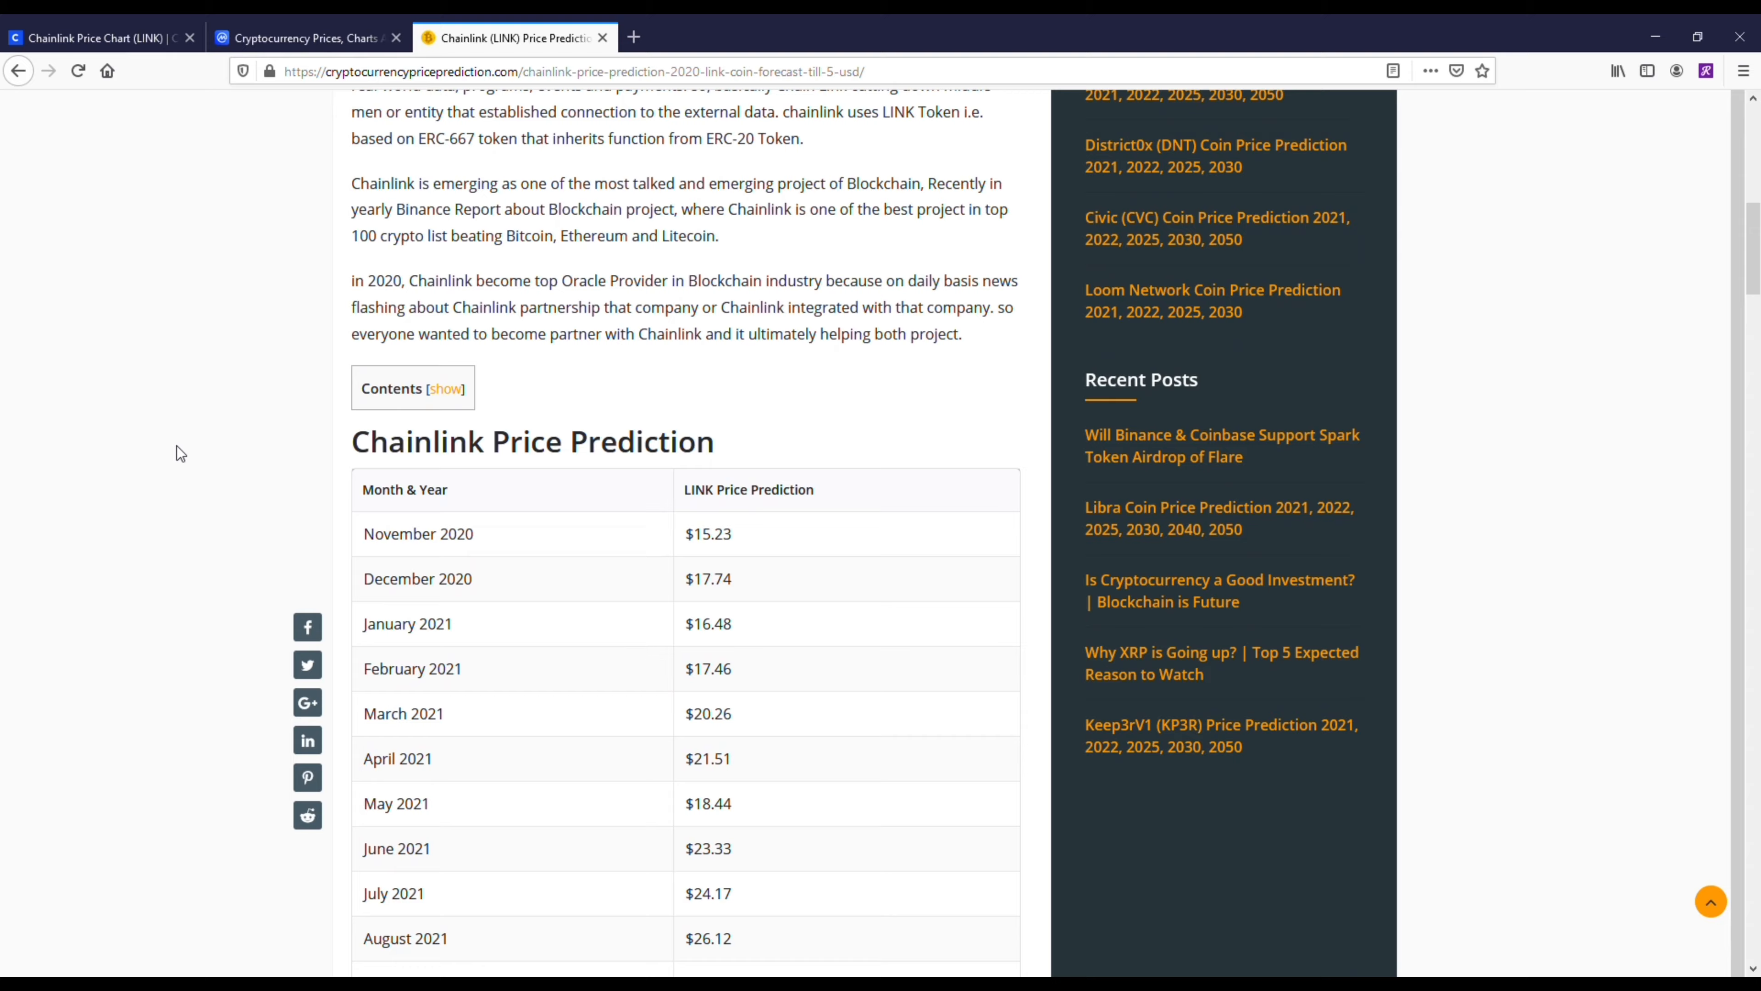
{"action": "scroll", "scroll_direction": "down", "scroll_amount": 3}
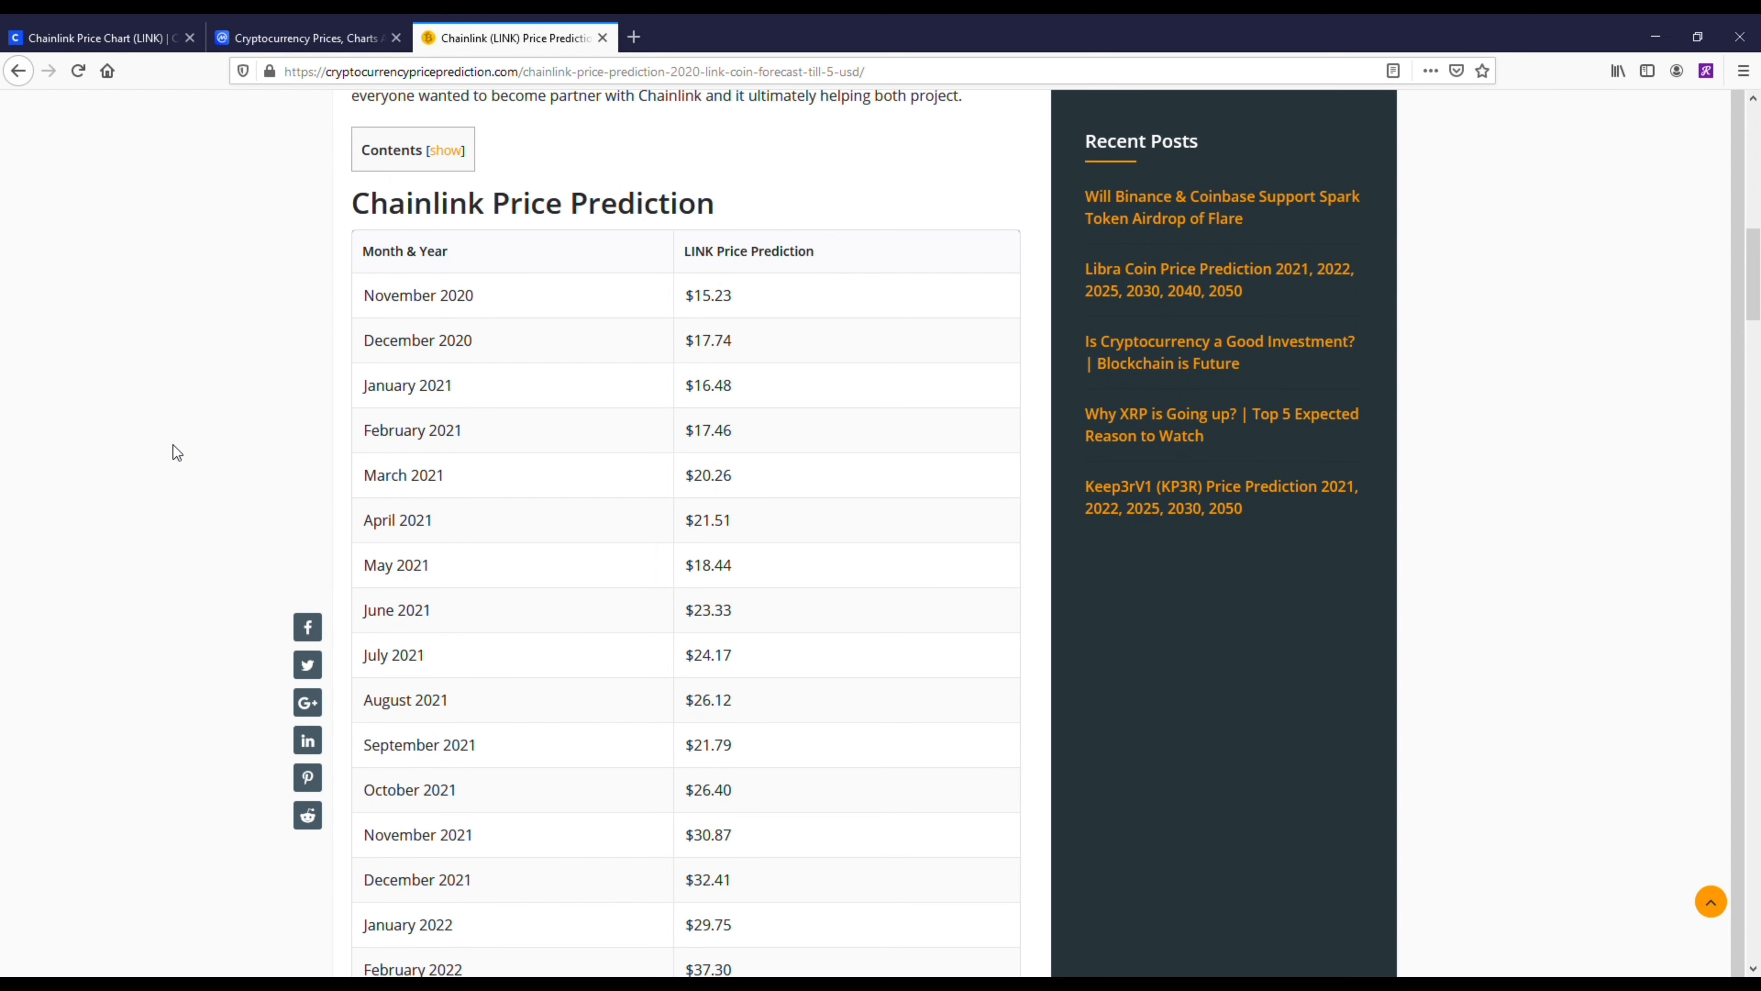
{"action": "scroll", "scroll_direction": "down", "scroll_amount": 3}
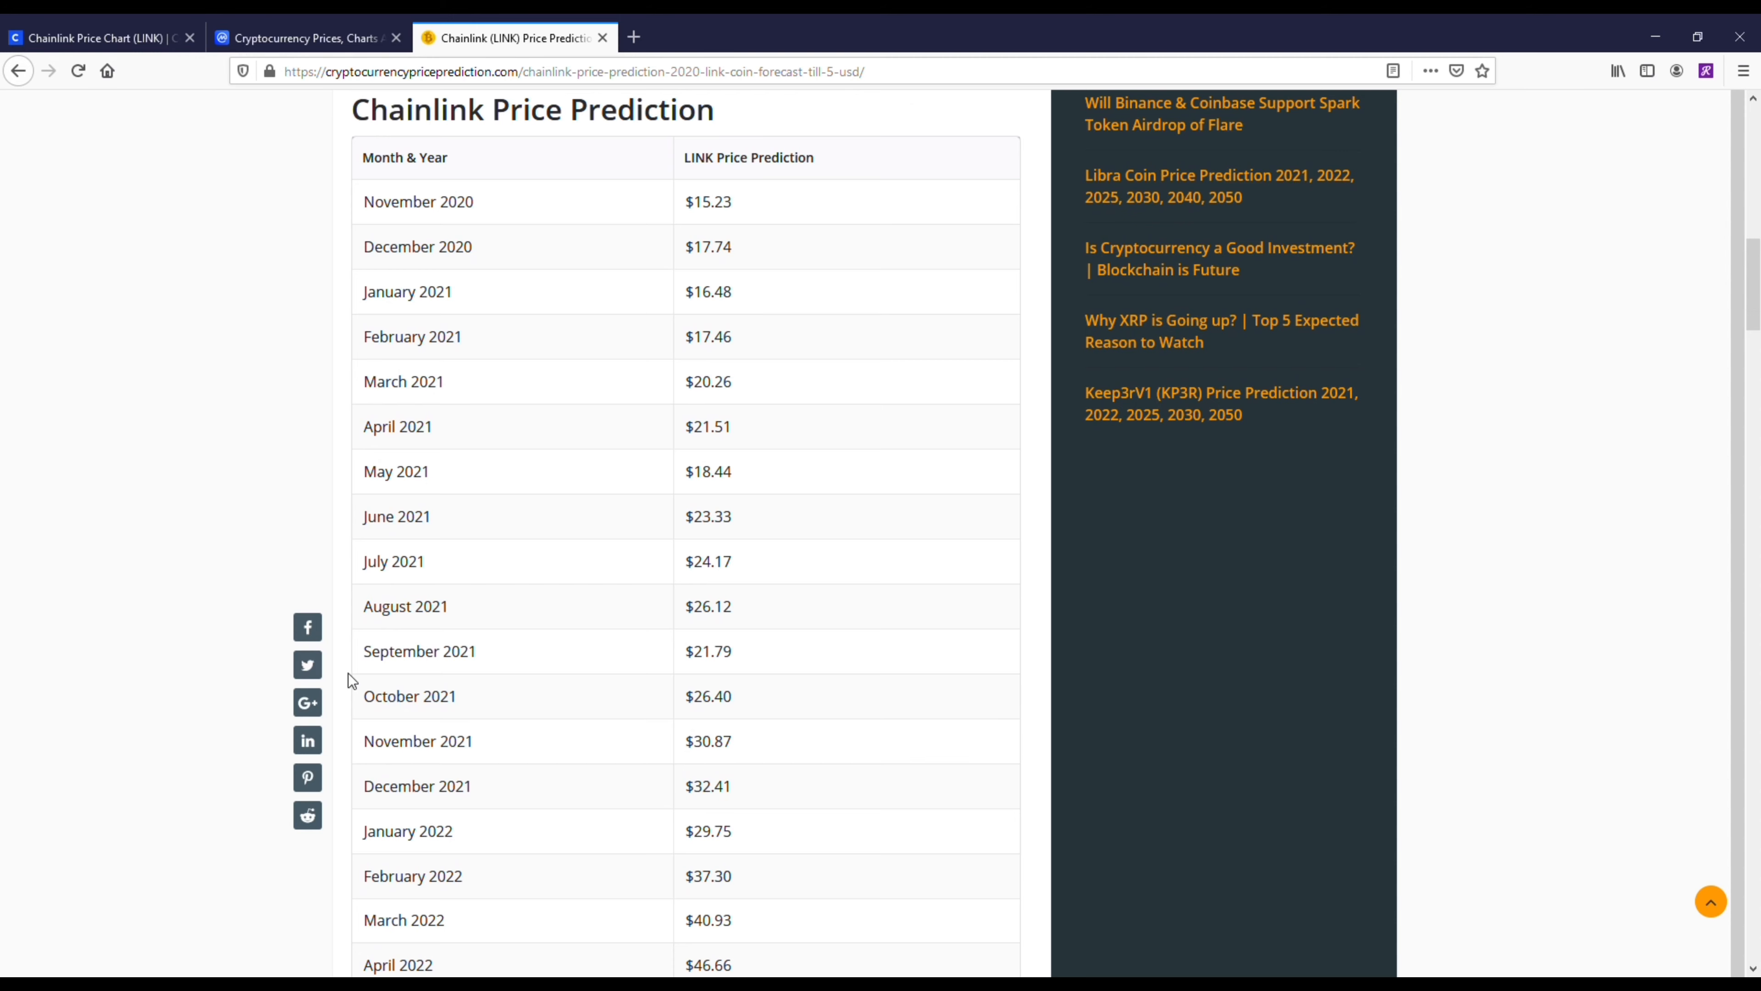
{"action": "mouse_move", "coordinate": [182, 551]}
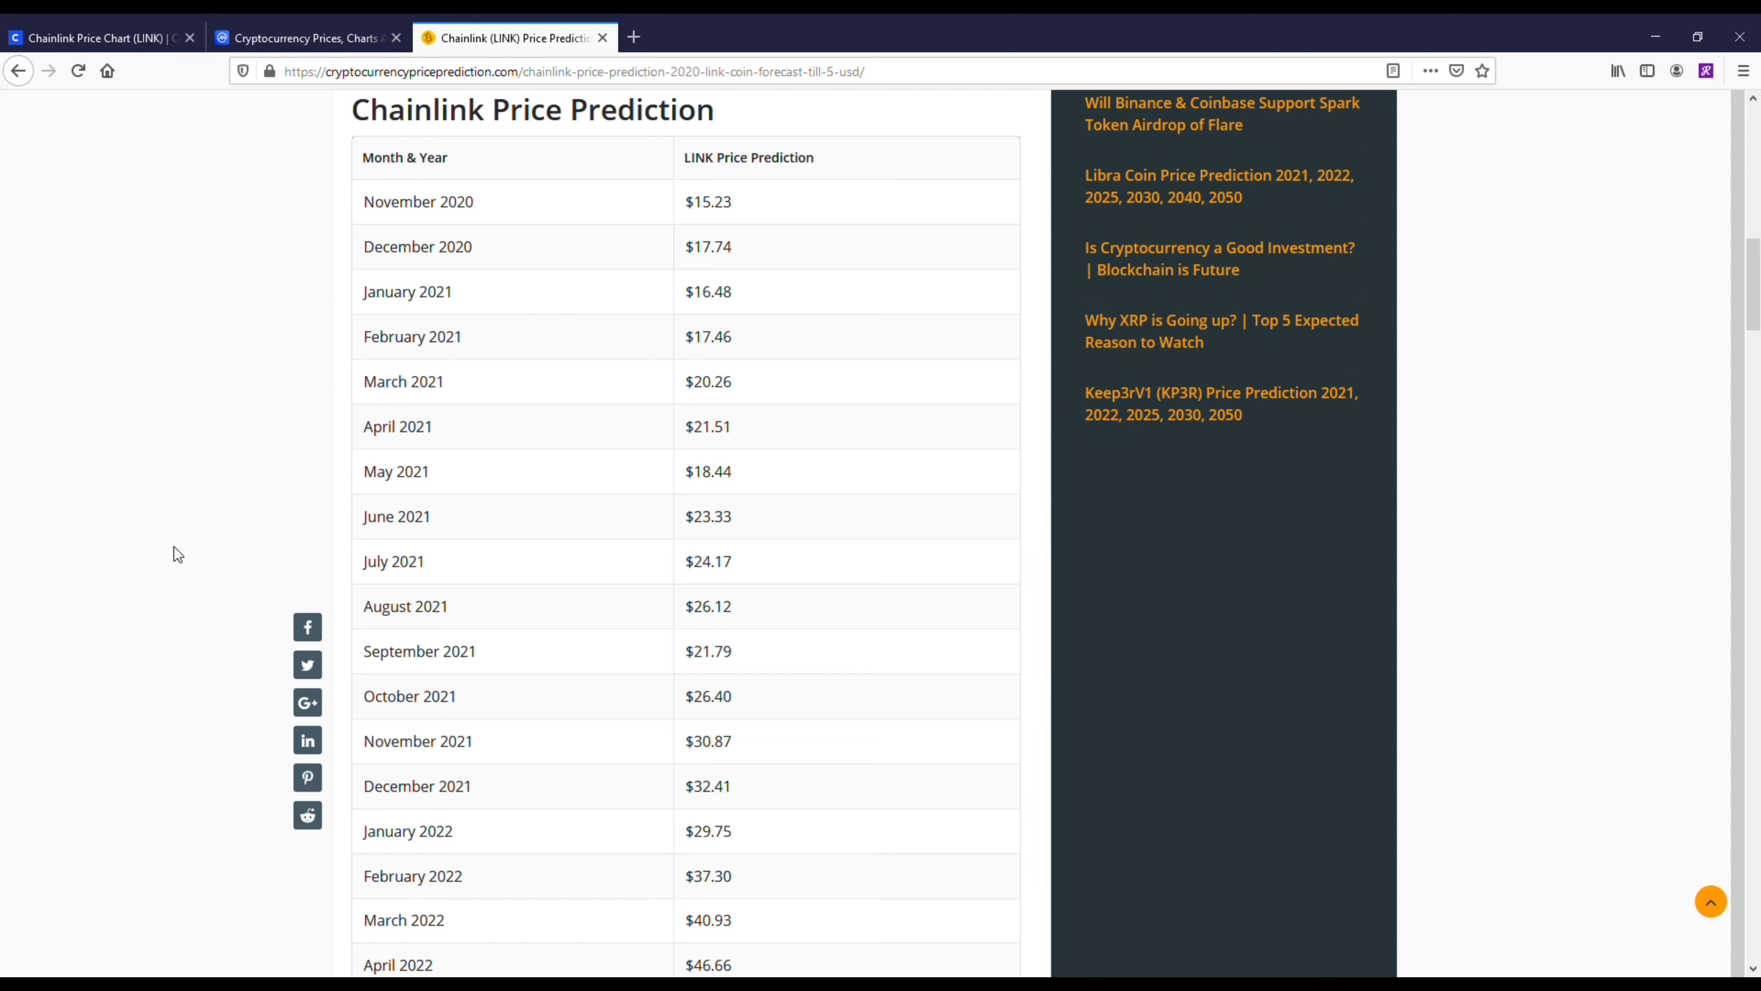
{"action": "mouse_move", "coordinate": [175, 555]}
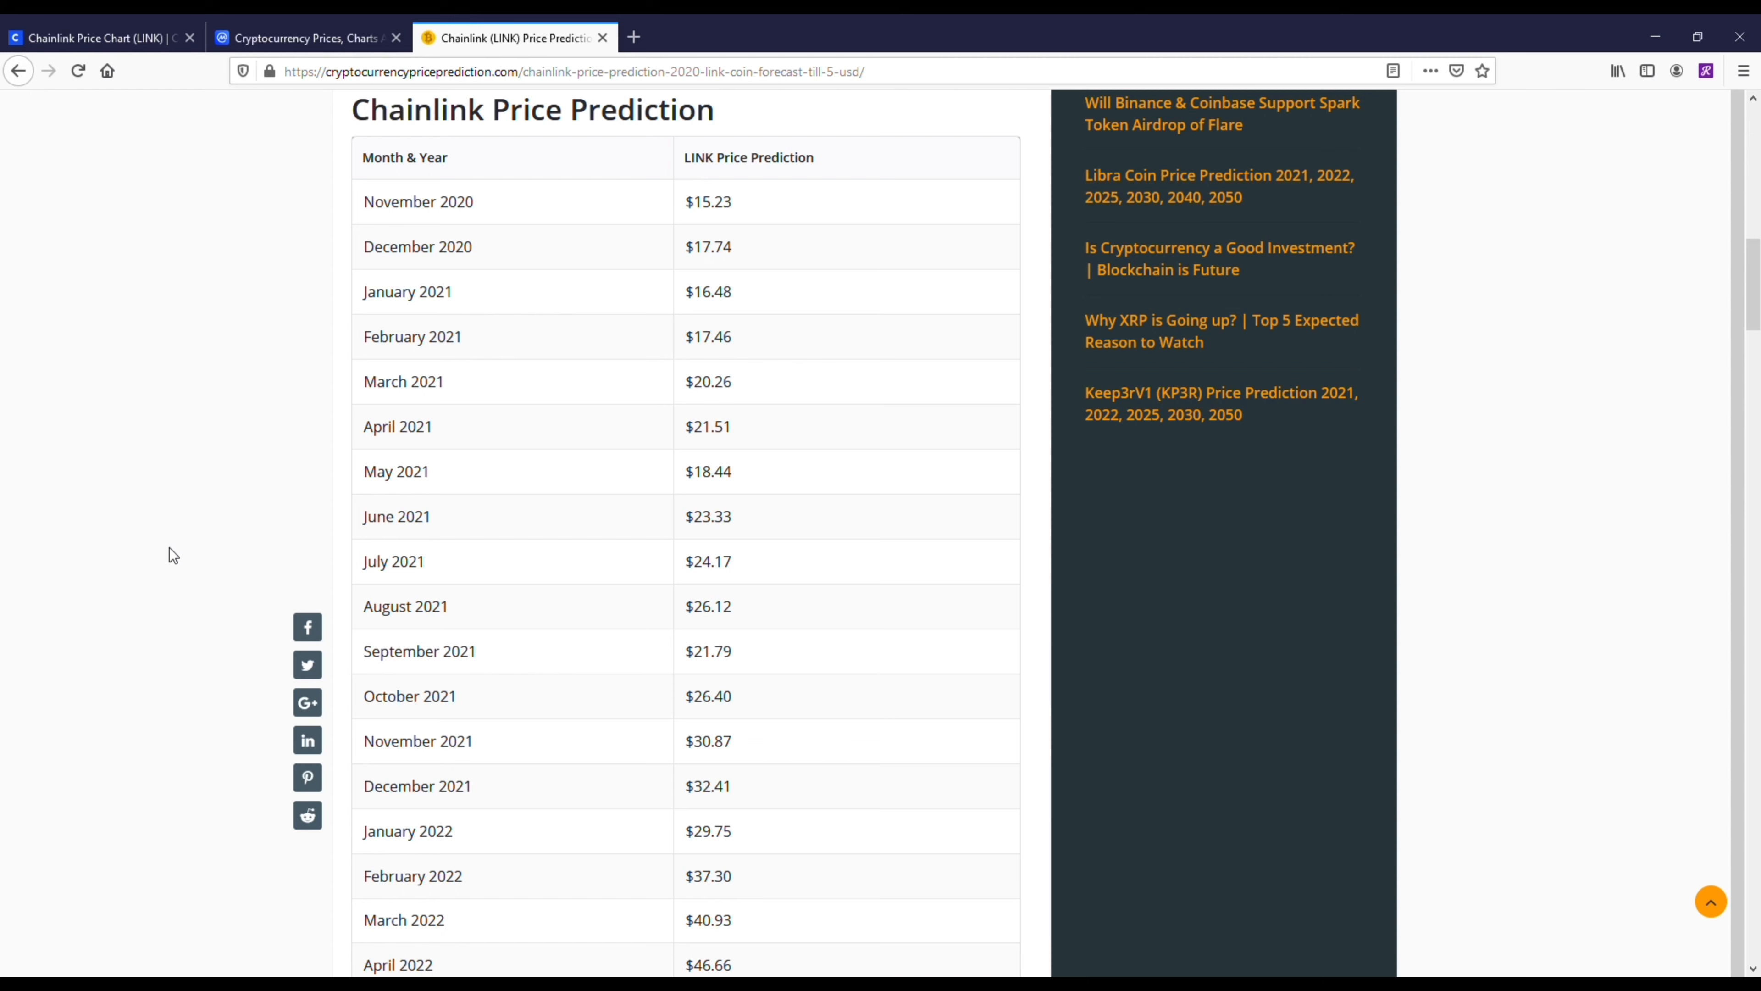
Step: Review forecasts through December 2025 at $131.73, where predictions exceed $100
{"action": "scroll", "scroll_direction": "down", "scroll_amount": 3}
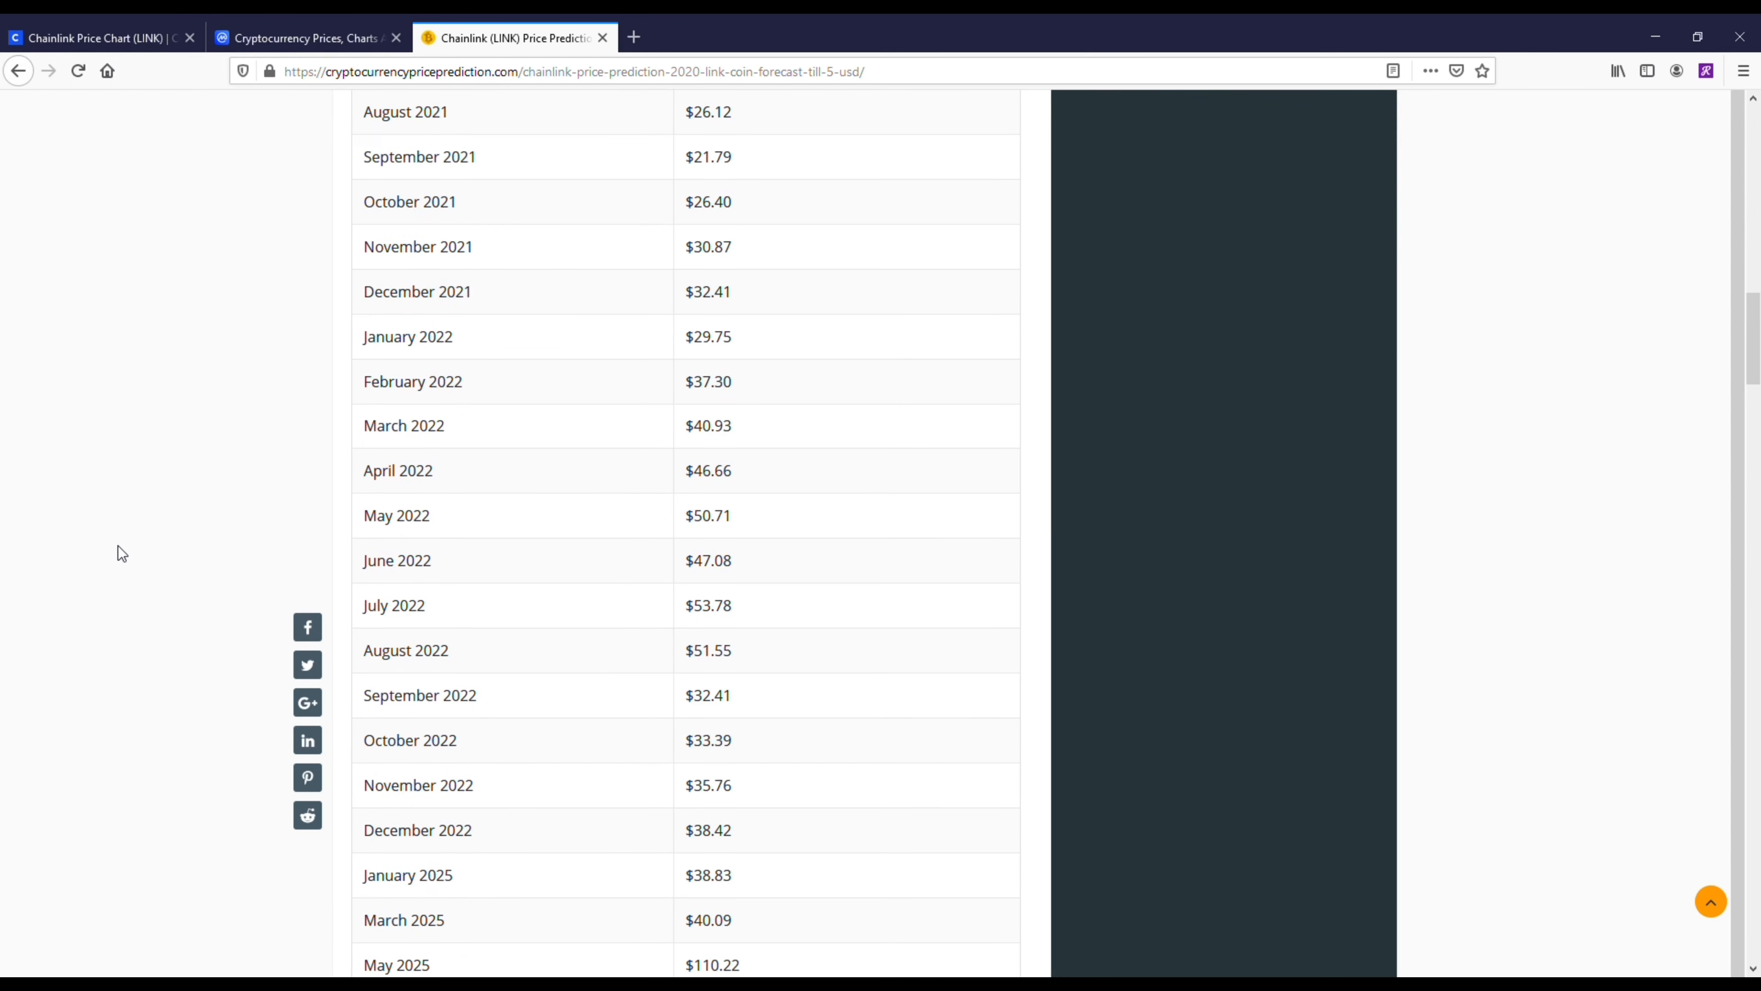
{"action": "scroll", "scroll_direction": "down", "scroll_amount": 3}
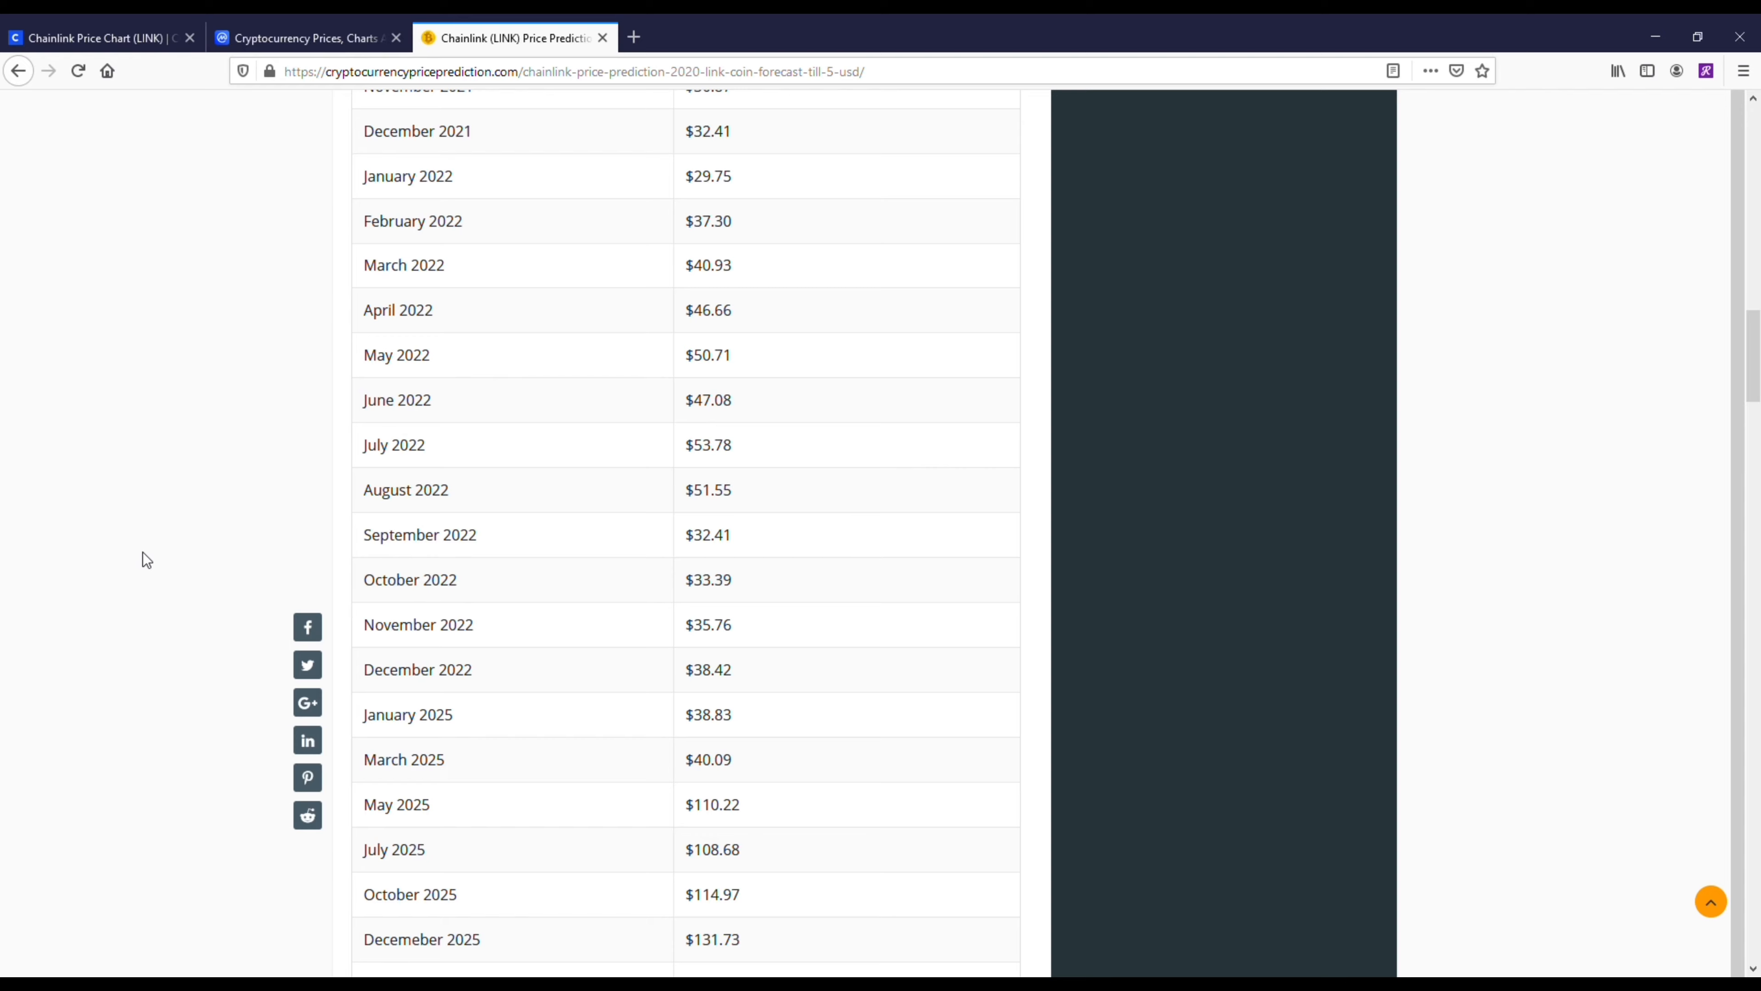
{"action": "scroll", "scroll_direction": "down", "scroll_amount": 3}
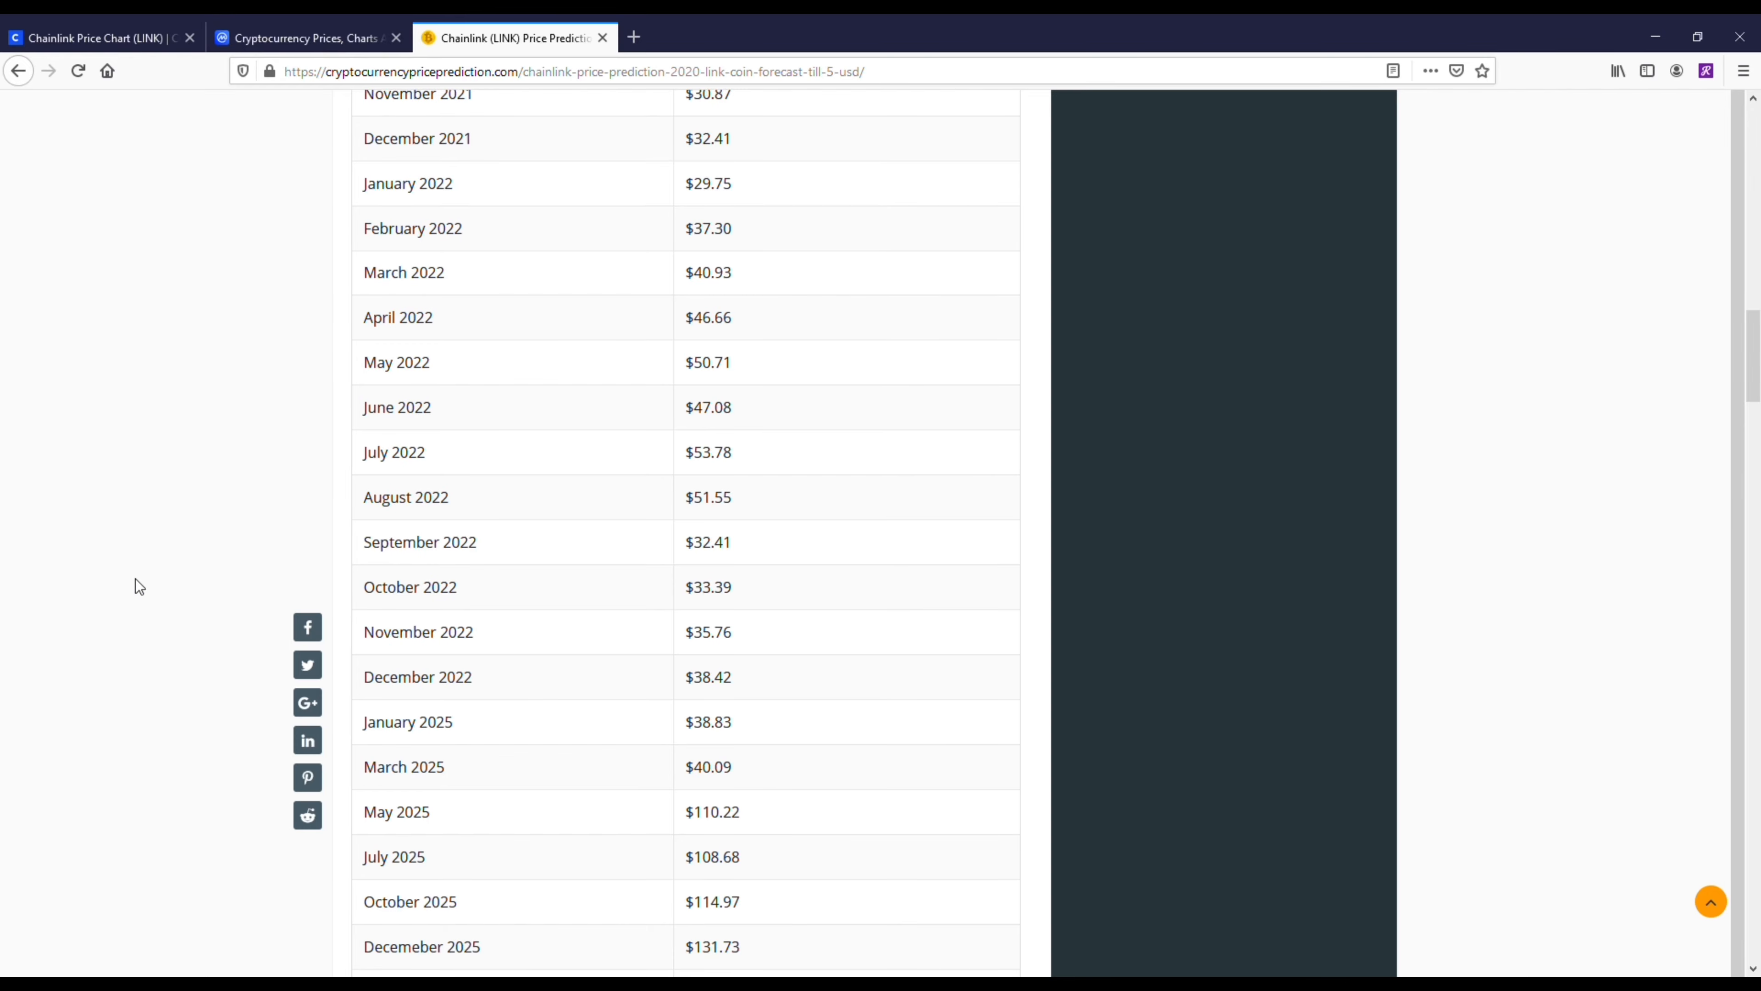
{"action": "scroll", "scroll_direction": "up", "scroll_amount": 3}
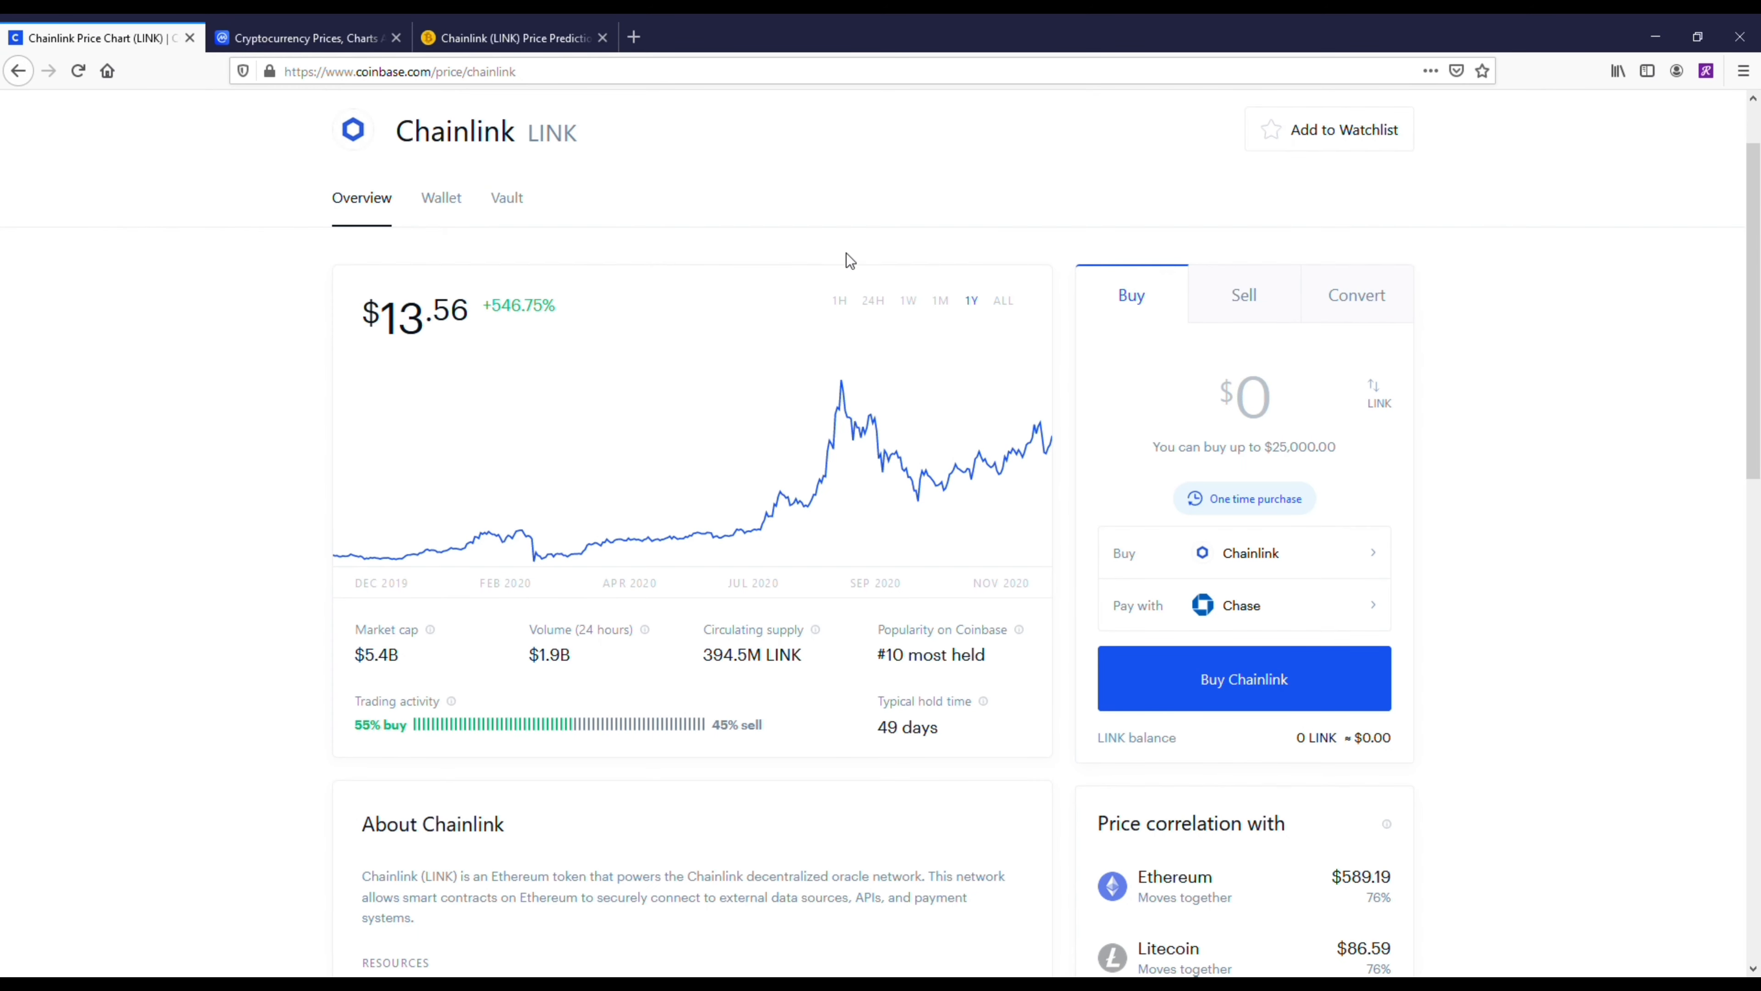
{"action": "mouse_move", "coordinate": [1002, 305]}
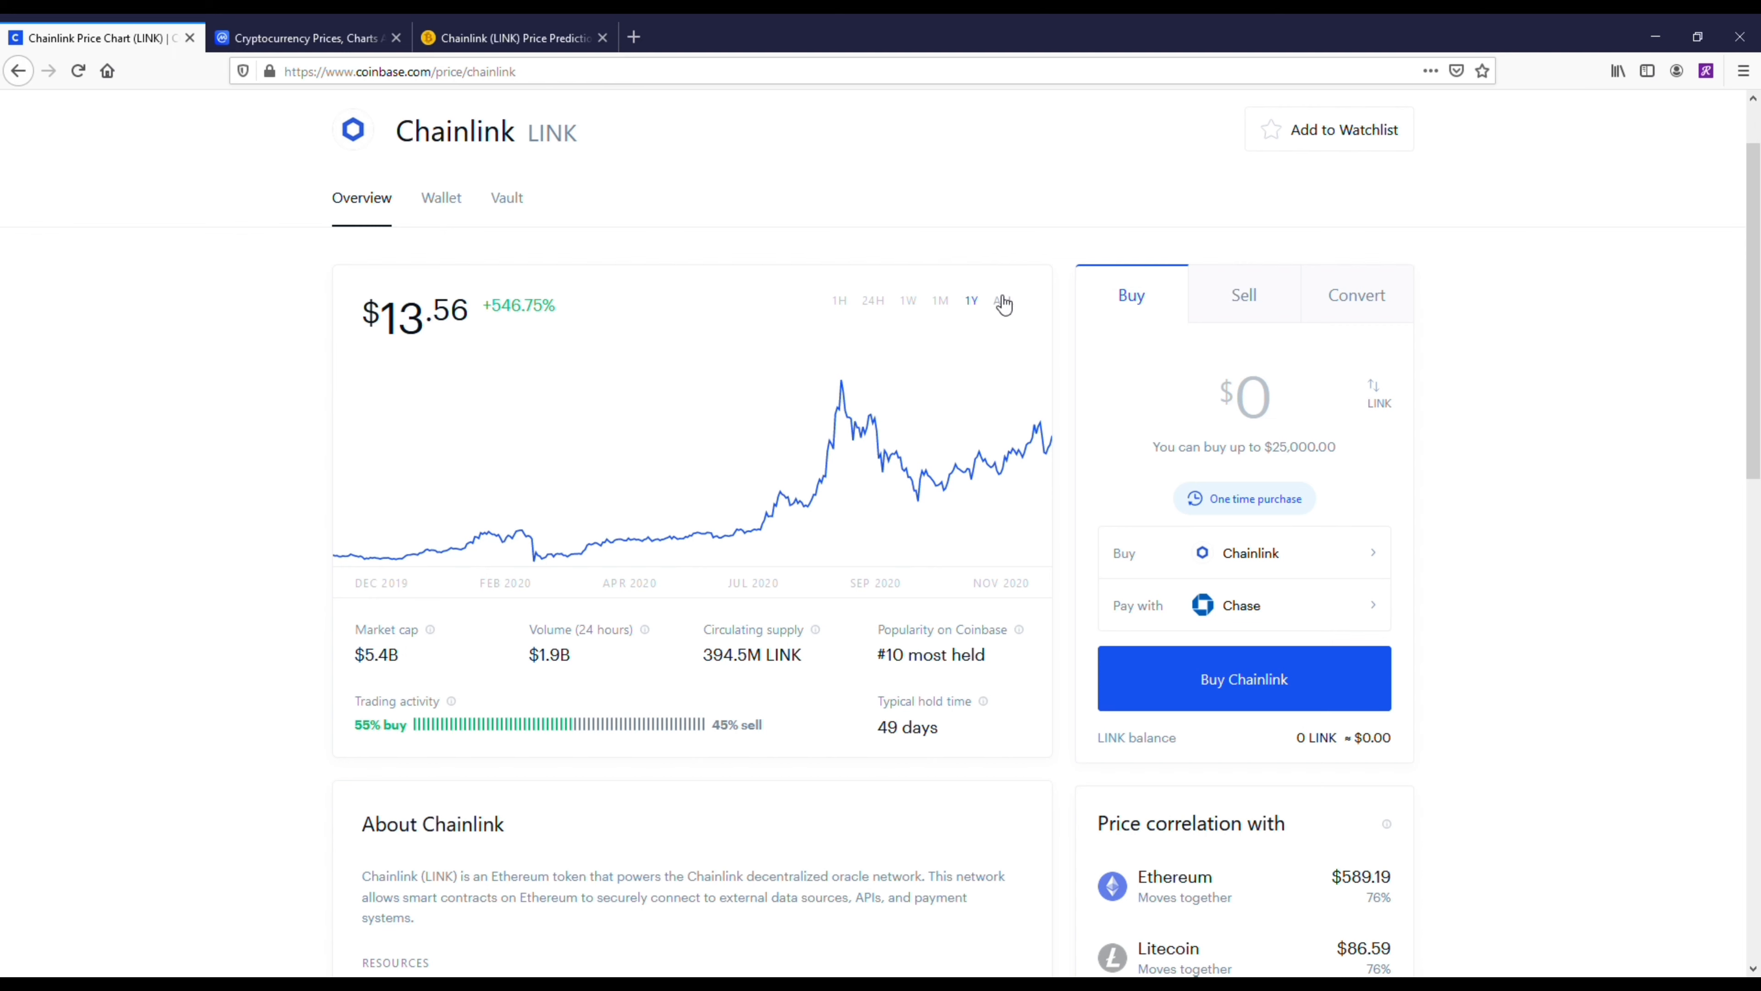
Step: Switch Chainlink's chart through ALL (+8,562%), 1W (-13.46%) and 1M (+21.74%) ranges
{"action": "left_click", "coordinate": [1000, 300]}
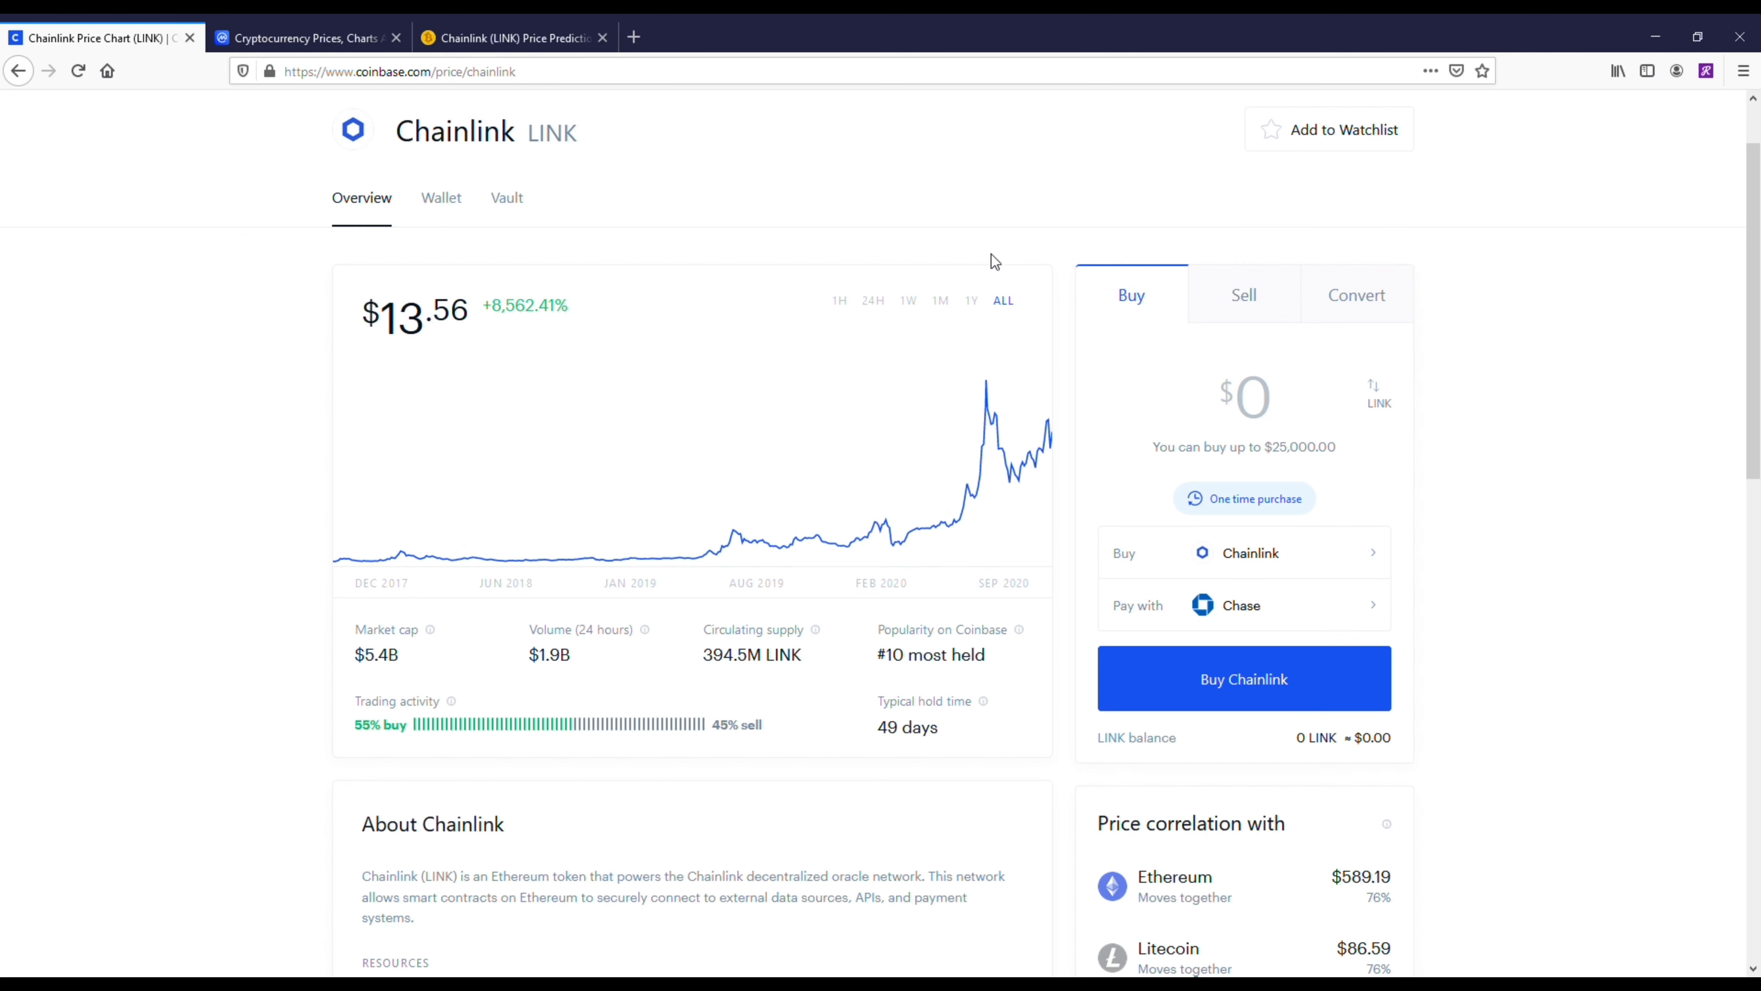
{"action": "mouse_move", "coordinate": [975, 263]}
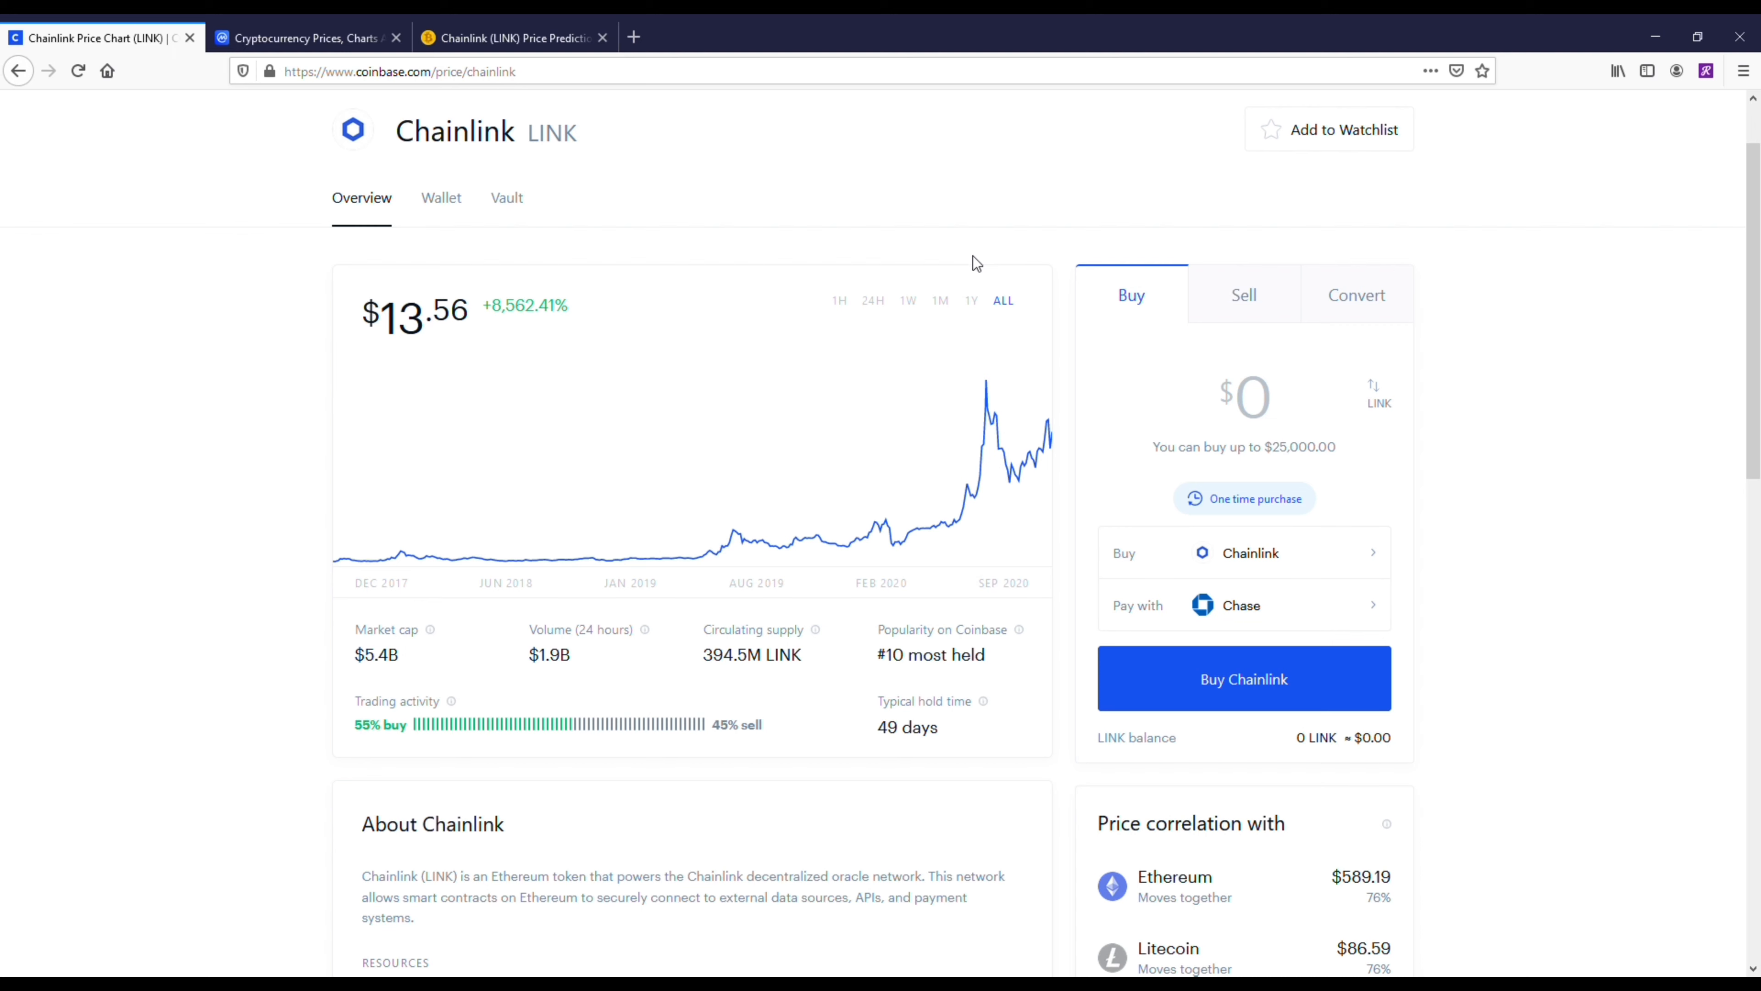
{"action": "left_click", "coordinate": [907, 300]}
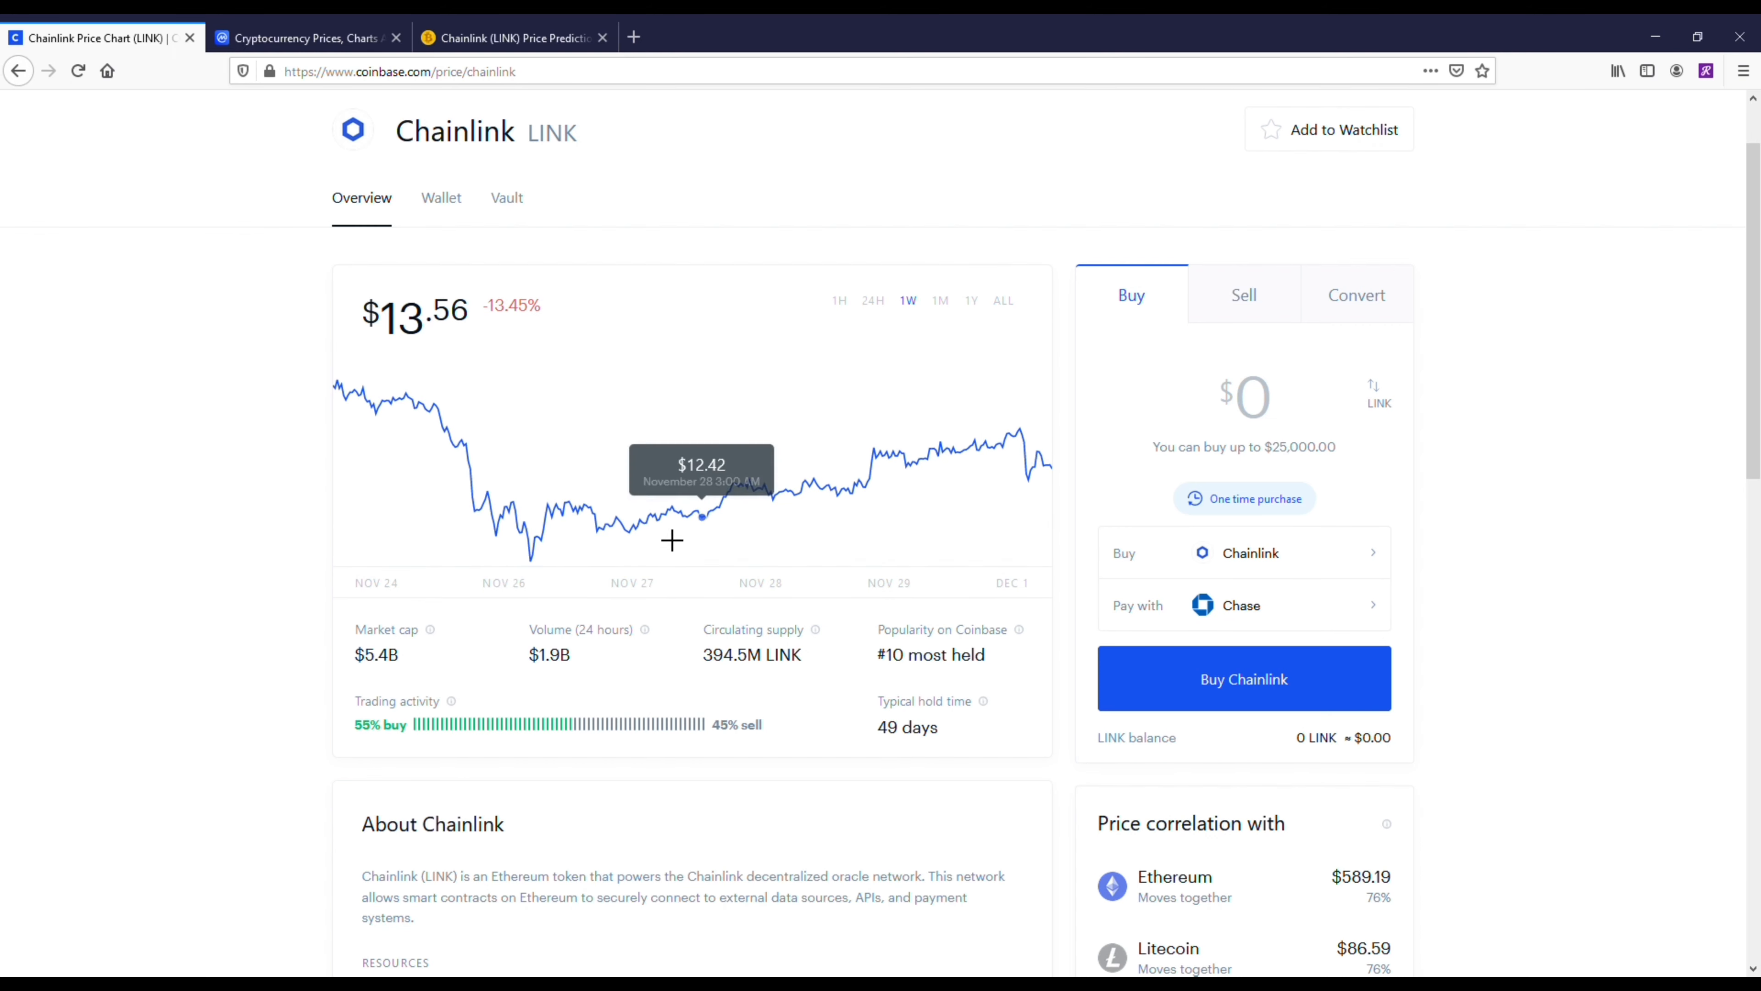
{"action": "mouse_move", "coordinate": [530, 574]}
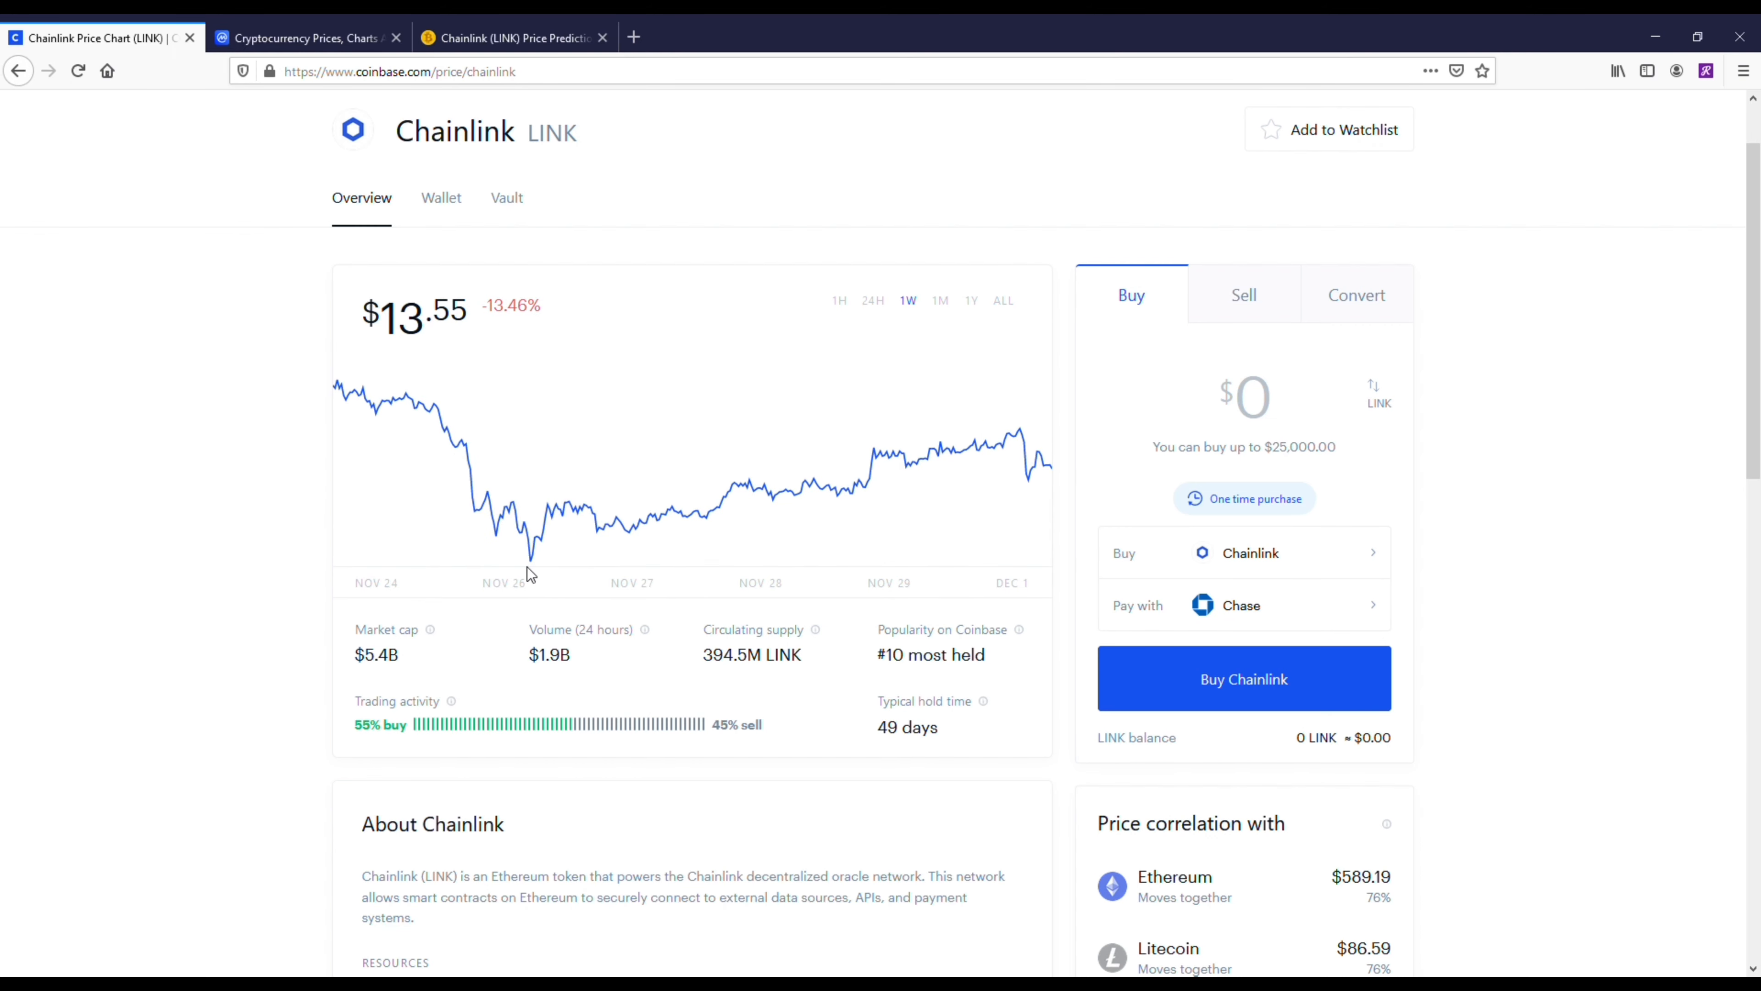
{"action": "mouse_move", "coordinate": [951, 326]}
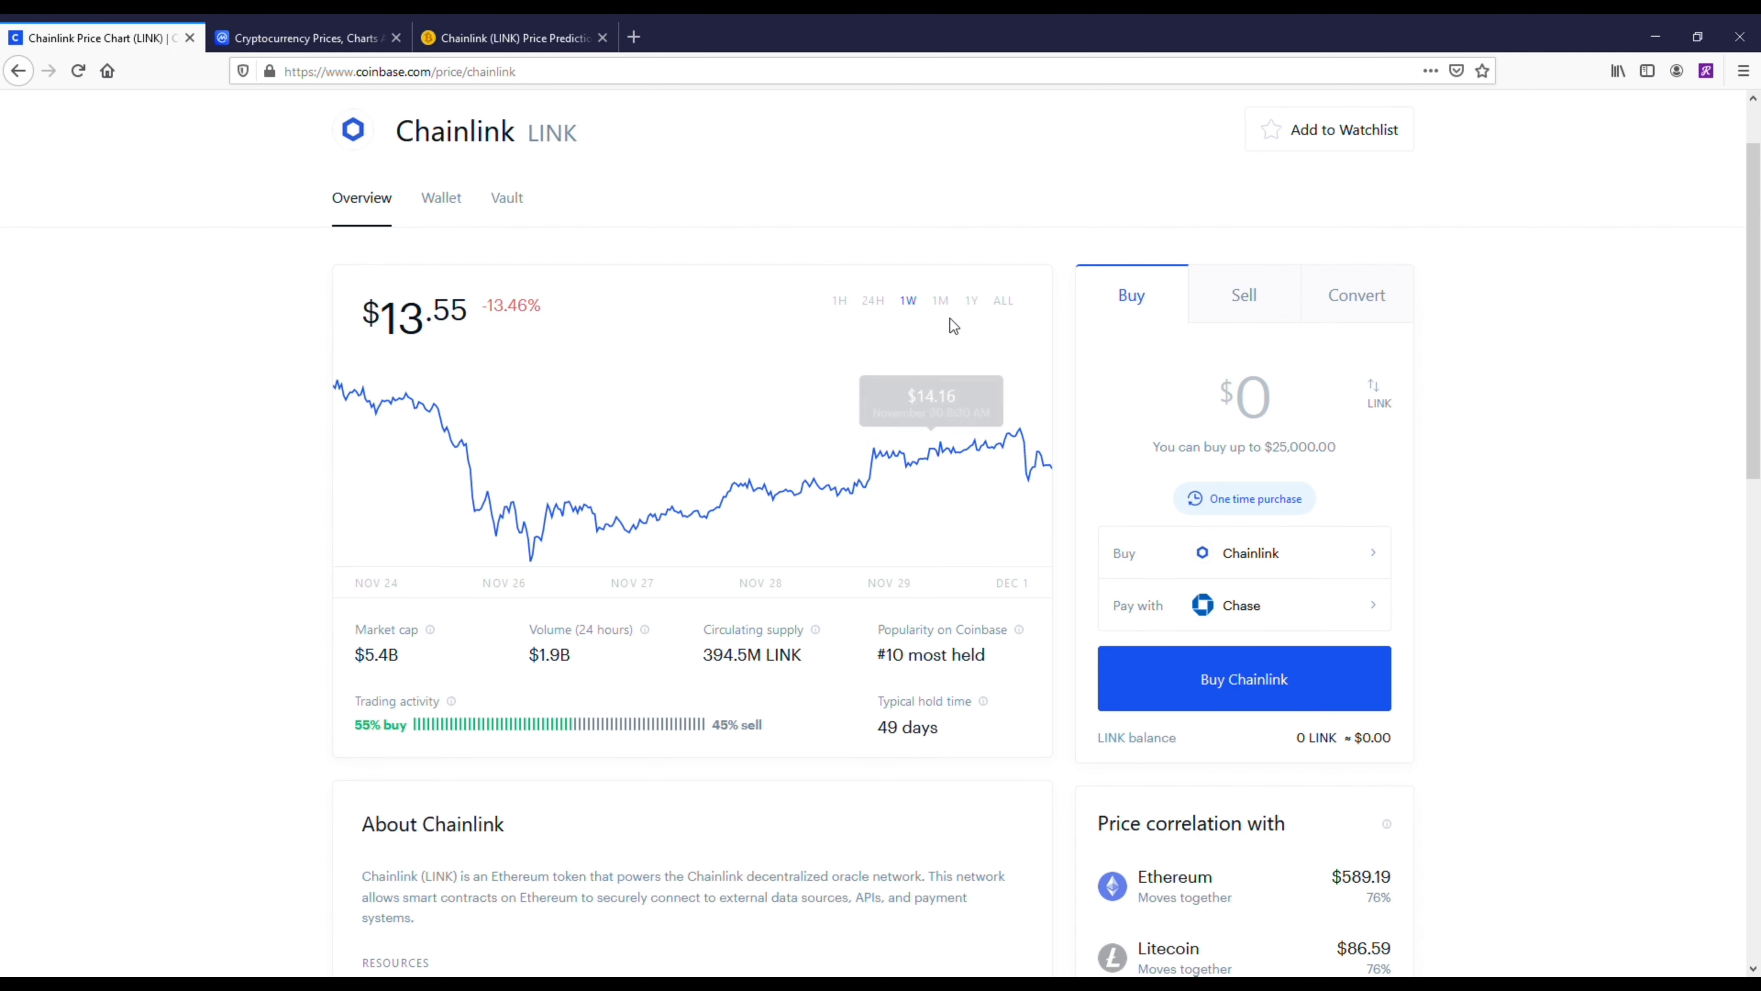
{"action": "left_click", "coordinate": [939, 300]}
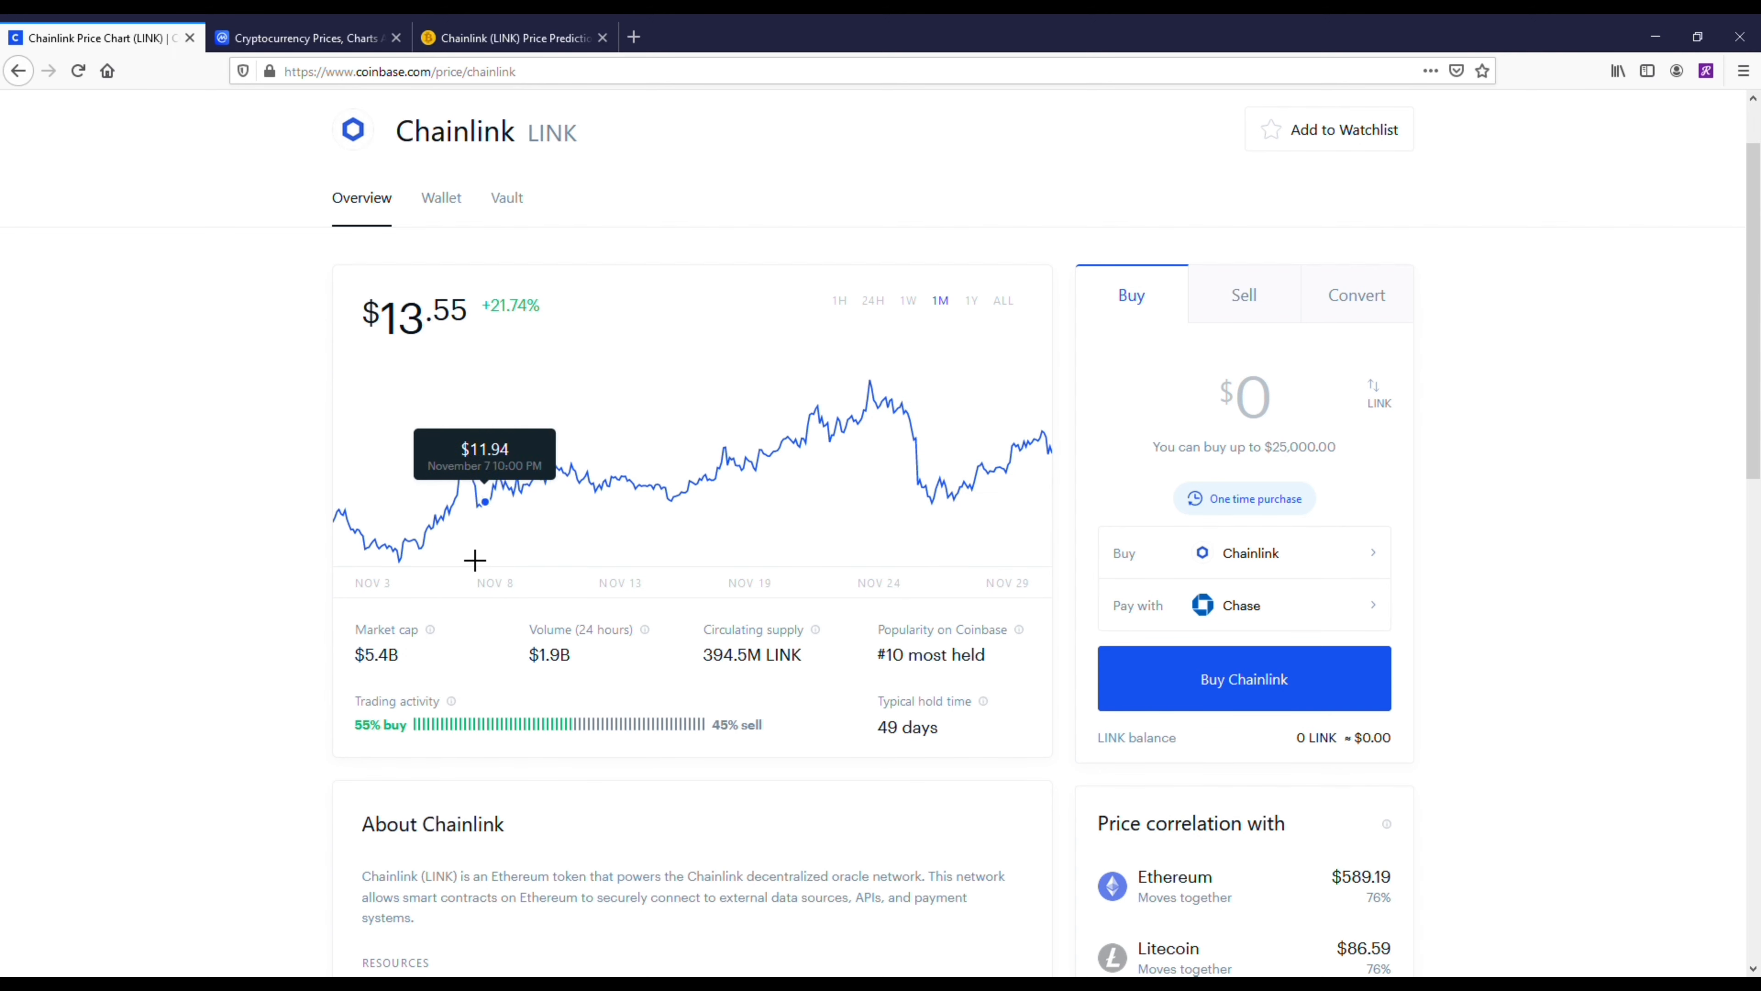
{"action": "mouse_move", "coordinate": [196, 380]}
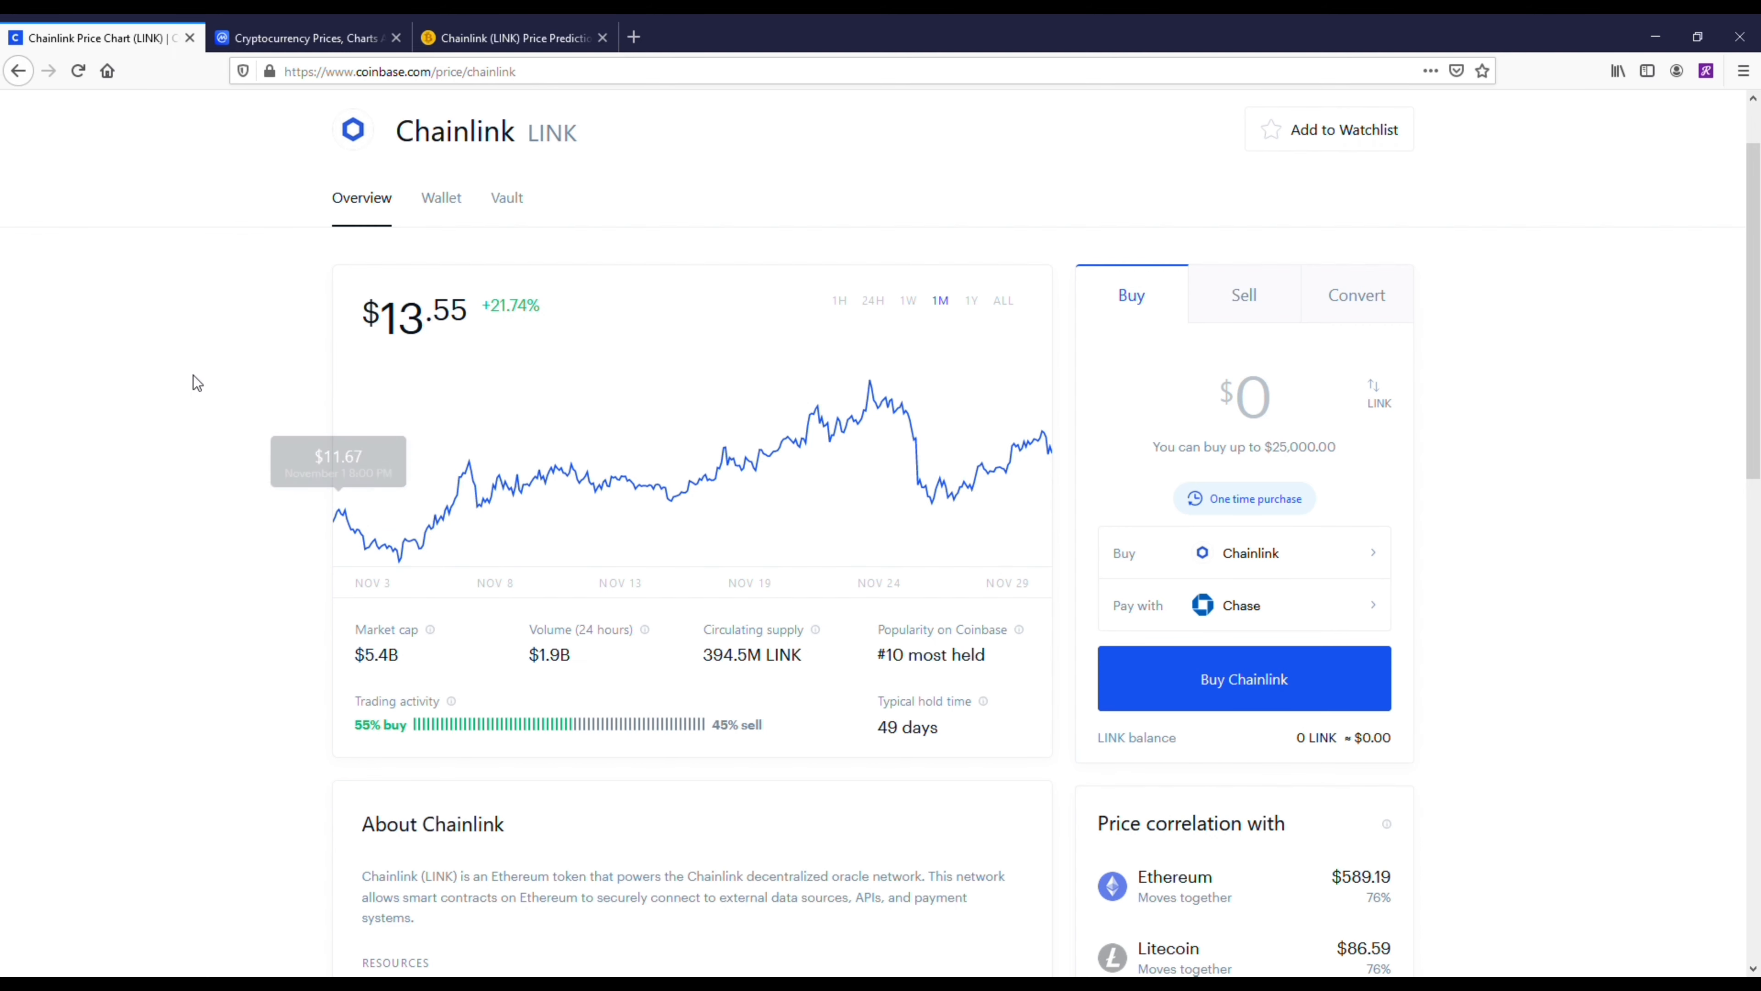
{"action": "mouse_move", "coordinate": [1066, 209]}
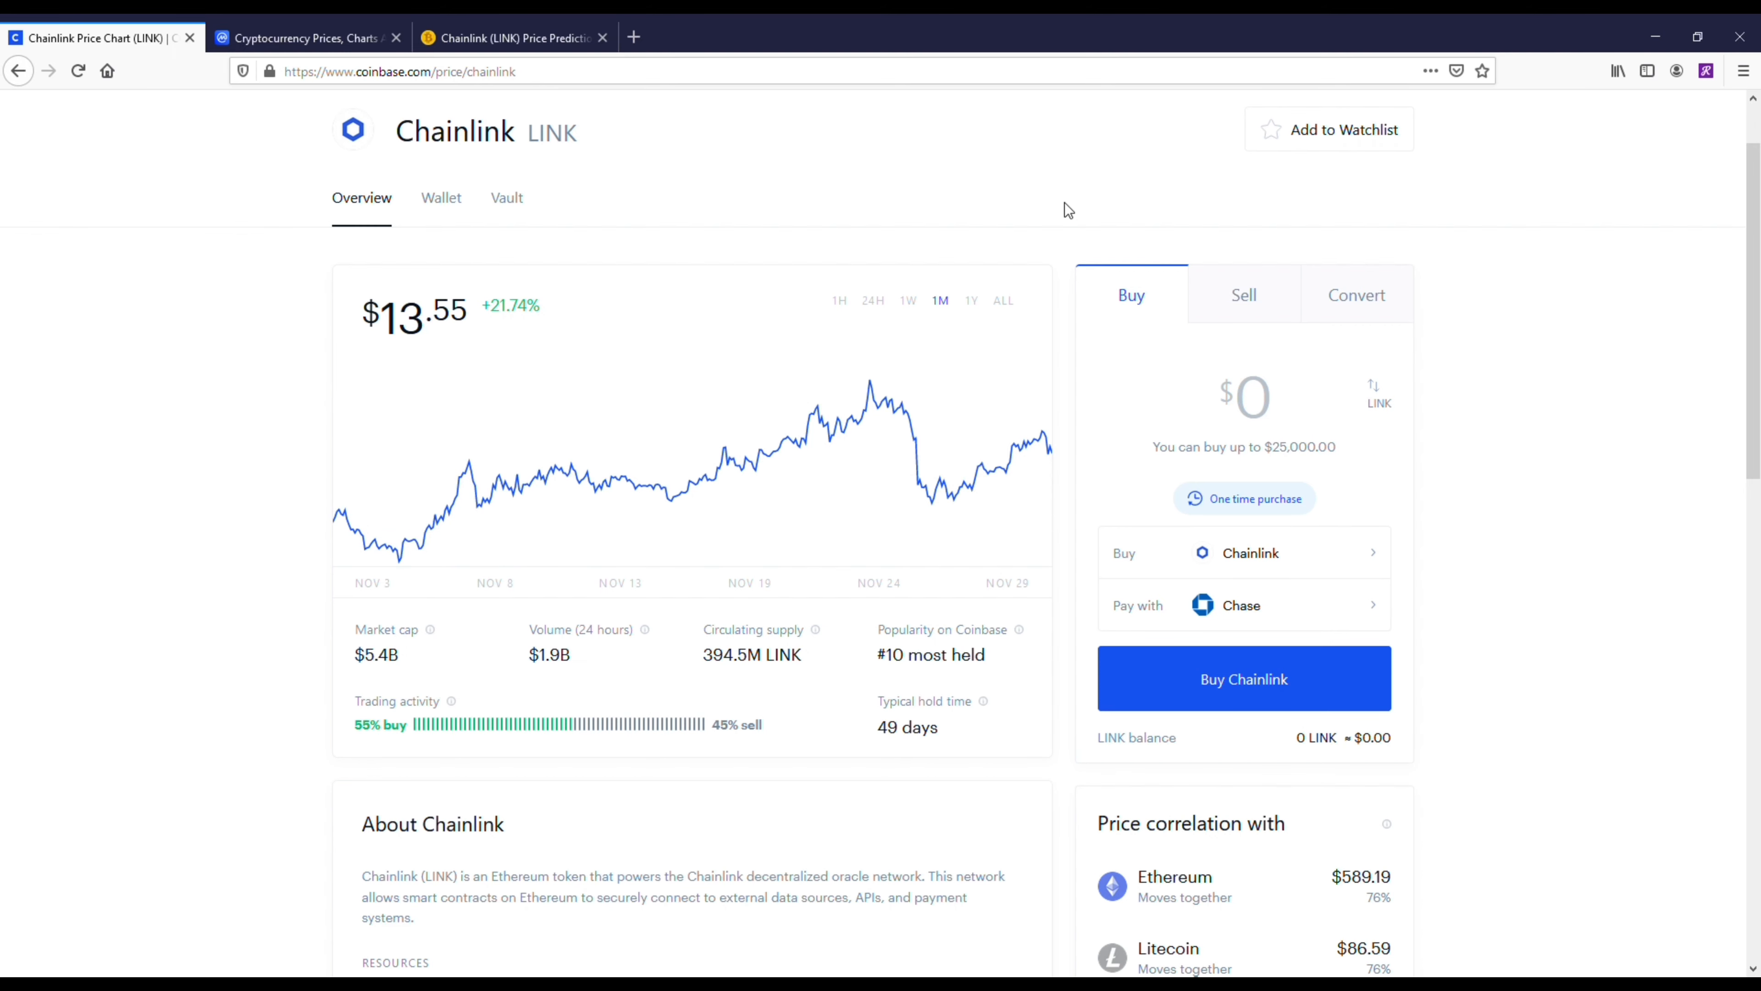
{"action": "mouse_move", "coordinate": [1410, 254]}
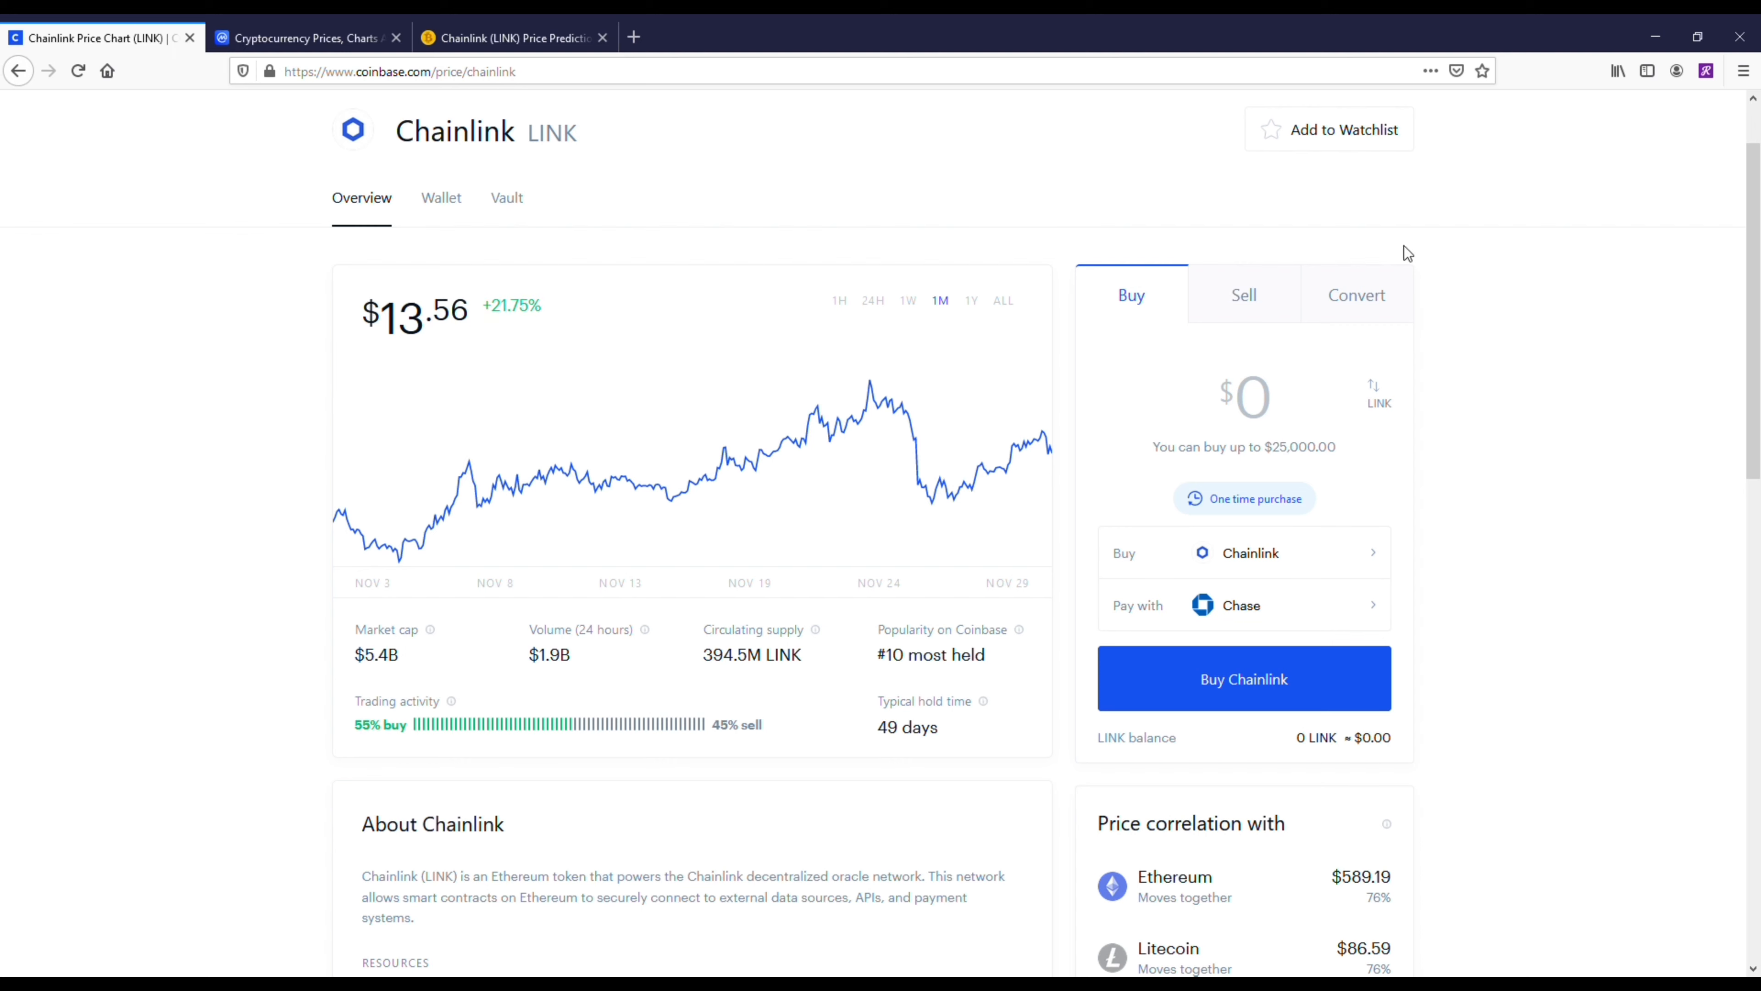
{"action": "mouse_move", "coordinate": [1448, 261]}
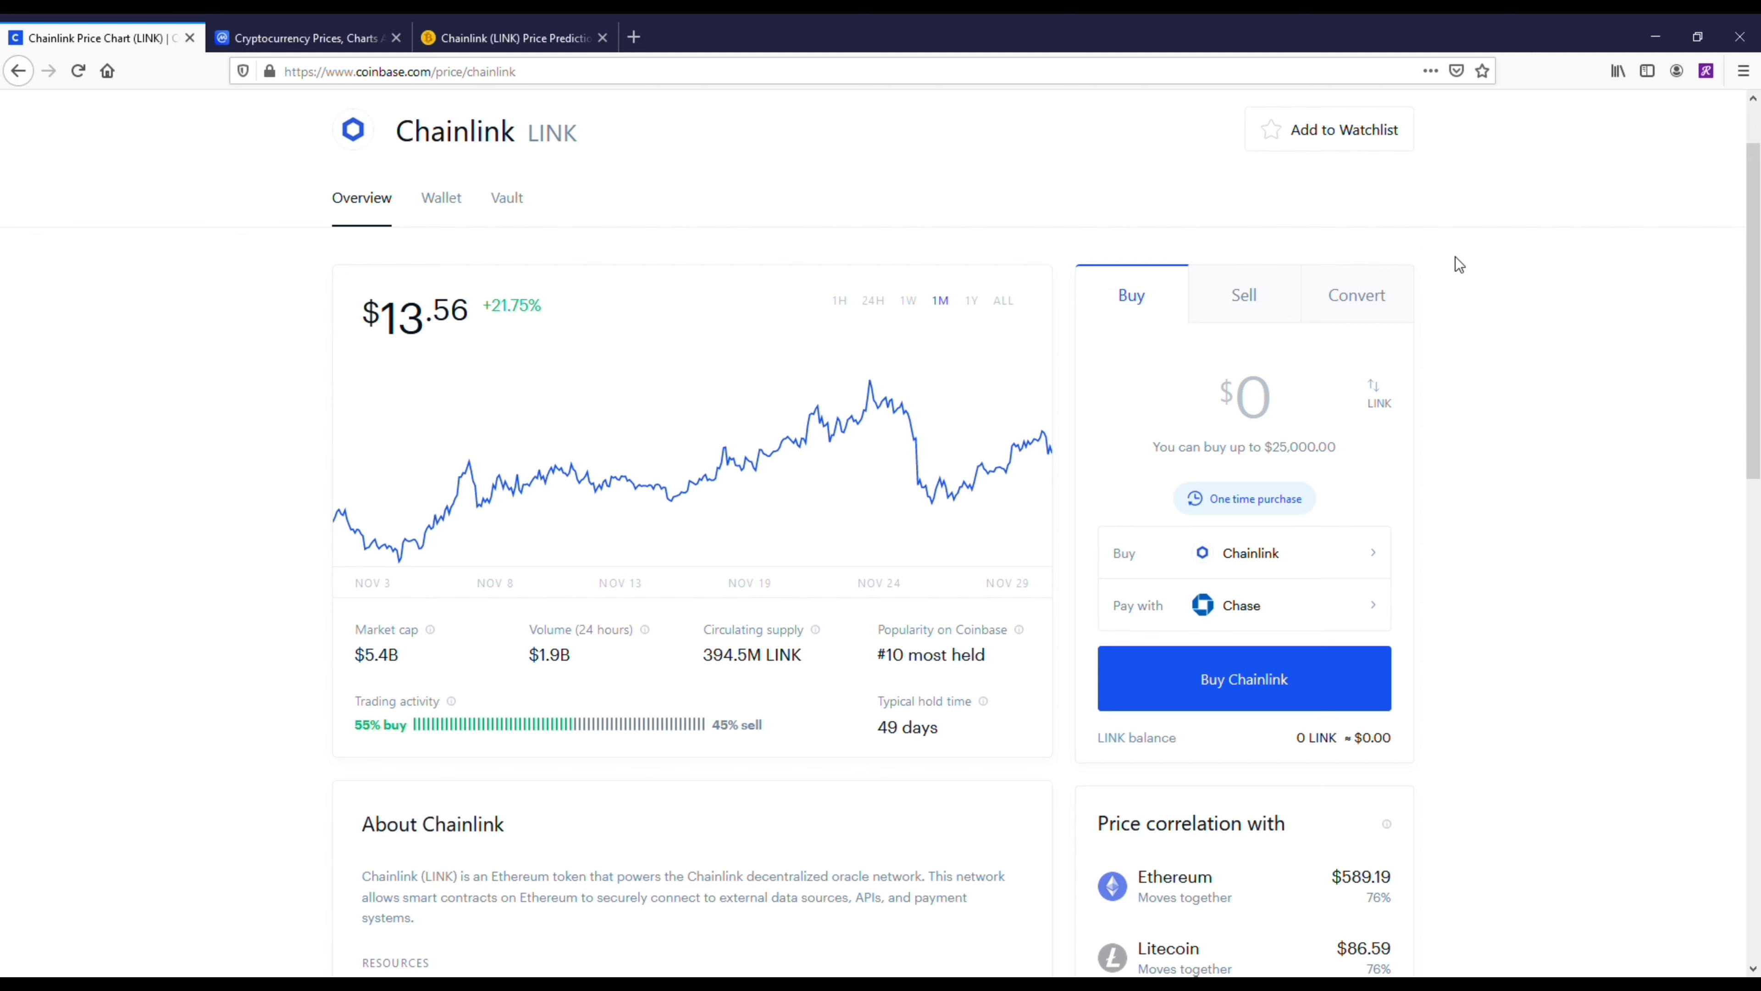
{"action": "mouse_move", "coordinate": [1570, 269]}
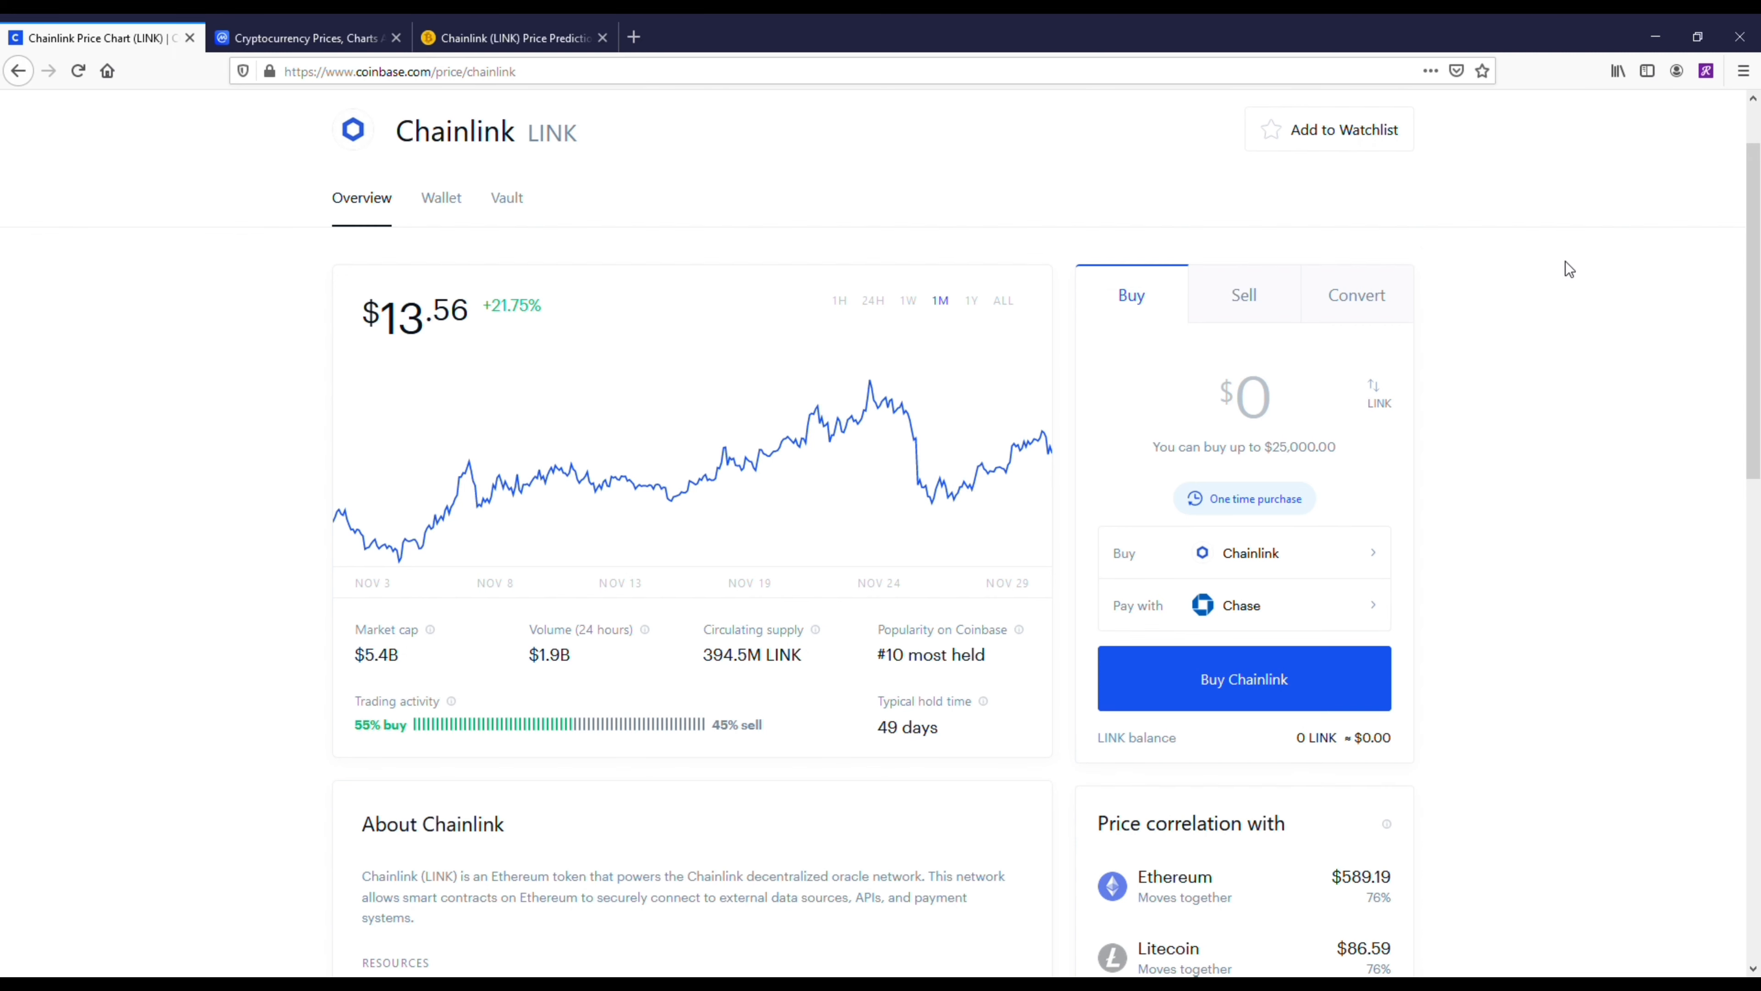
{"action": "mouse_move", "coordinate": [1601, 267]}
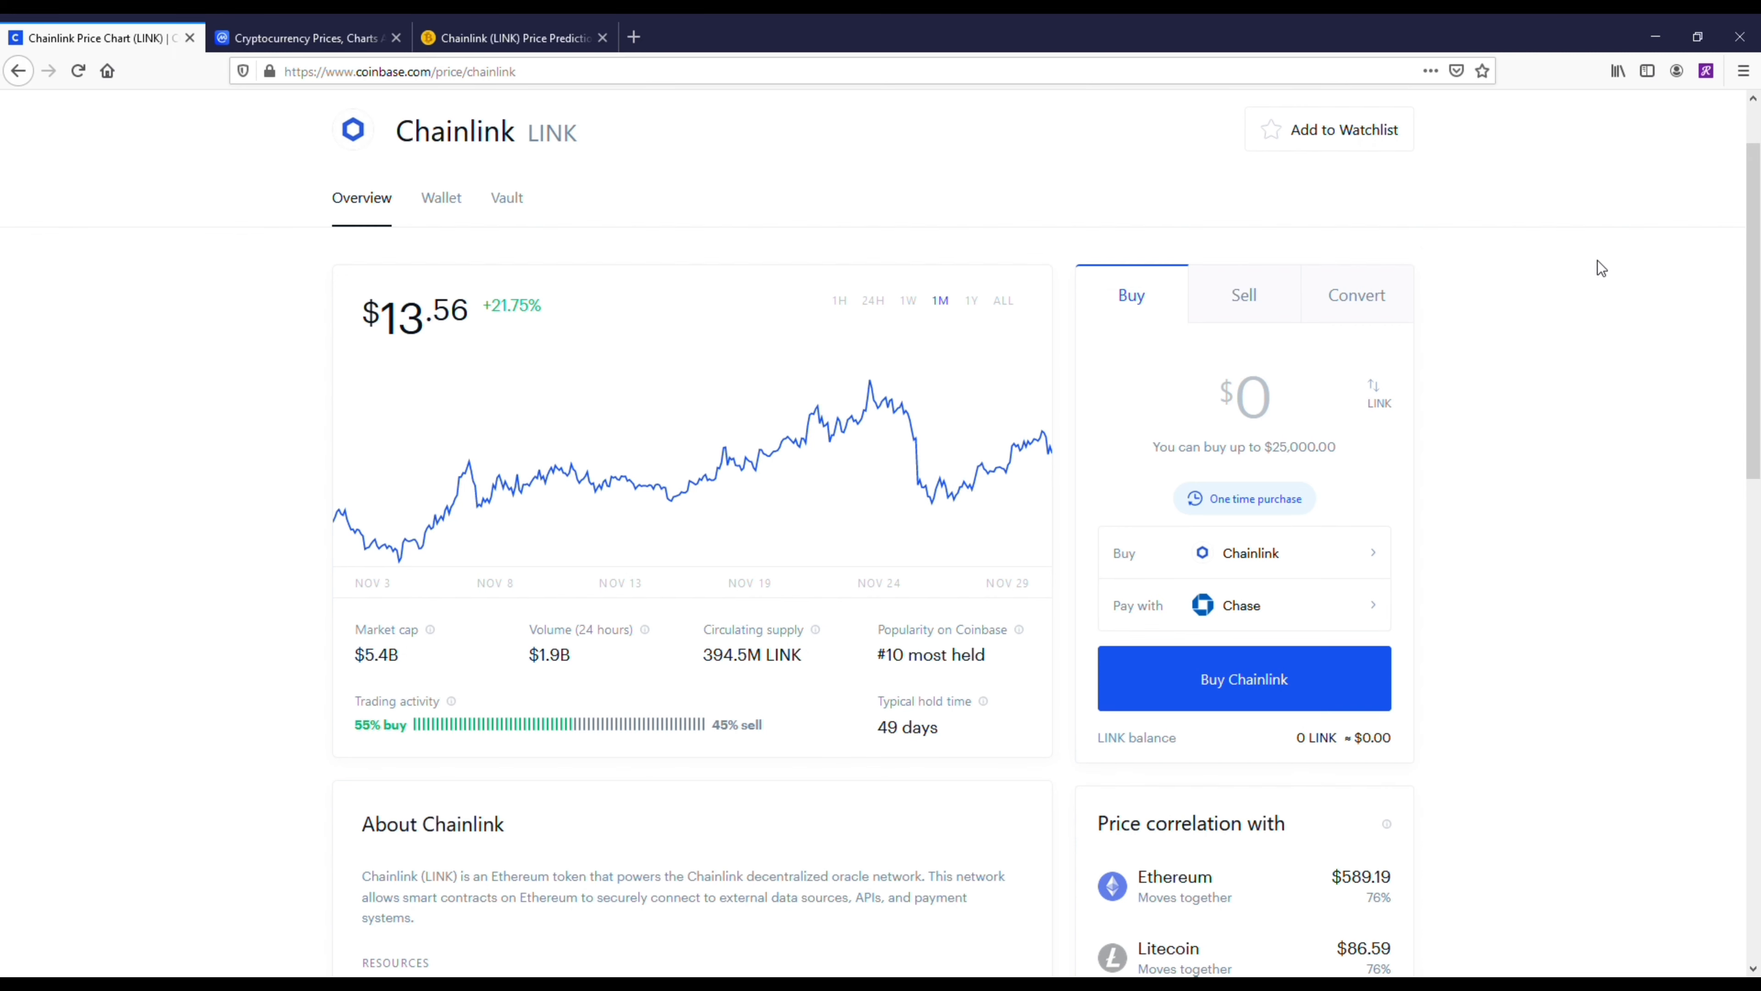
{"action": "mouse_move", "coordinate": [1630, 267]}
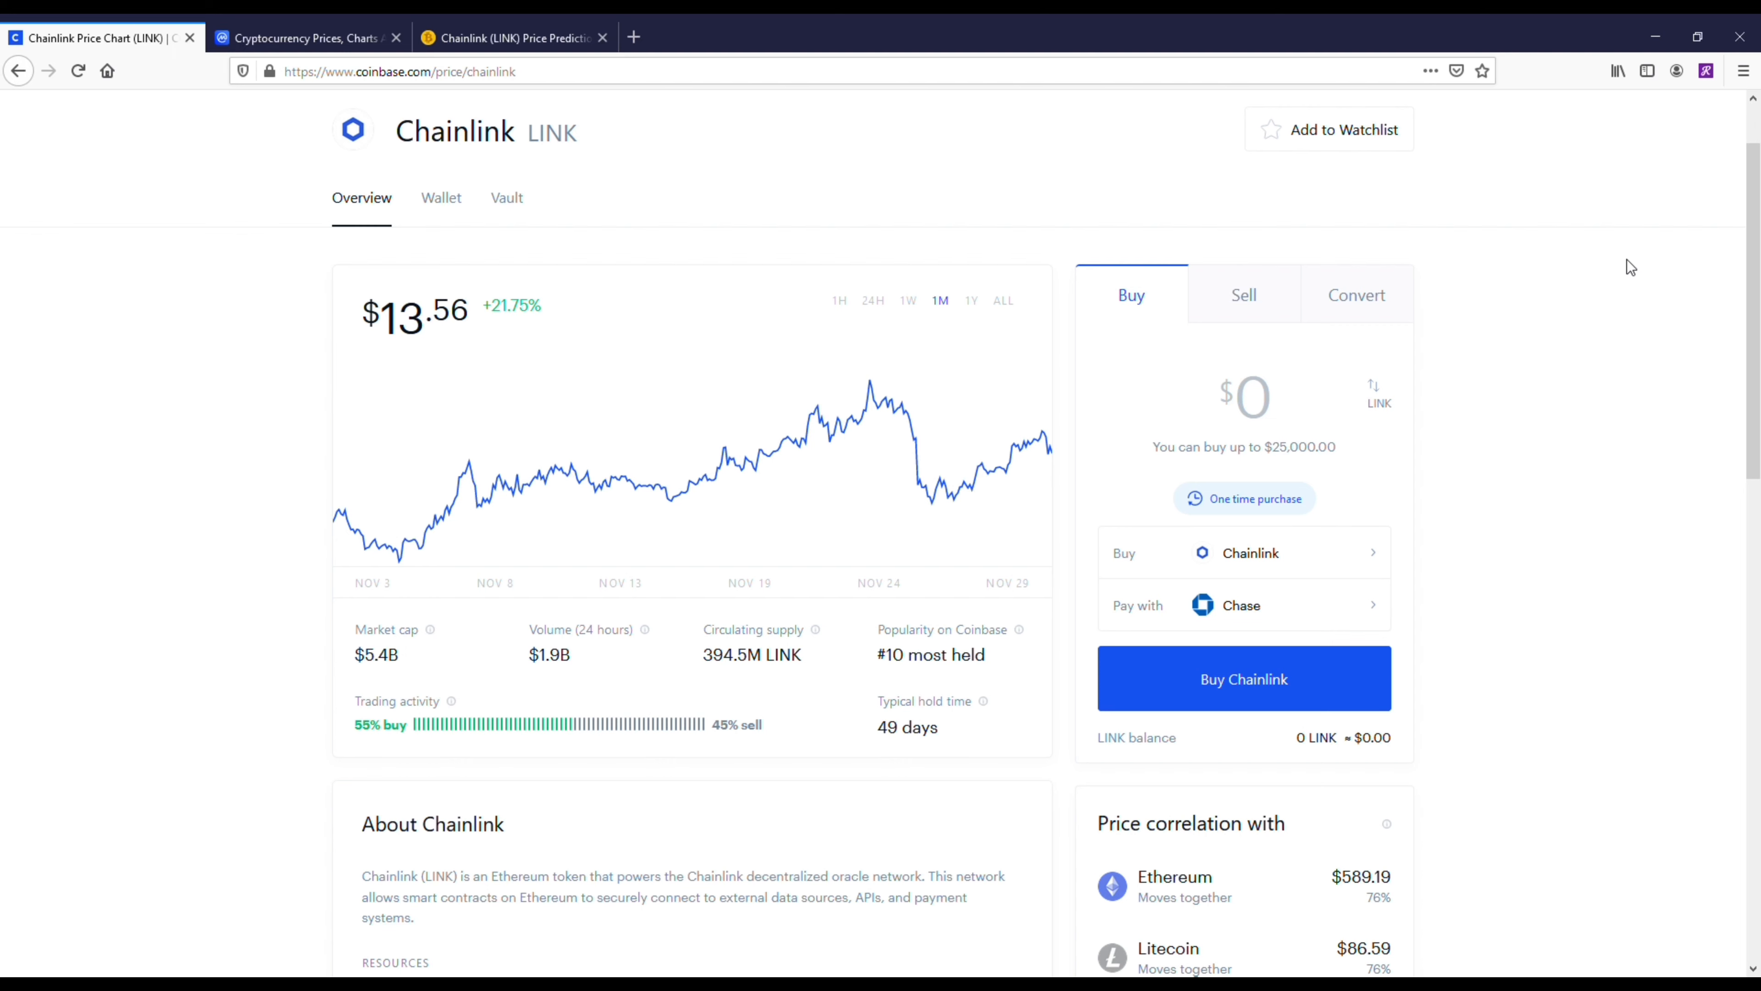
{"action": "mouse_move", "coordinate": [1645, 255]}
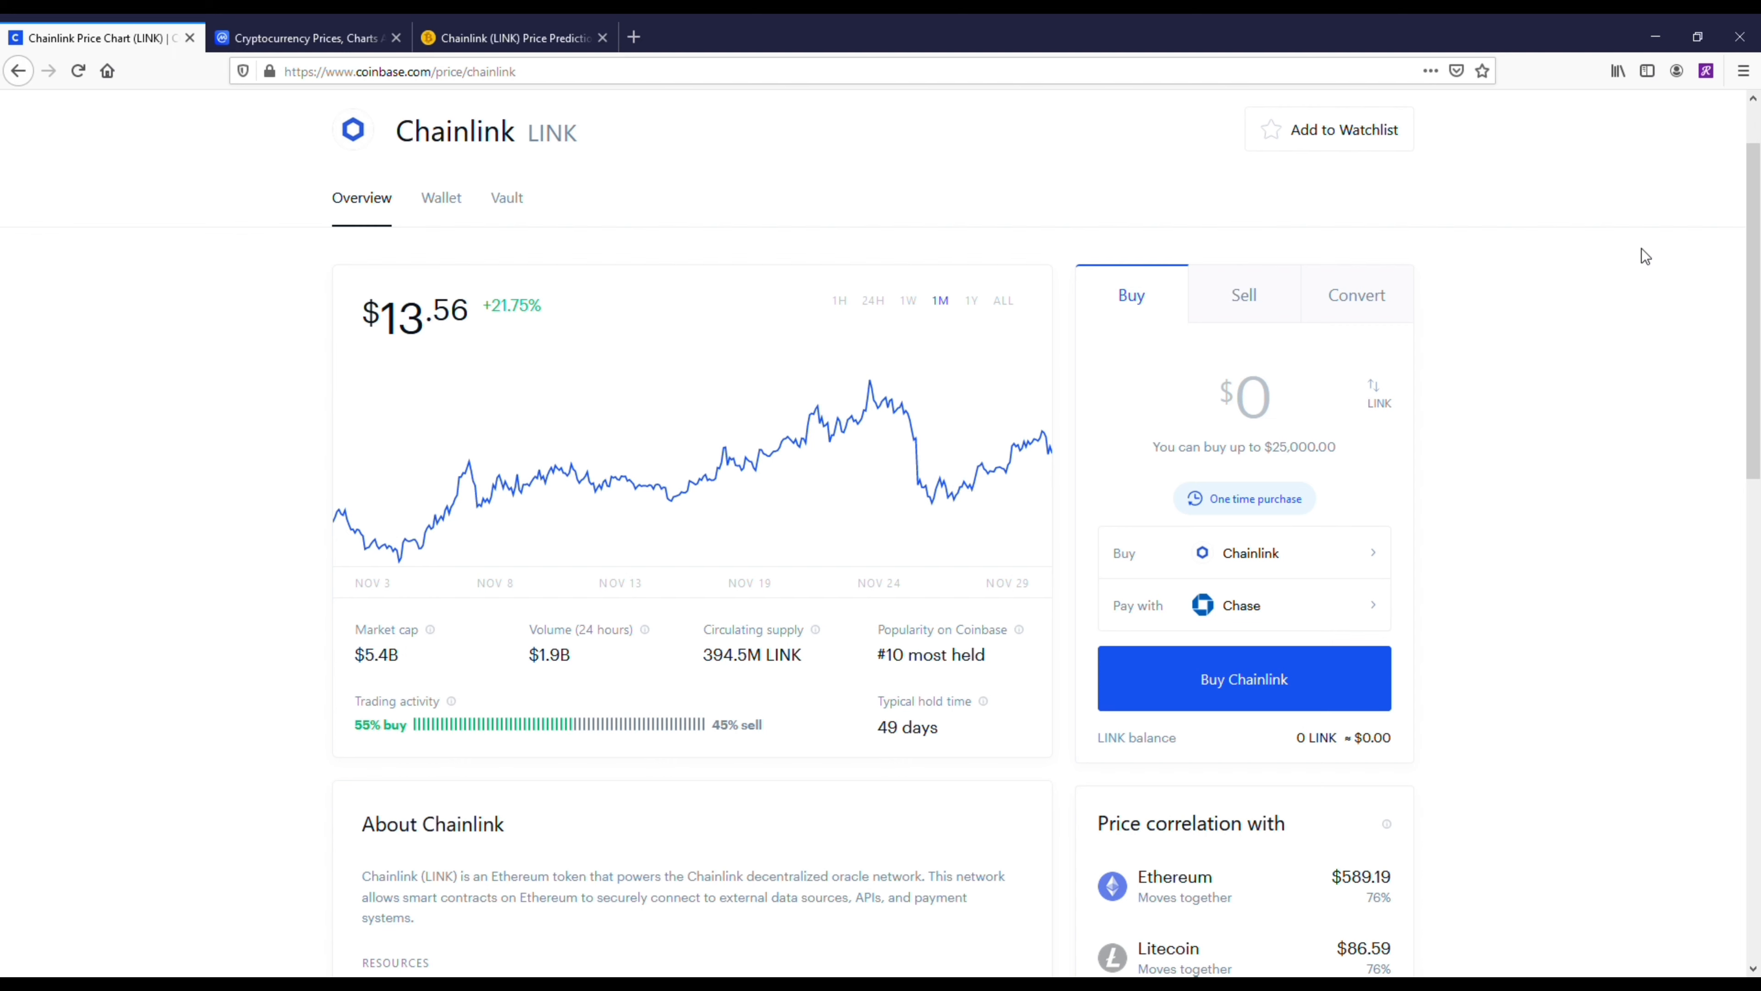
{"action": "mouse_move", "coordinate": [1660, 219]}
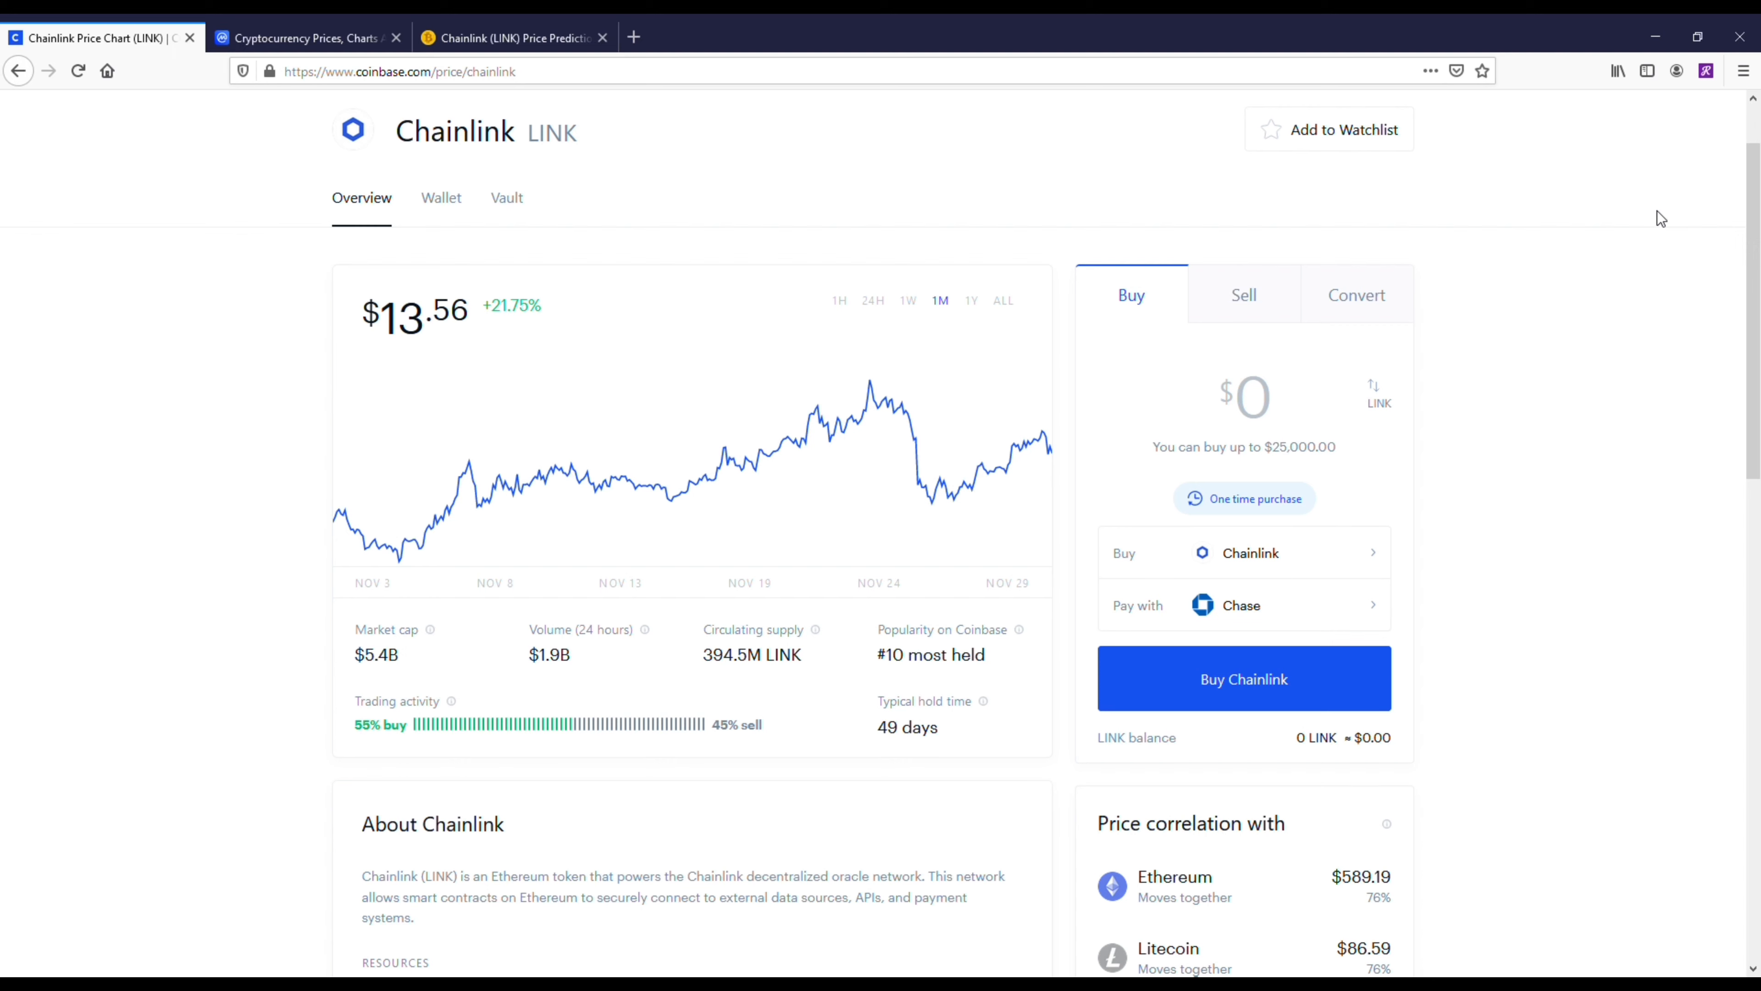